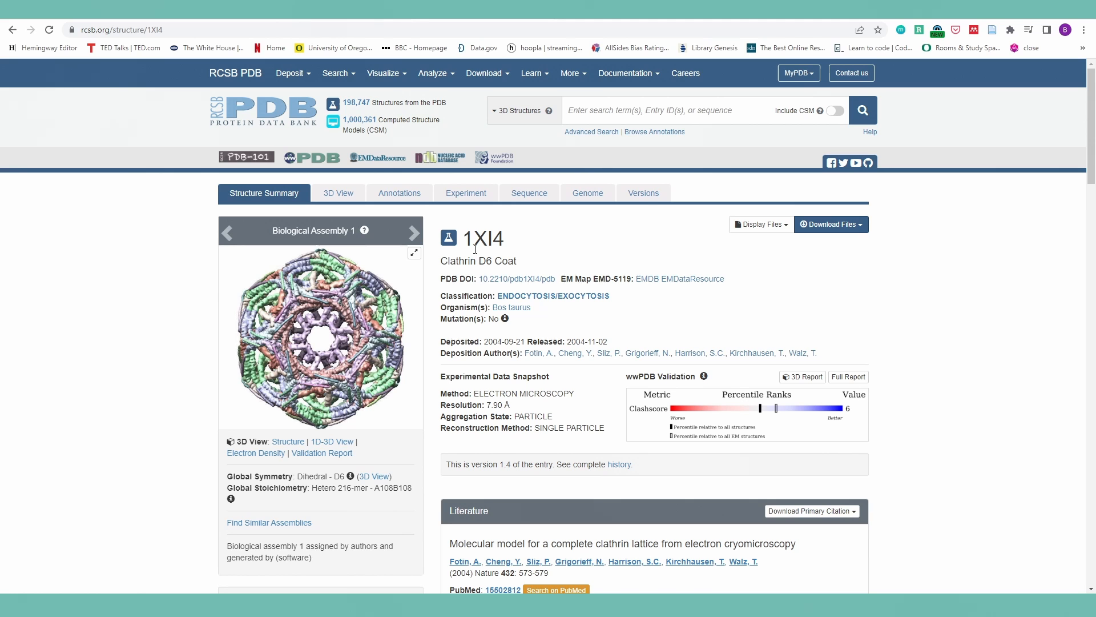
# Glance at the 1XI4 annotations, return to Structure Summary and advance the carousel to the Asymmetric Unit image.
pyautogui.click(399, 193)
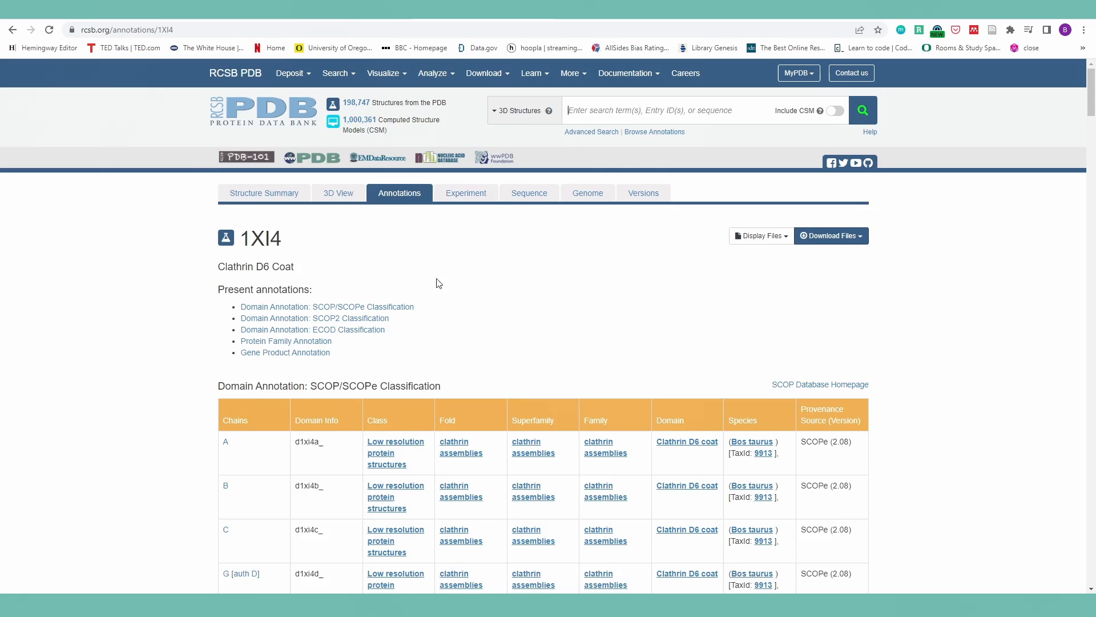
pyautogui.click(263, 193)
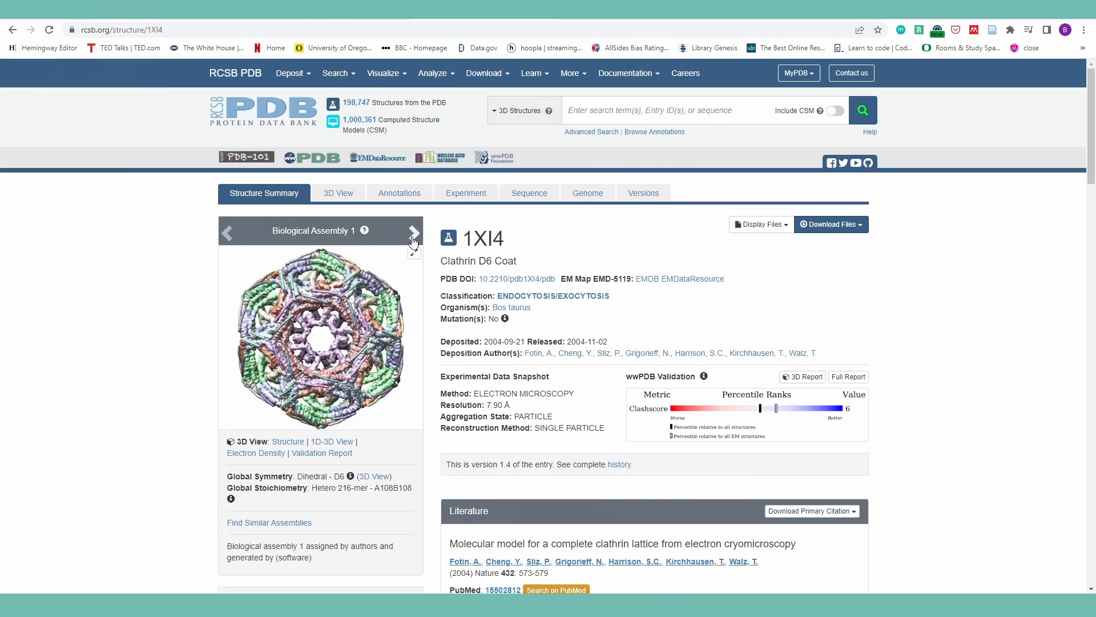
pyautogui.click(413, 232)
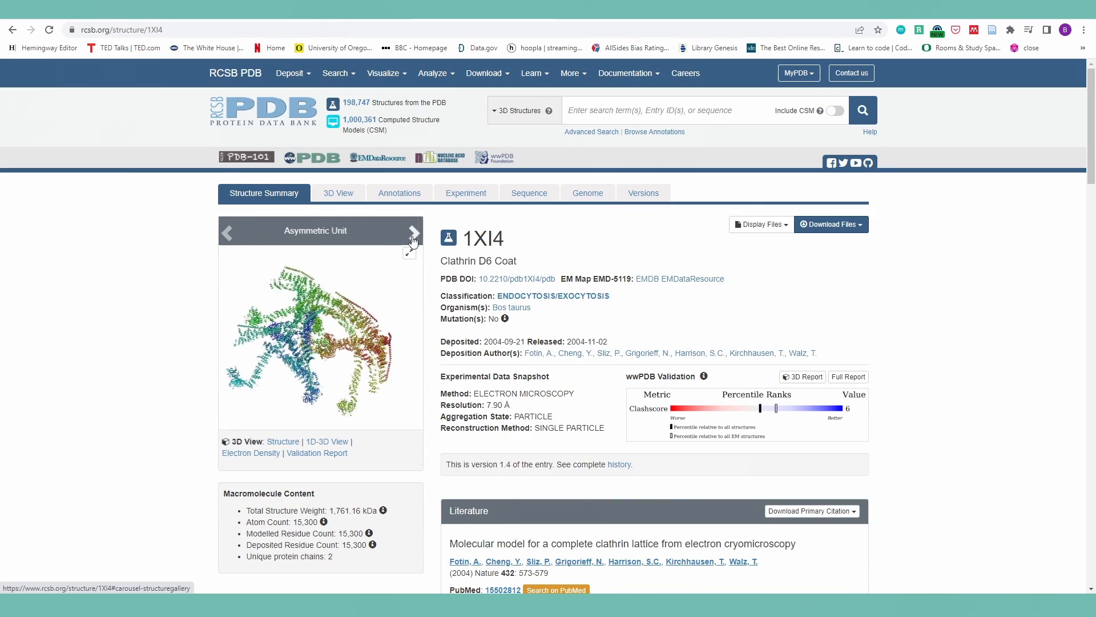
pyautogui.click(413, 232)
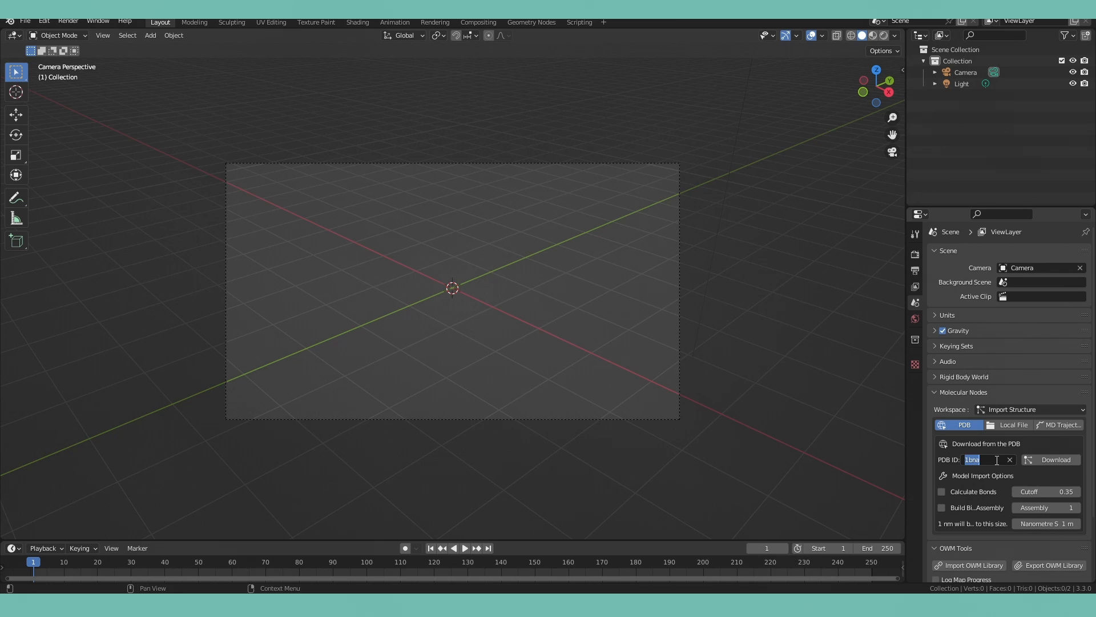
# Download PDB 1XI4 via Molecular Nodes and scale the imported molecule down to fit the camera.
pyautogui.write('1XI4')
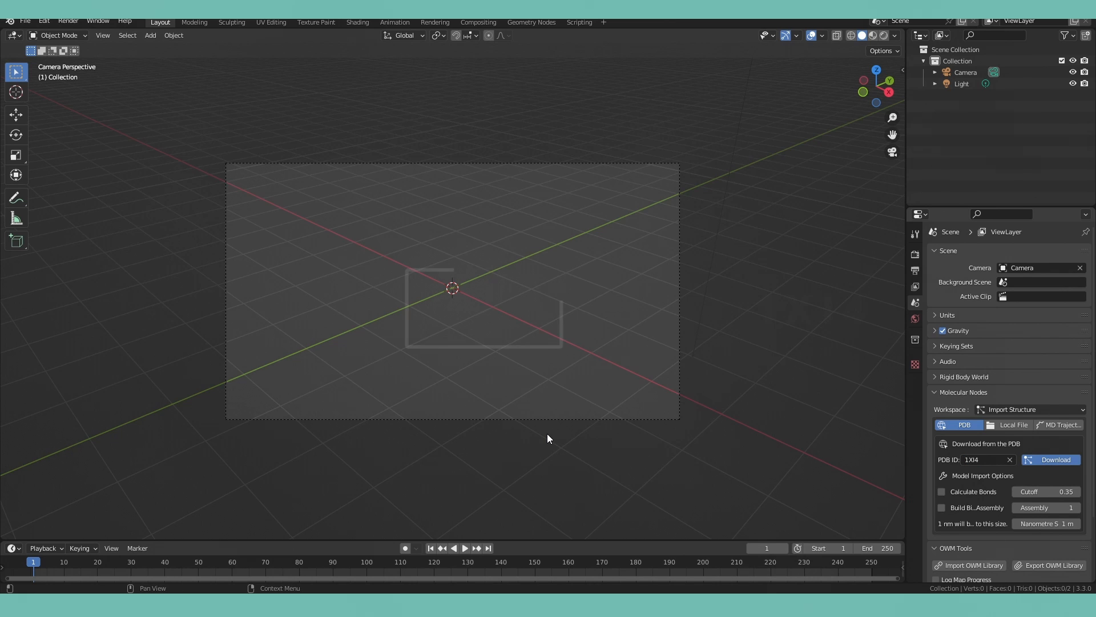
pyautogui.click(1051, 459)
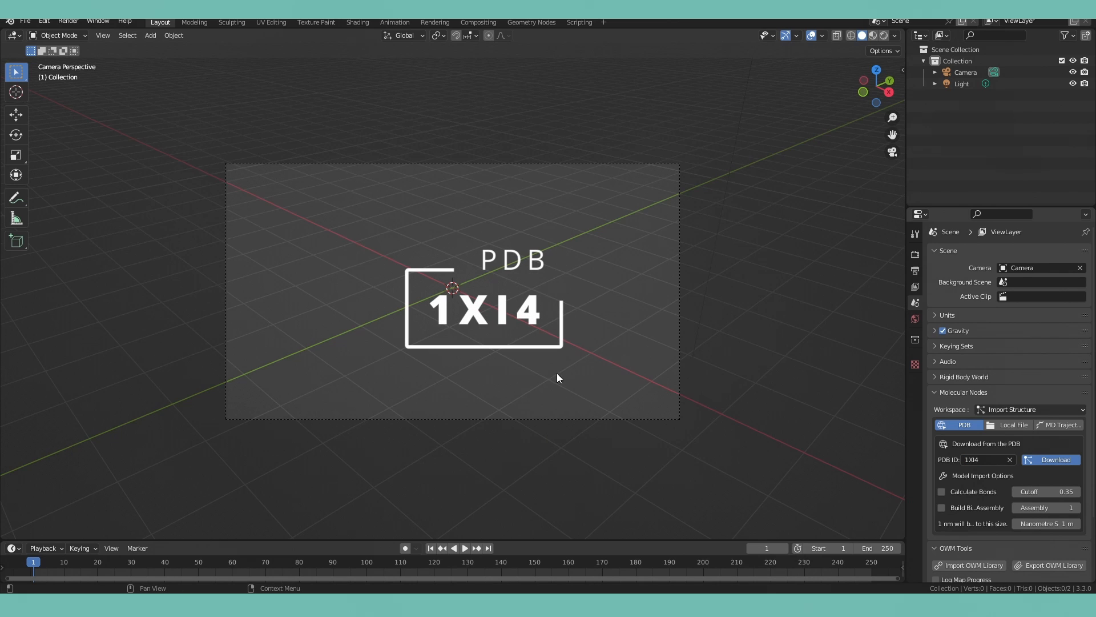
pyautogui.click(1054, 459)
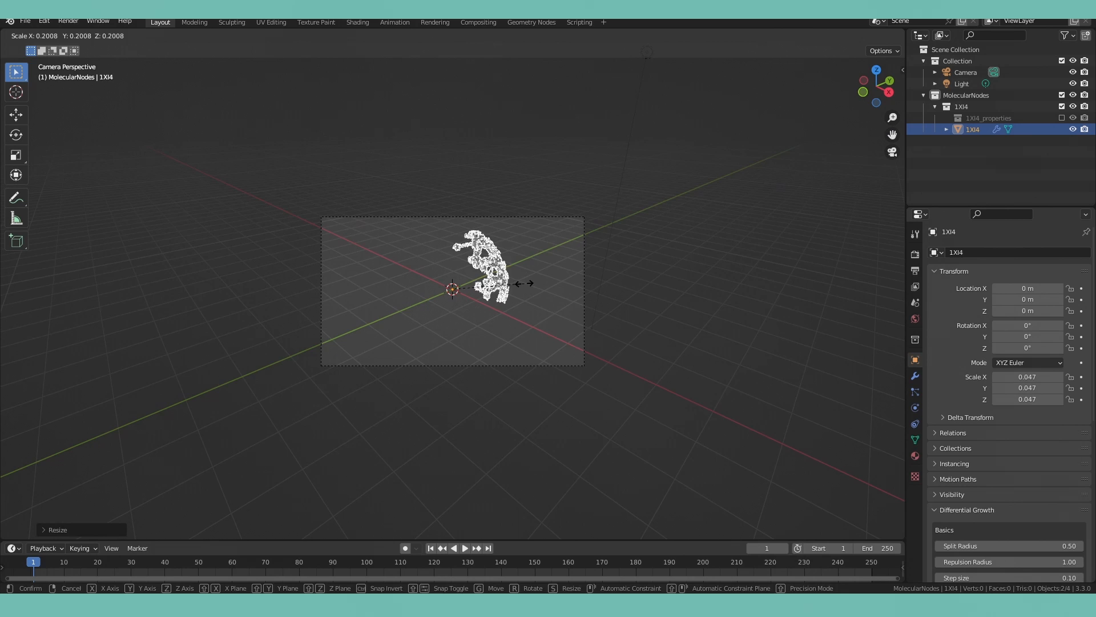
pyautogui.click(531, 22)
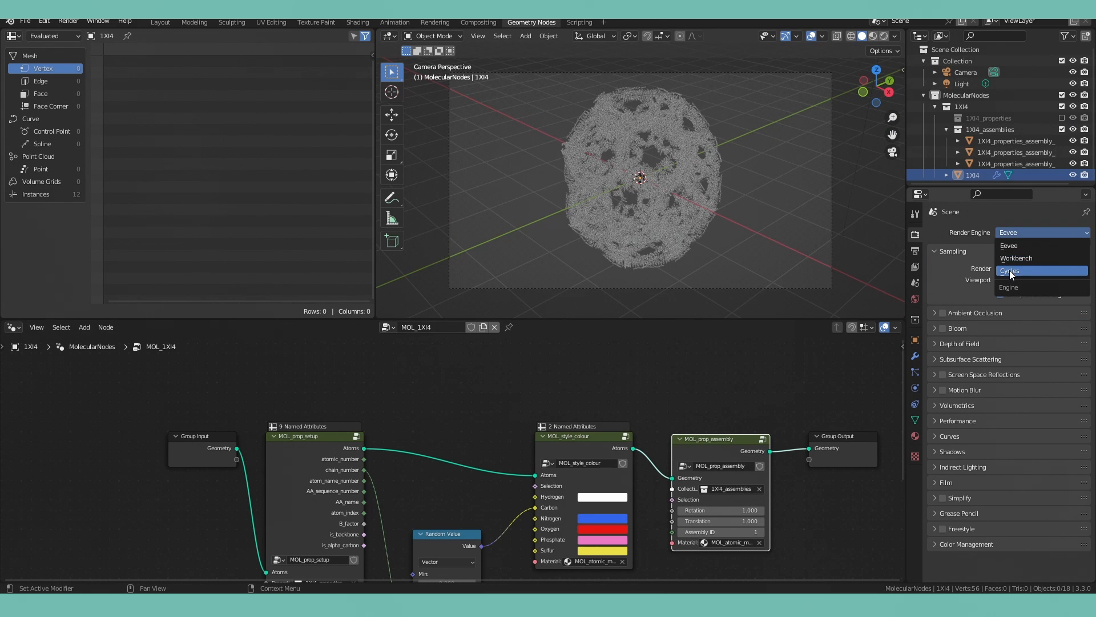
# Set the render engine to Cycles in Render Properties.
pyautogui.click(1011, 269)
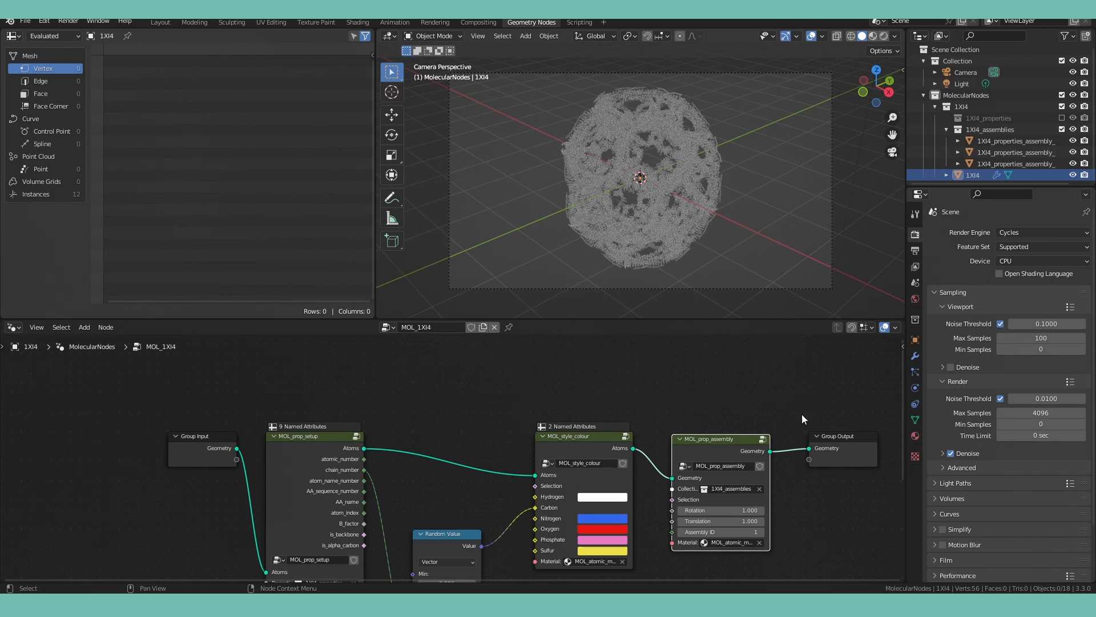
# In the Shading workspace, apply a Poly Haven high-contrast studio HDRI as world lighting.
pyautogui.click(358, 22)
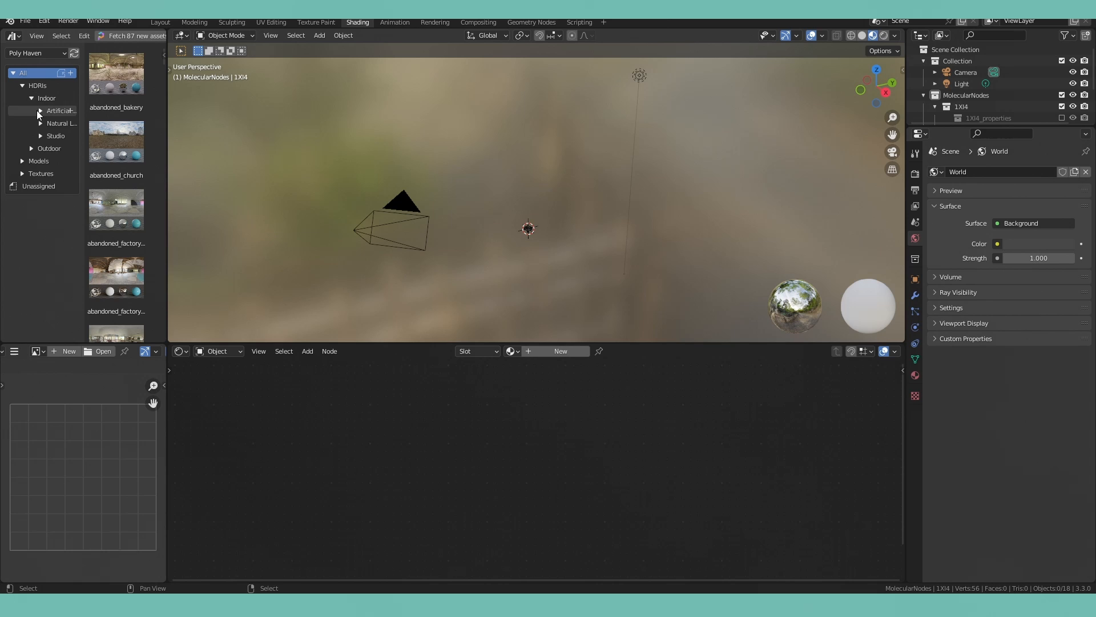
pyautogui.click(55, 136)
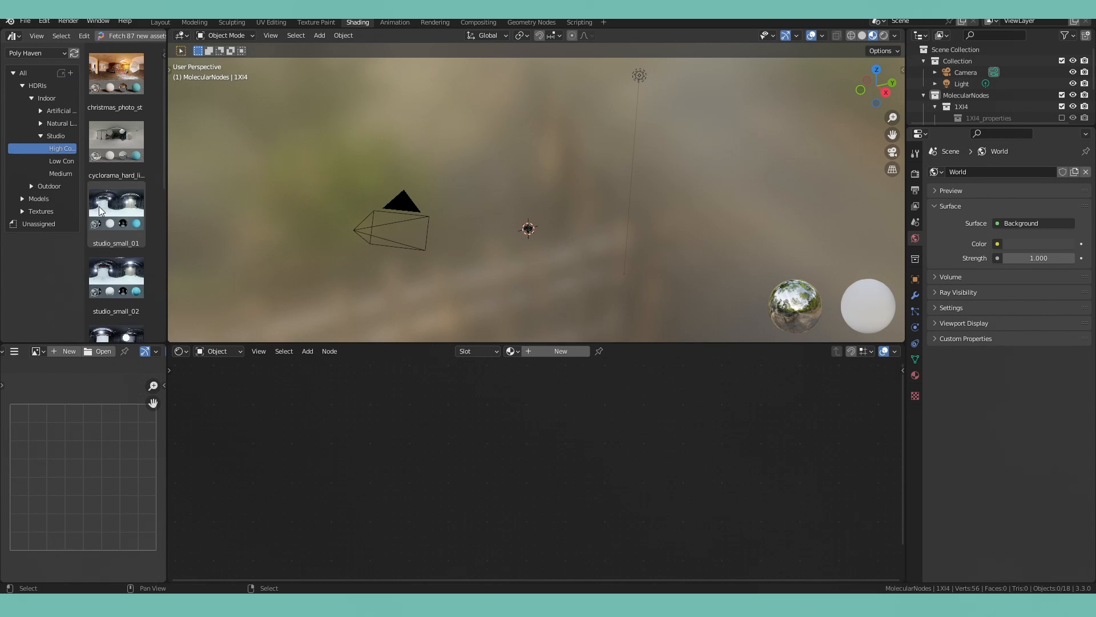
pyautogui.click(115, 75)
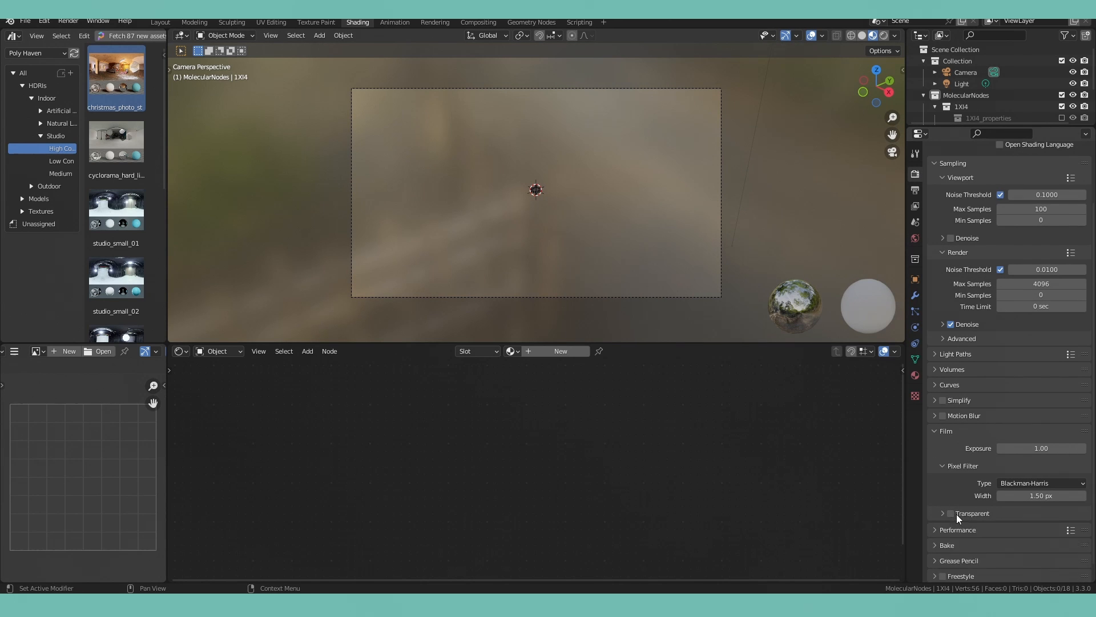
# Enable Film > Transparent and preview the molecule in Rendered viewport shading.
pyautogui.click(943, 512)
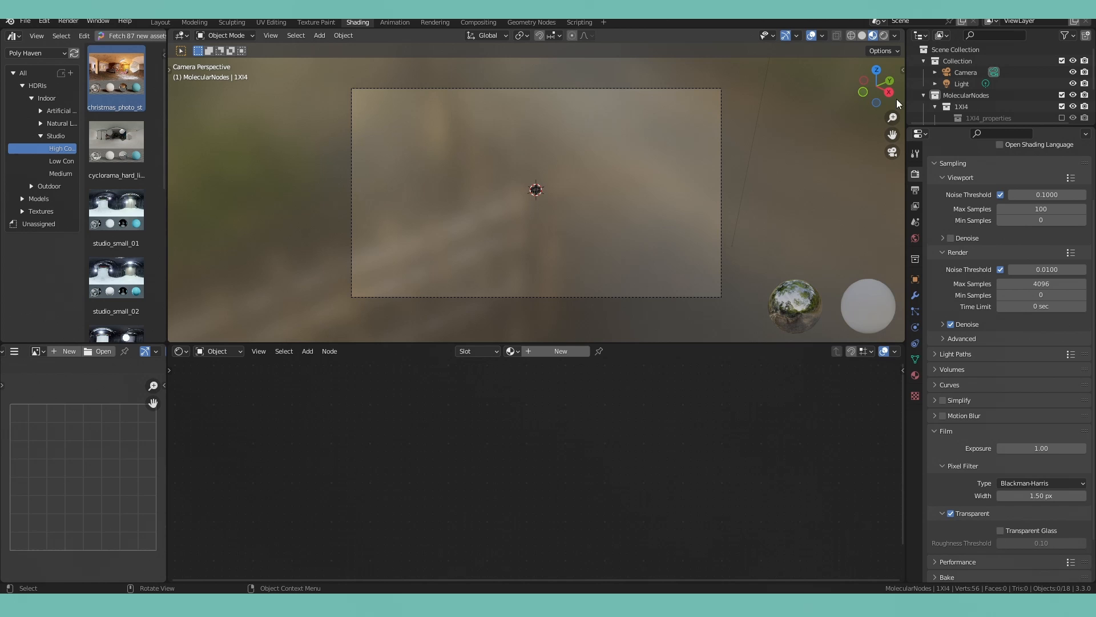
pyautogui.click(870, 35)
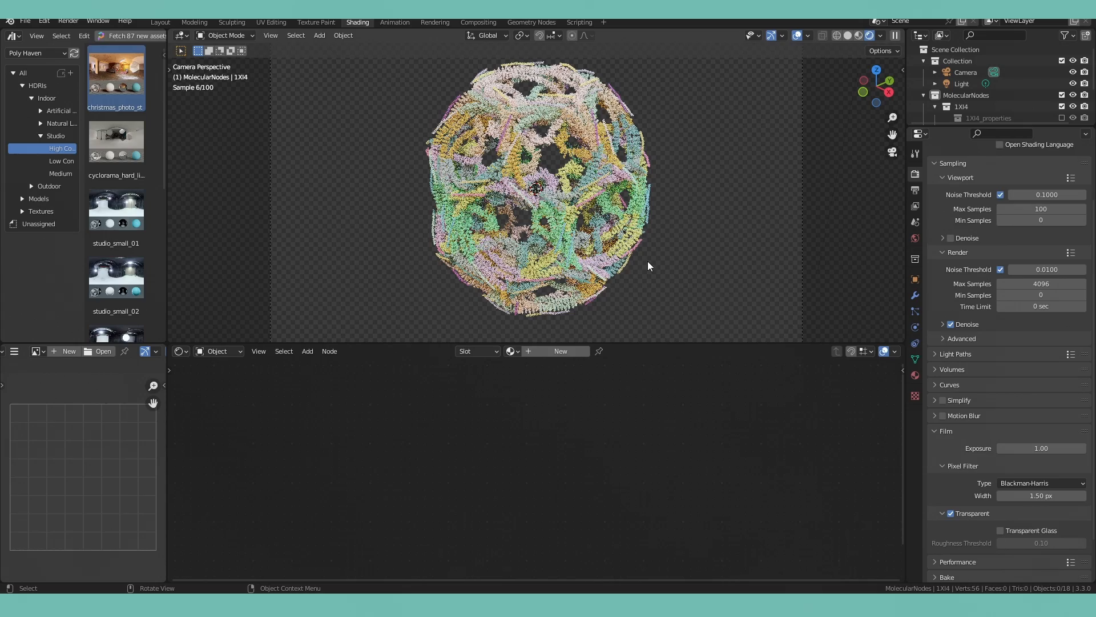
pyautogui.click(530, 22)
pyautogui.write('c')
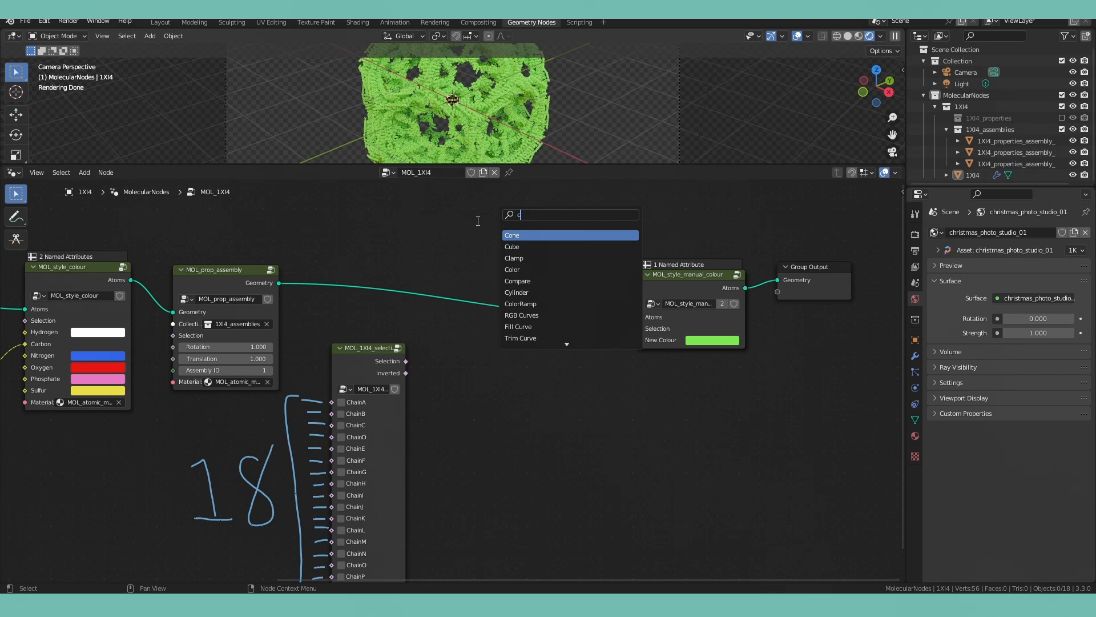
# Add a ColorRamp node and fill it with evenly spaced stops positioned at multiples of 1/18.
pyautogui.click(521, 304)
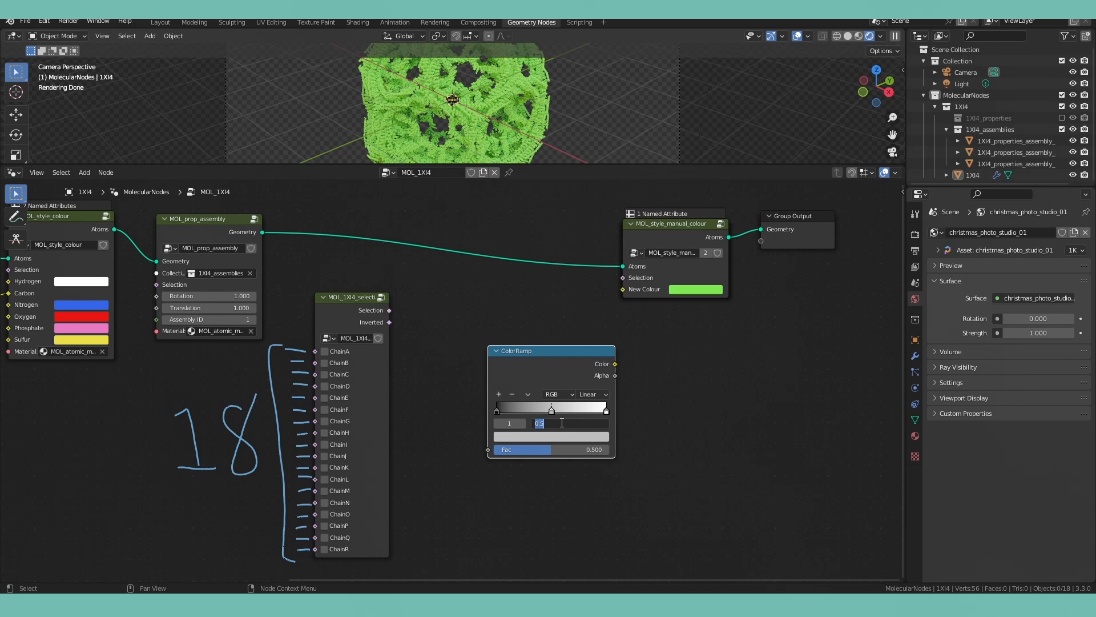
pyautogui.write('1/18')
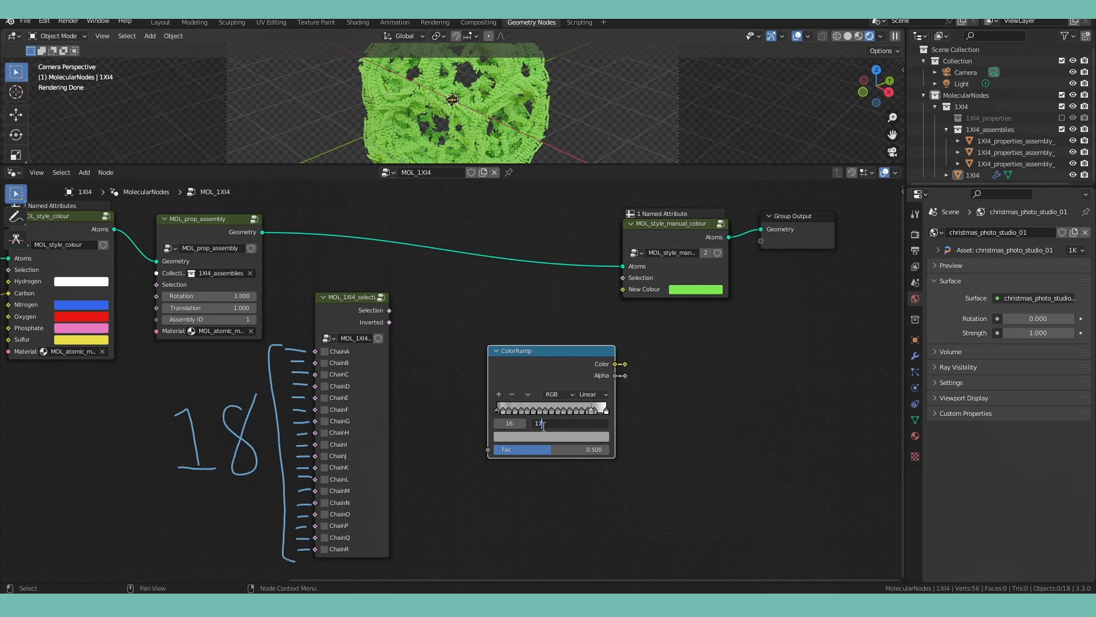
pyautogui.click(627, 397)
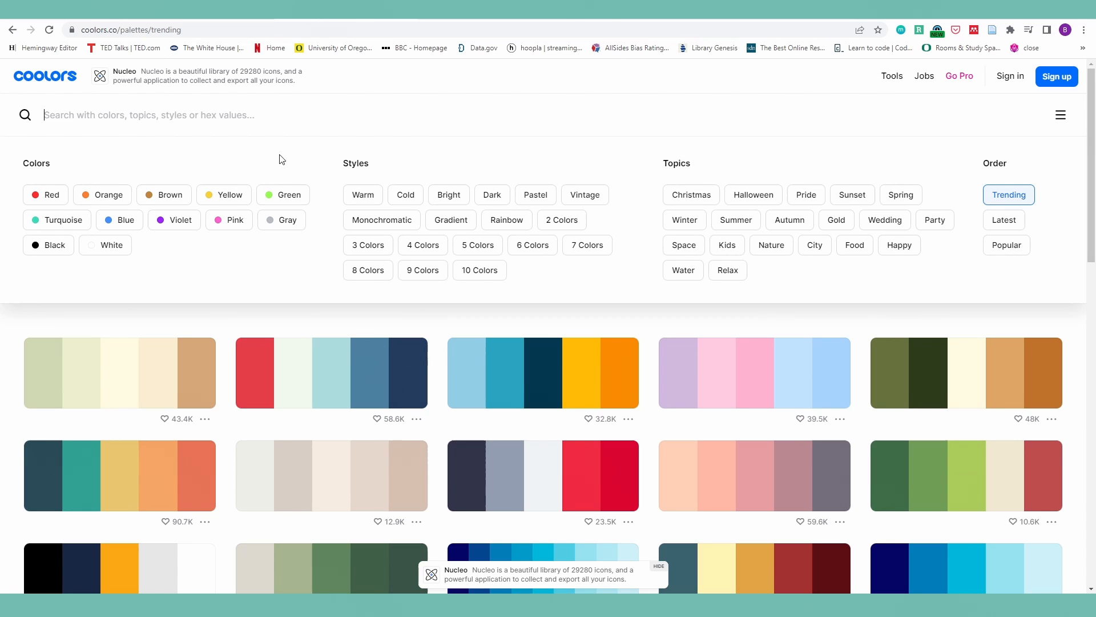
# Filter Coolors trending palettes to 10 colours and scroll to a blue-to-orange palette.
pyautogui.click(479, 270)
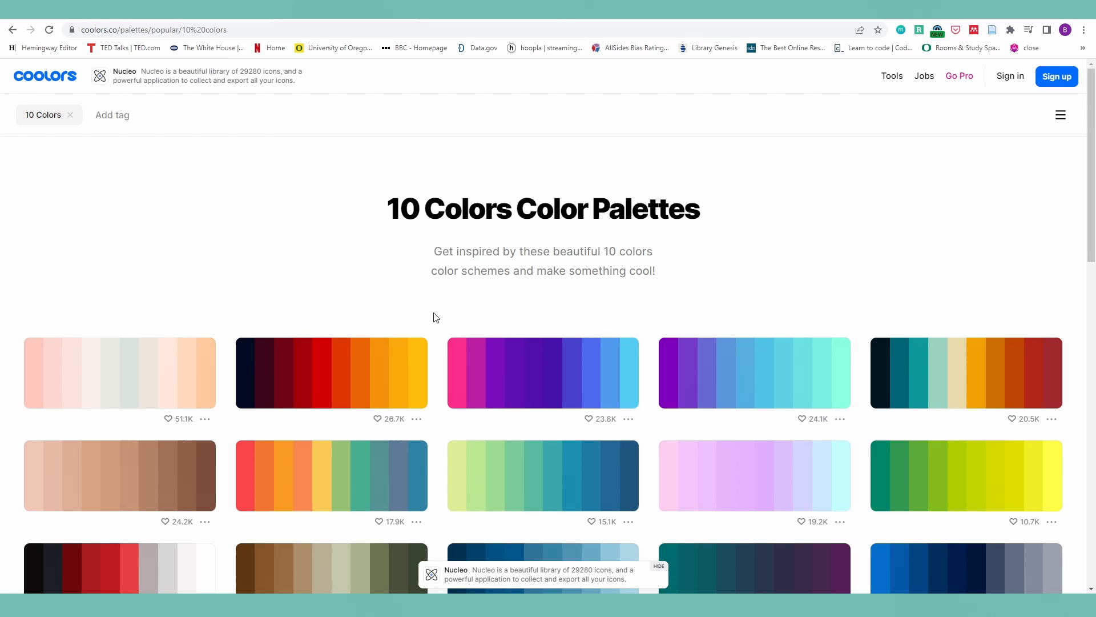
pyautogui.scroll(-3)
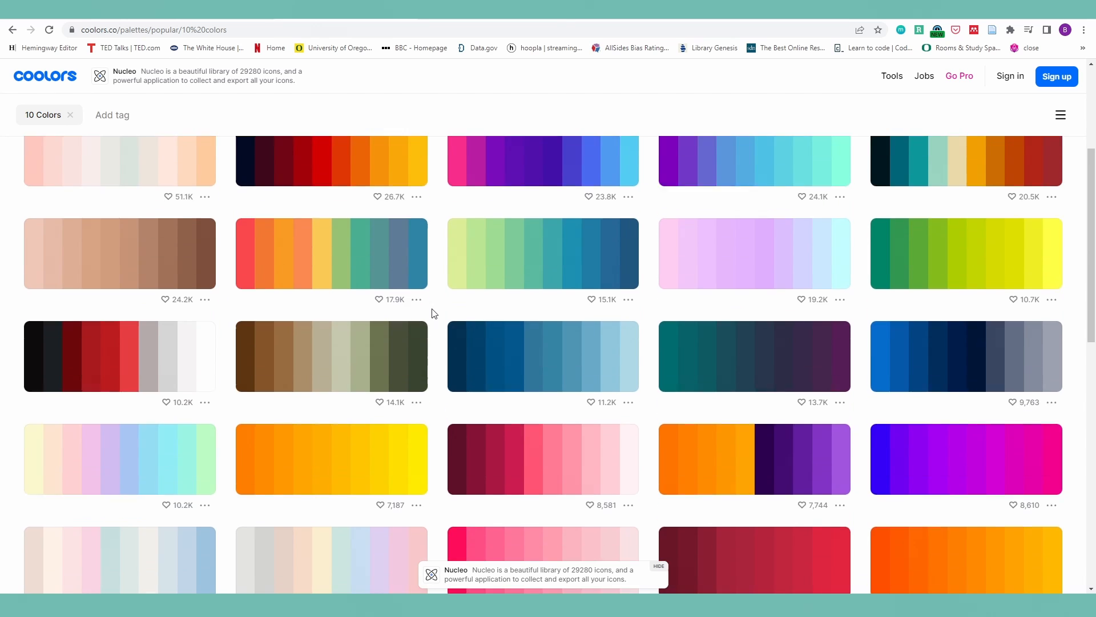
pyautogui.scroll(-3)
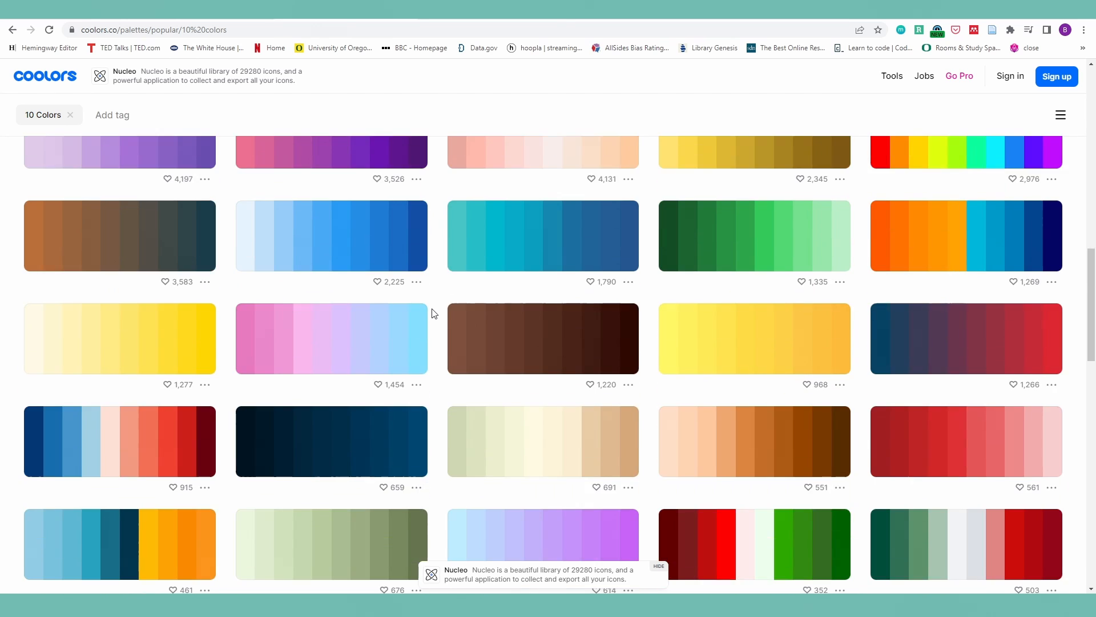
pyautogui.scroll(-3)
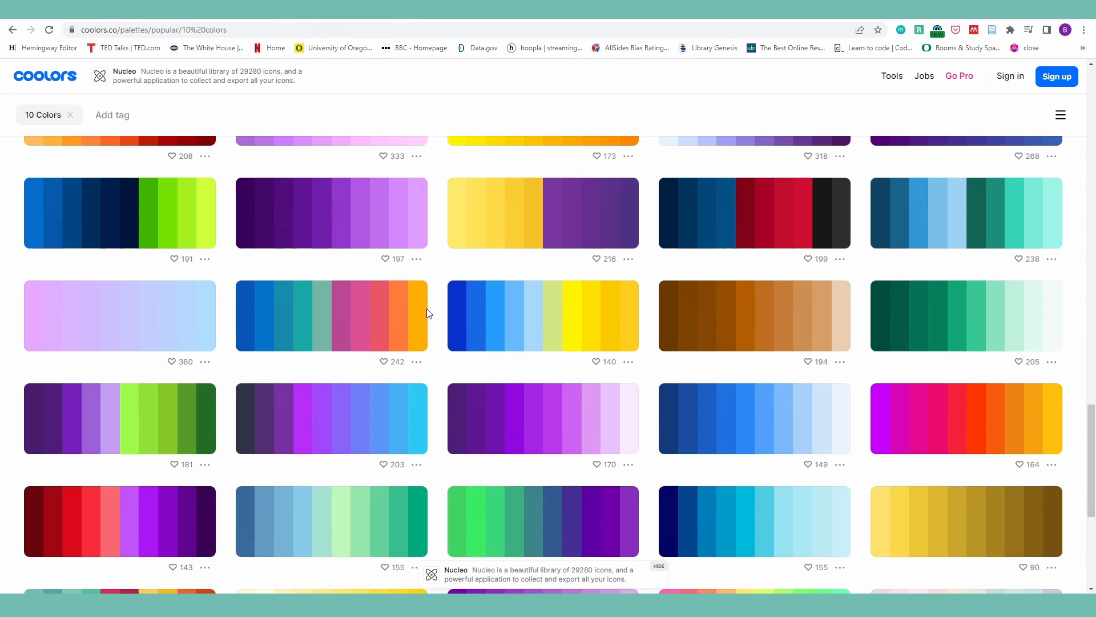
# Open the blue-to-orange palette's menu and load it in the generator.
pyautogui.click(363, 315)
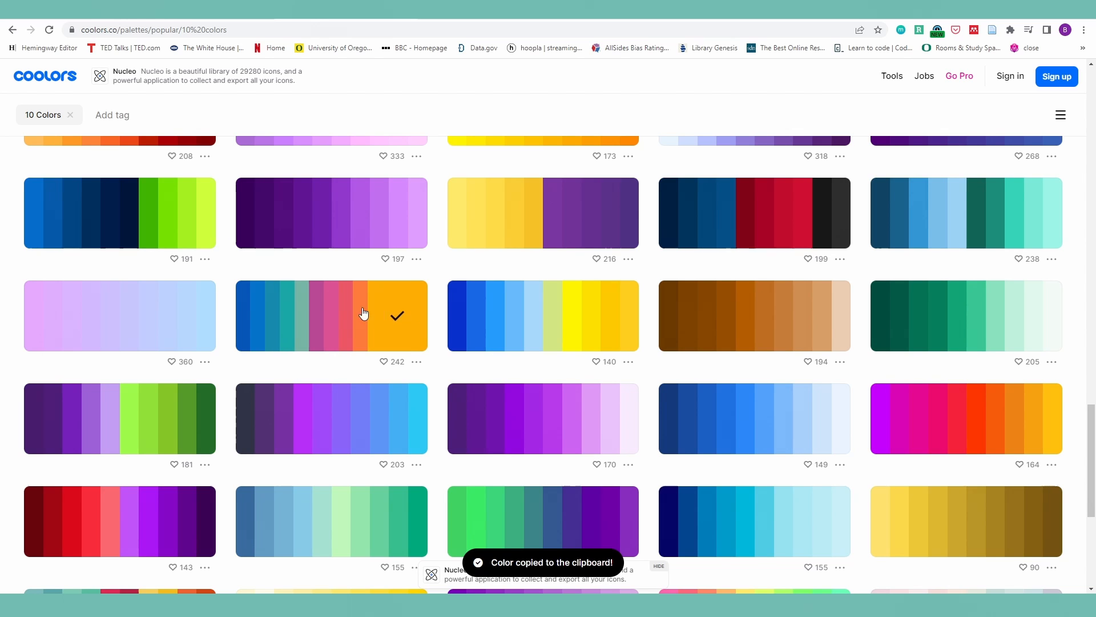
pyautogui.click(418, 362)
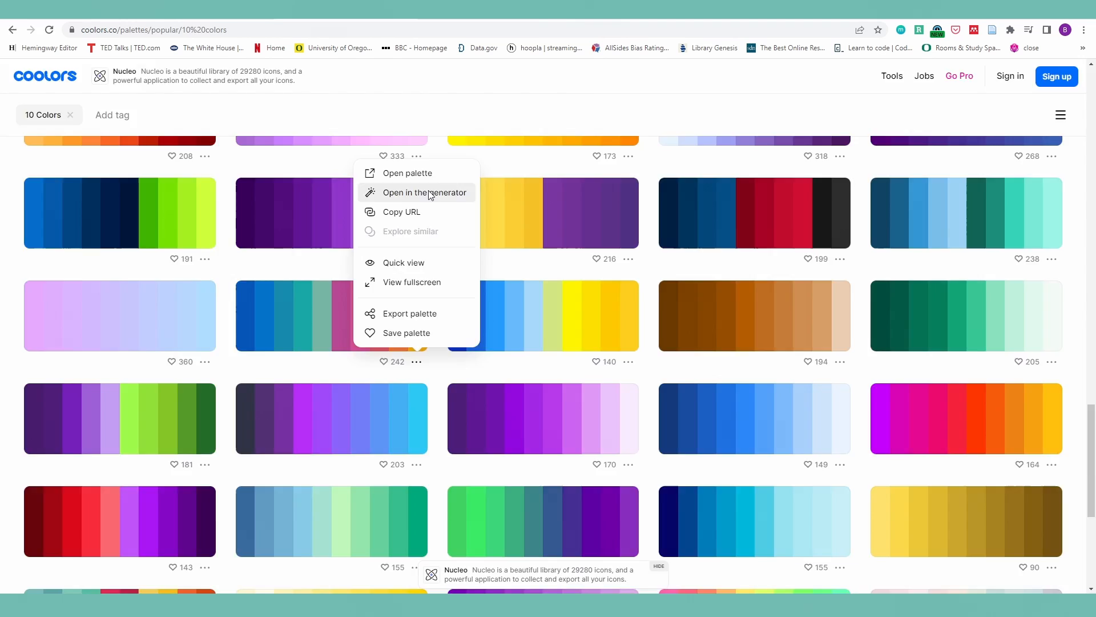
pyautogui.click(423, 192)
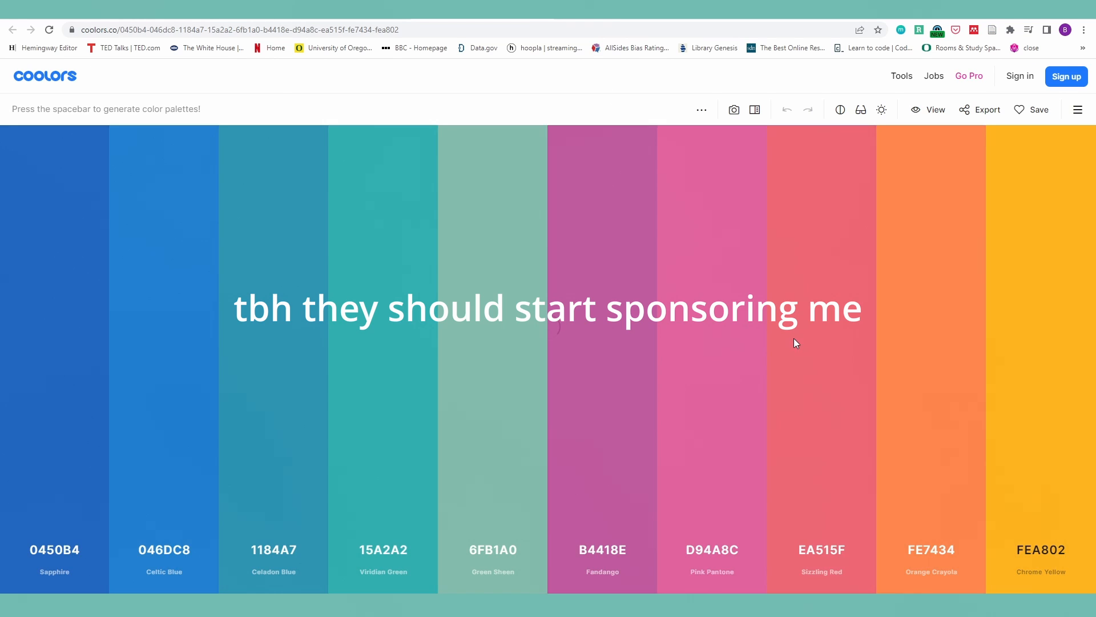
# Open the colour-blindness panel and preview the palette under deuteranopia and achromatopsia.
pyautogui.click(933, 75)
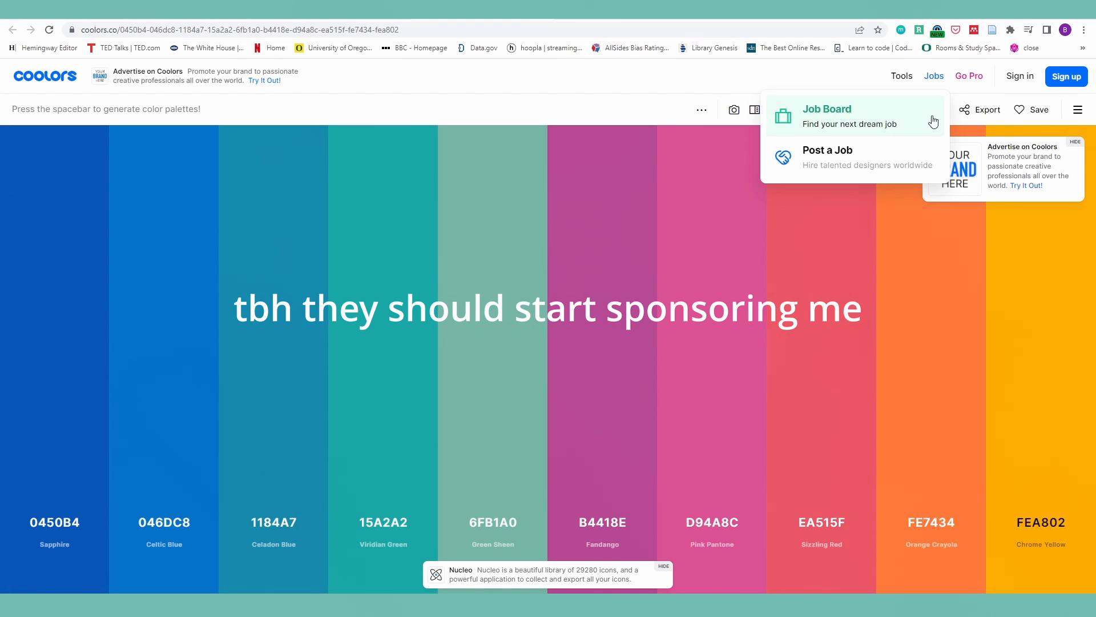
pyautogui.click(861, 109)
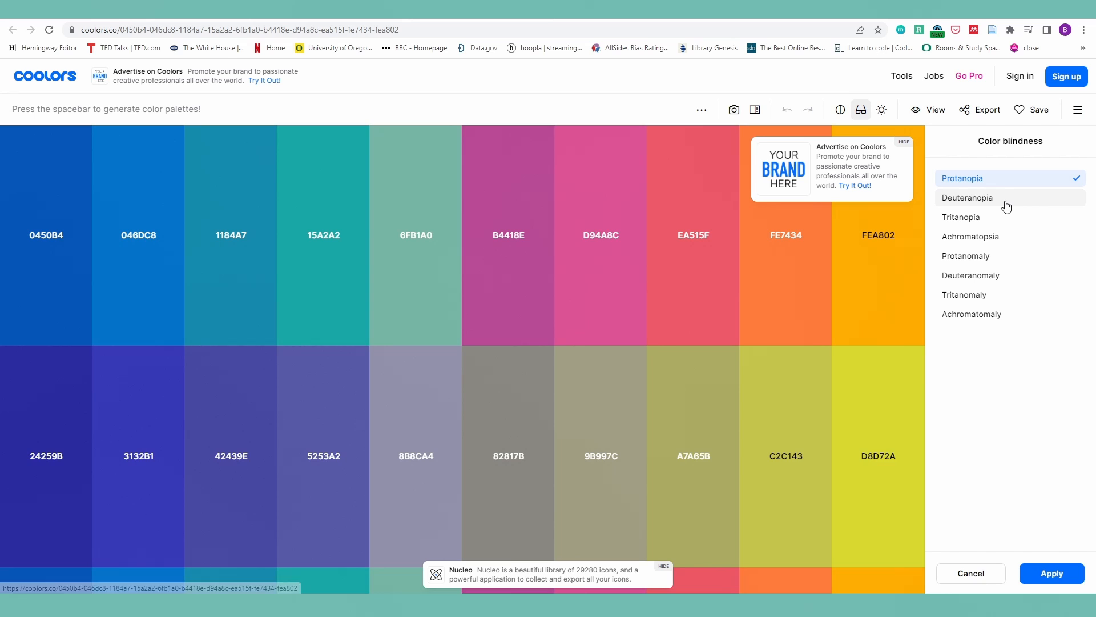
pyautogui.click(960, 217)
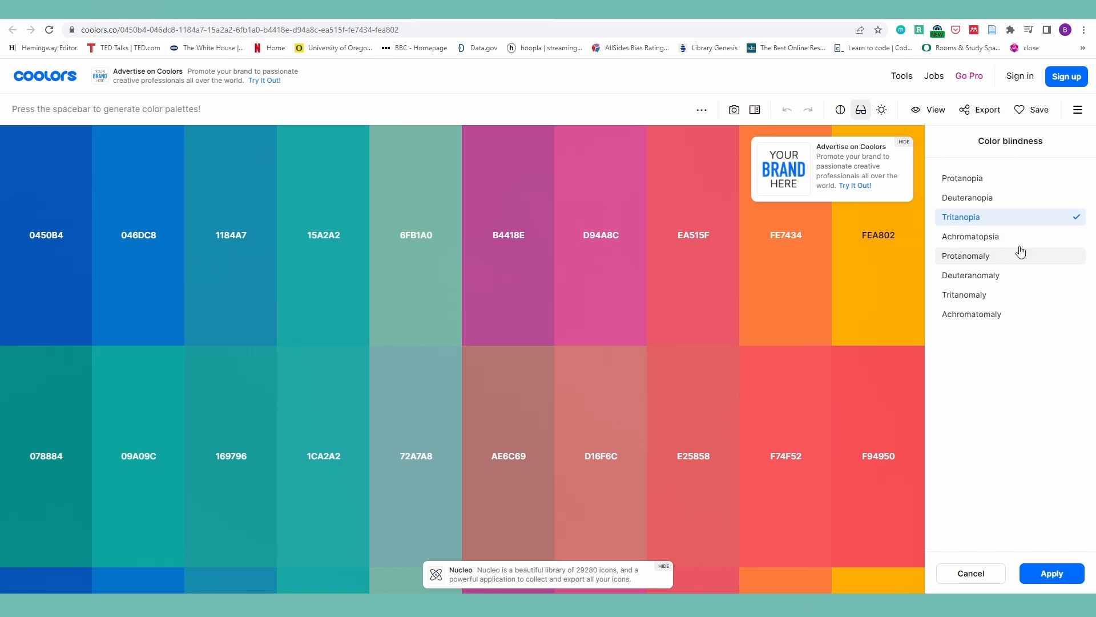
pyautogui.click(971, 235)
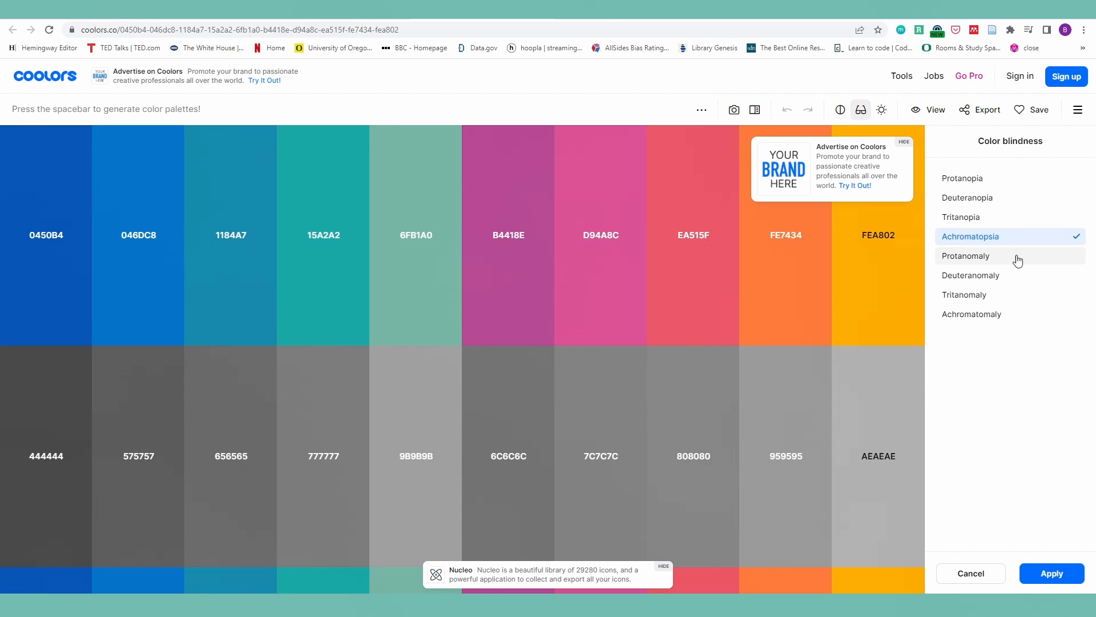
# Preview the palette under protanomaly, deuteranomaly, tritanomaly and achromatomaly.
pyautogui.click(966, 255)
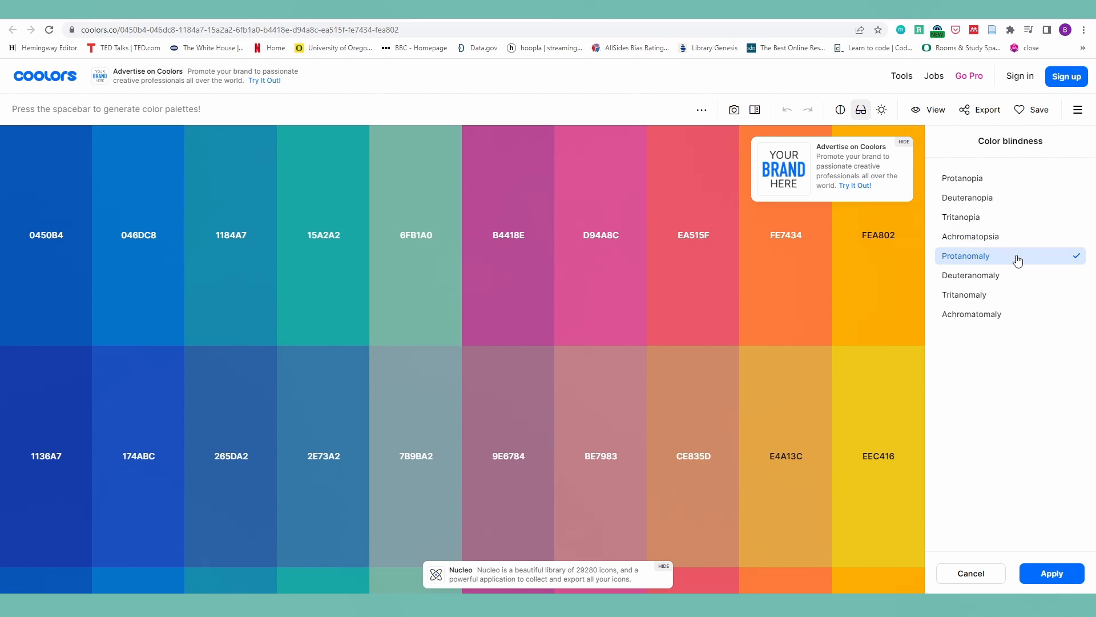
pyautogui.click(971, 276)
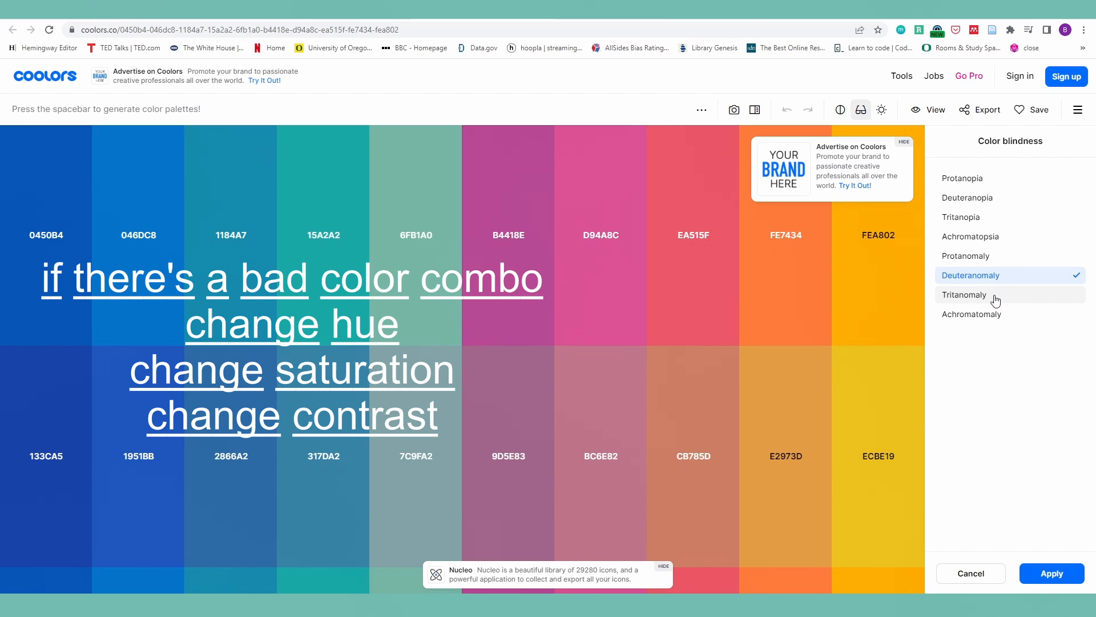
pyautogui.click(965, 295)
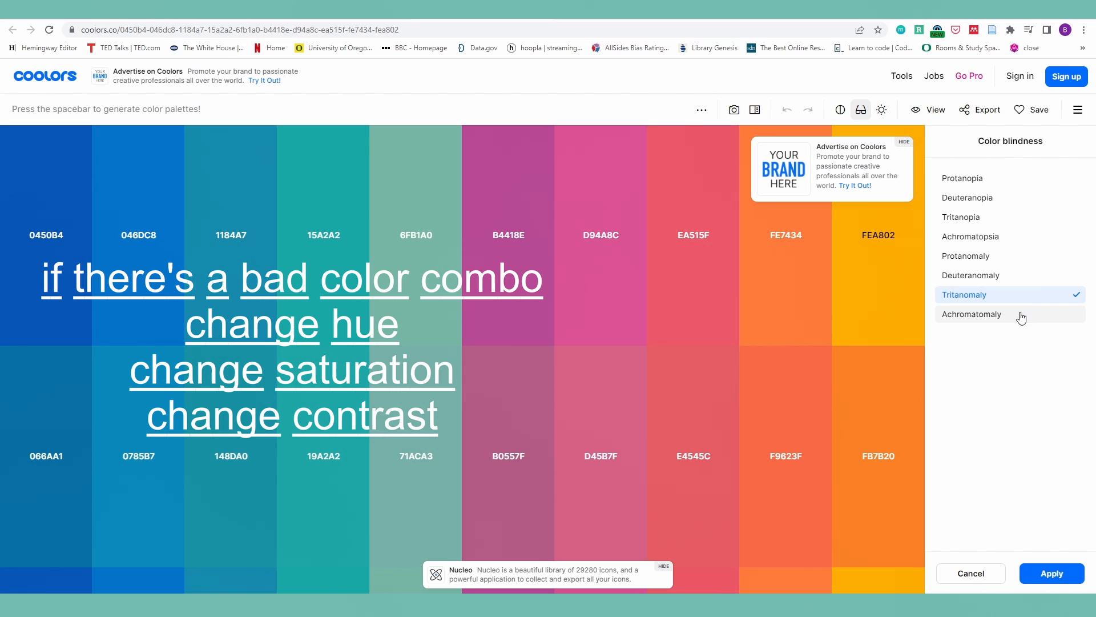
pyautogui.click(971, 314)
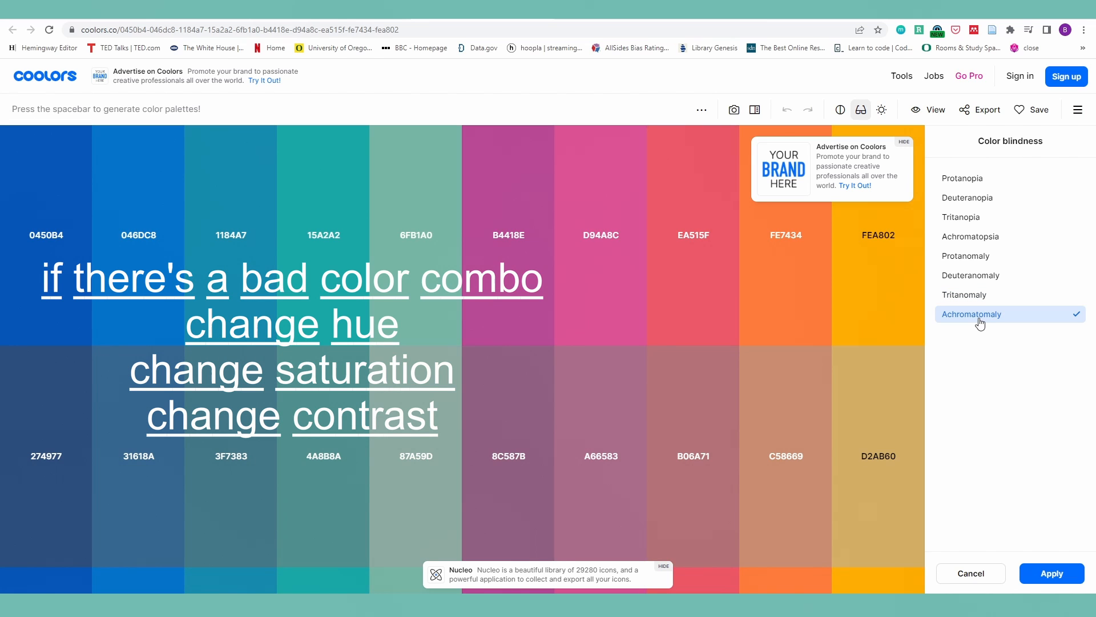
pyautogui.moveTo(998, 543)
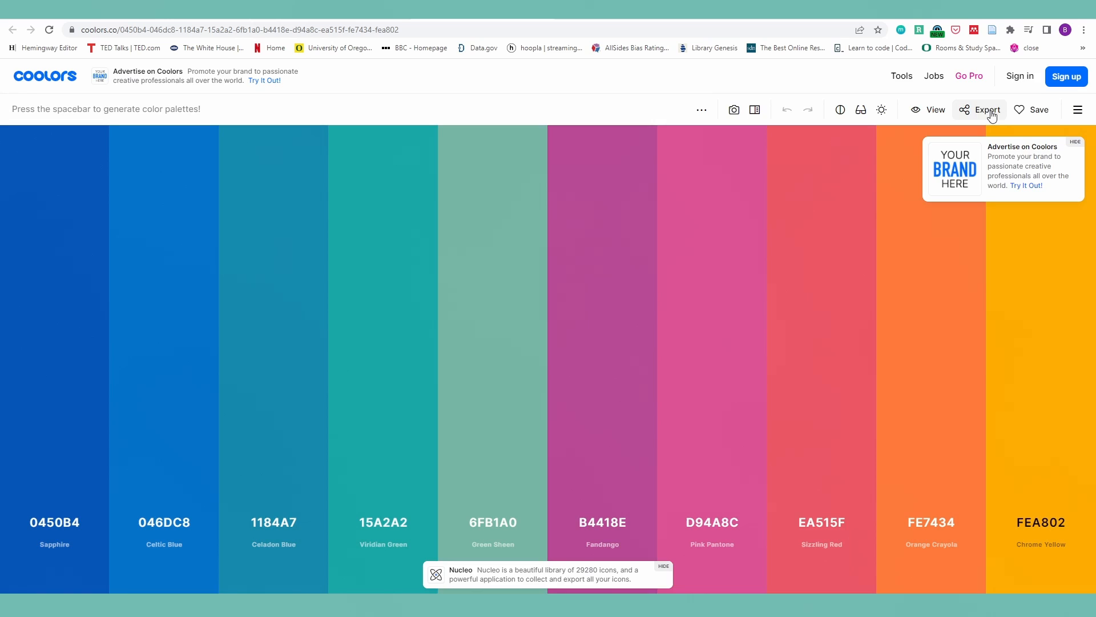
# Export the palette as a HEX image titled clathrin_ref.
pyautogui.click(986, 109)
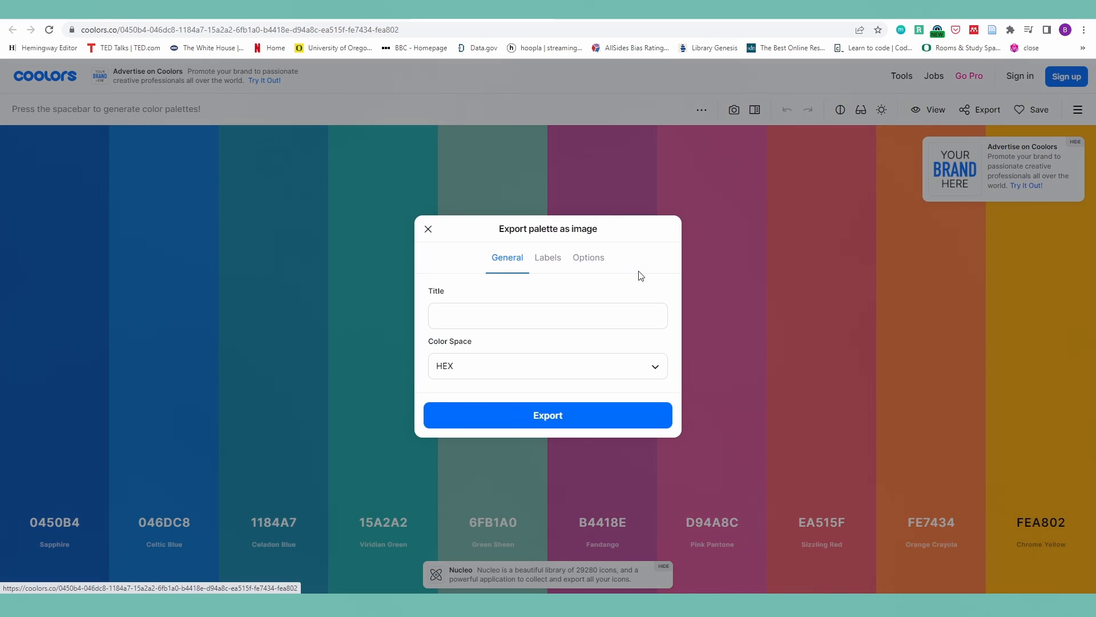
pyautogui.write('c')
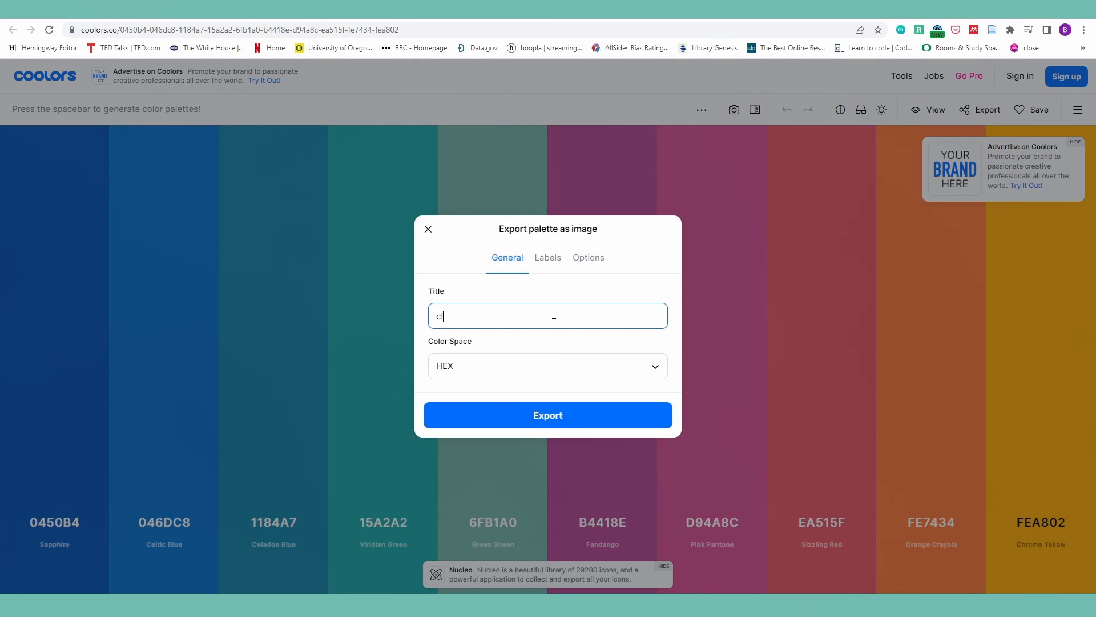
pyautogui.write('lathrin_ref')
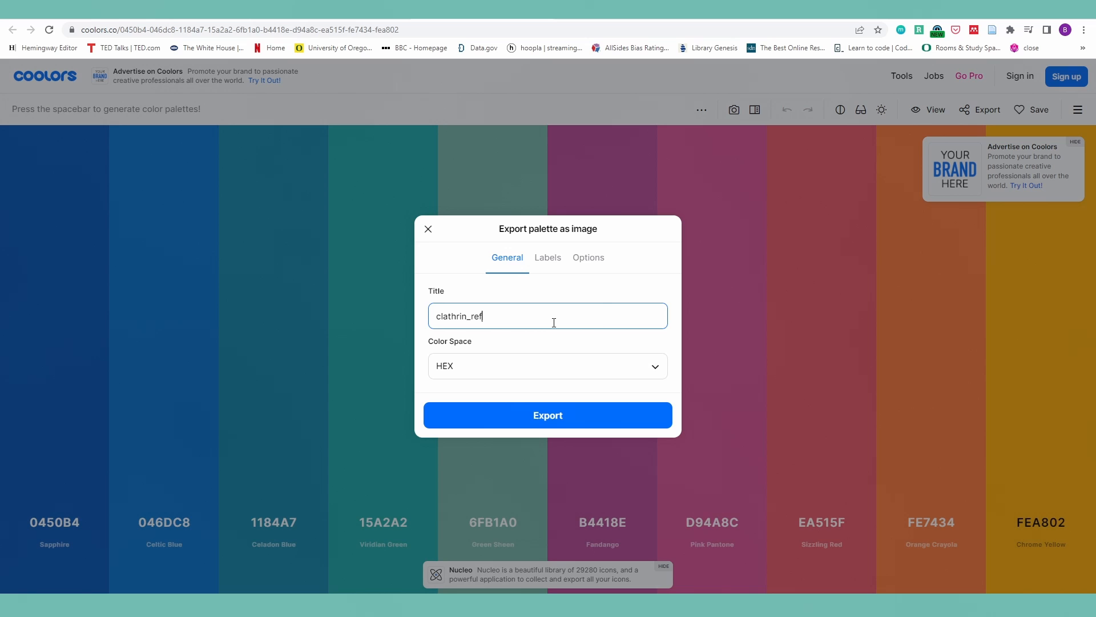
pyautogui.click(547, 415)
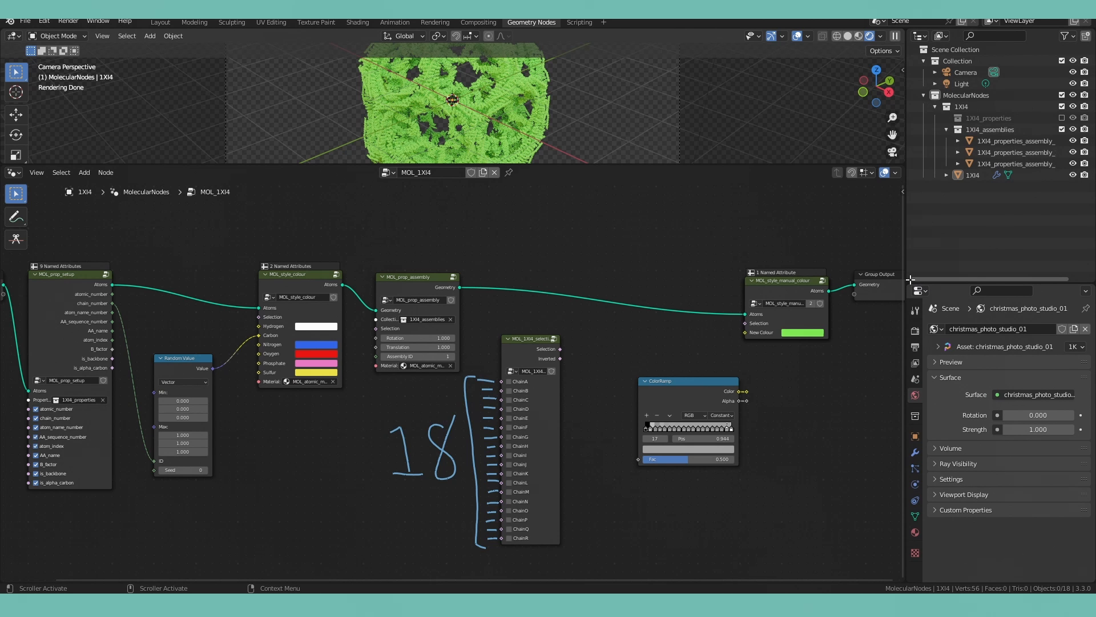
# Show the clathrin_ref image for reference and add a Map Range node via search 'map'.
pyautogui.click(917, 167)
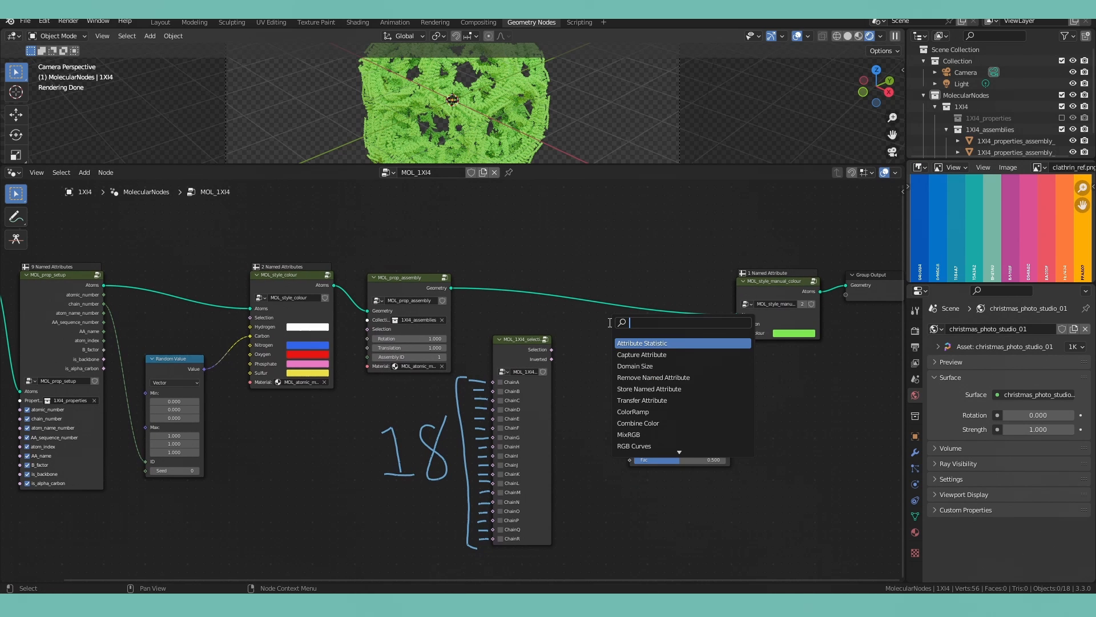
pyautogui.write('map')
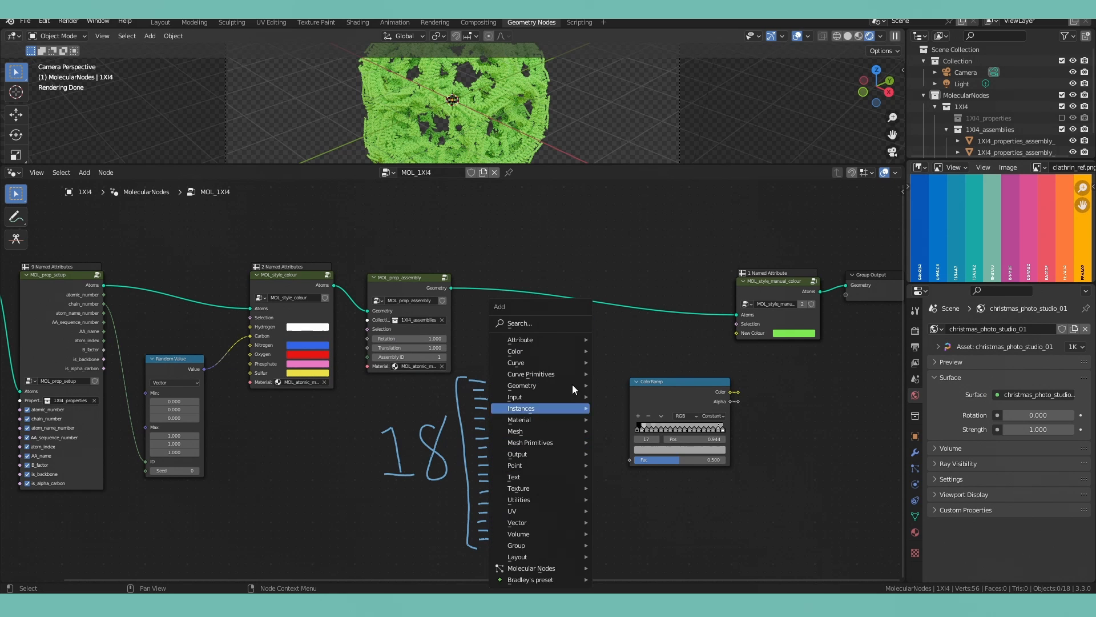
pyautogui.write('map')
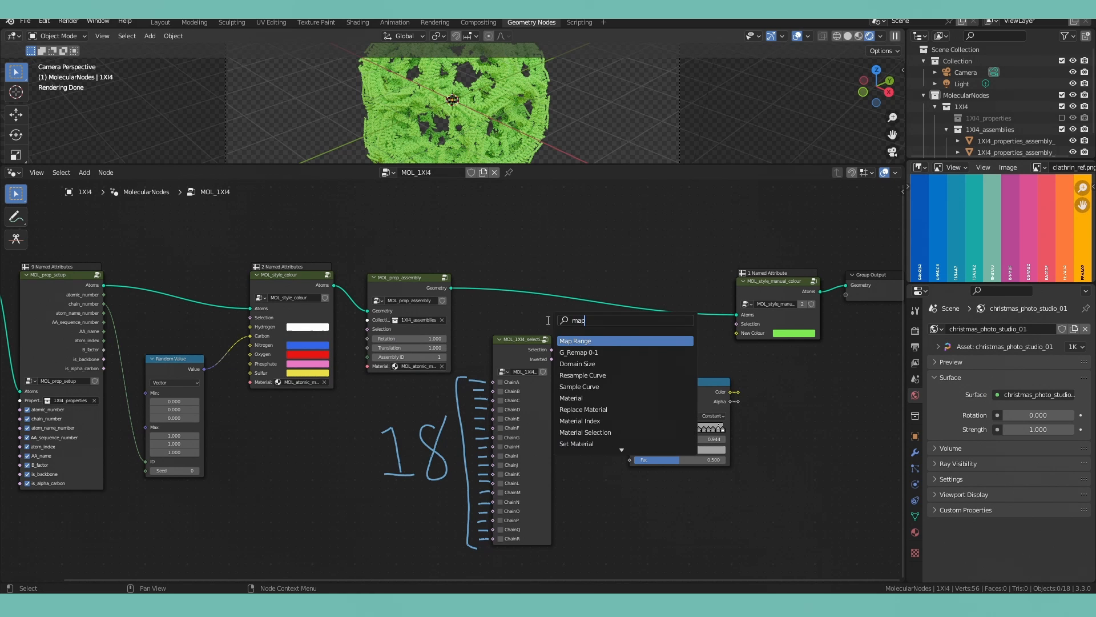
pyautogui.click(575, 340)
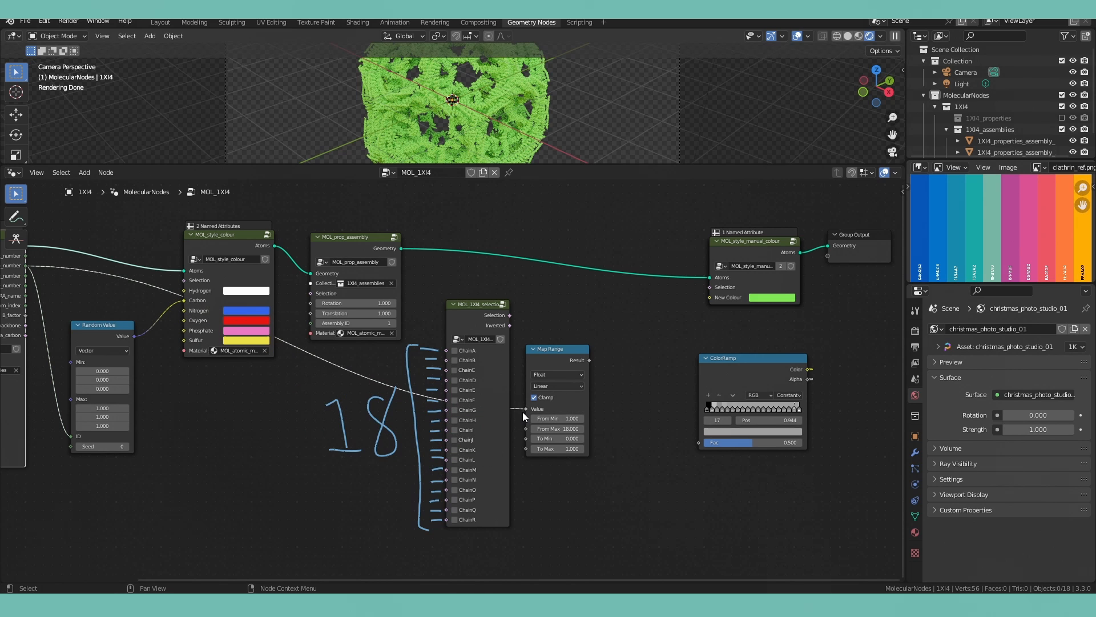
# Wire a chain attribute into Map Range (1 to 18) and its result into the ColorRamp factor.
pyautogui.moveTo(587, 359); pyautogui.dragTo(682, 439)
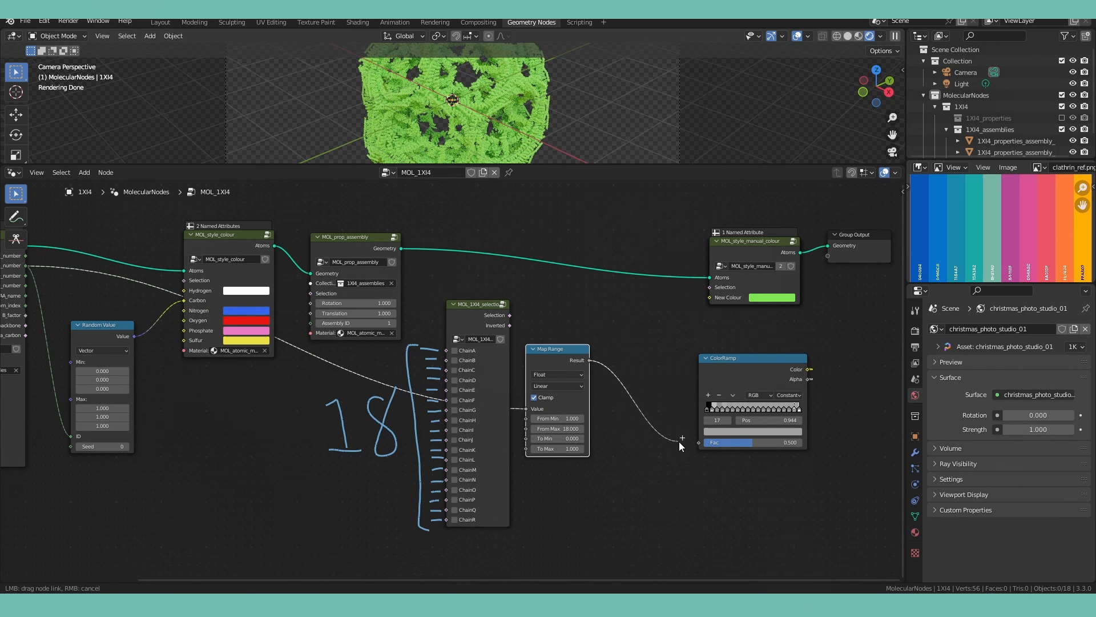
pyautogui.moveTo(751, 358); pyautogui.dragTo(675, 352)
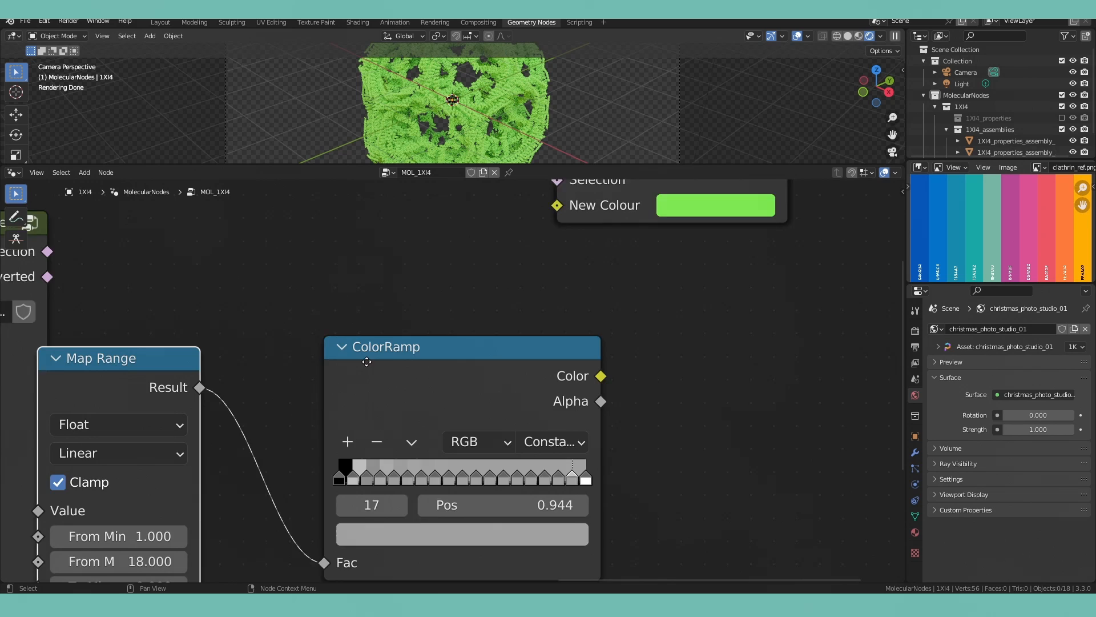
# Eyedrop palette colours from the reference image onto successive ColorRamp stops.
pyautogui.click(463, 533)
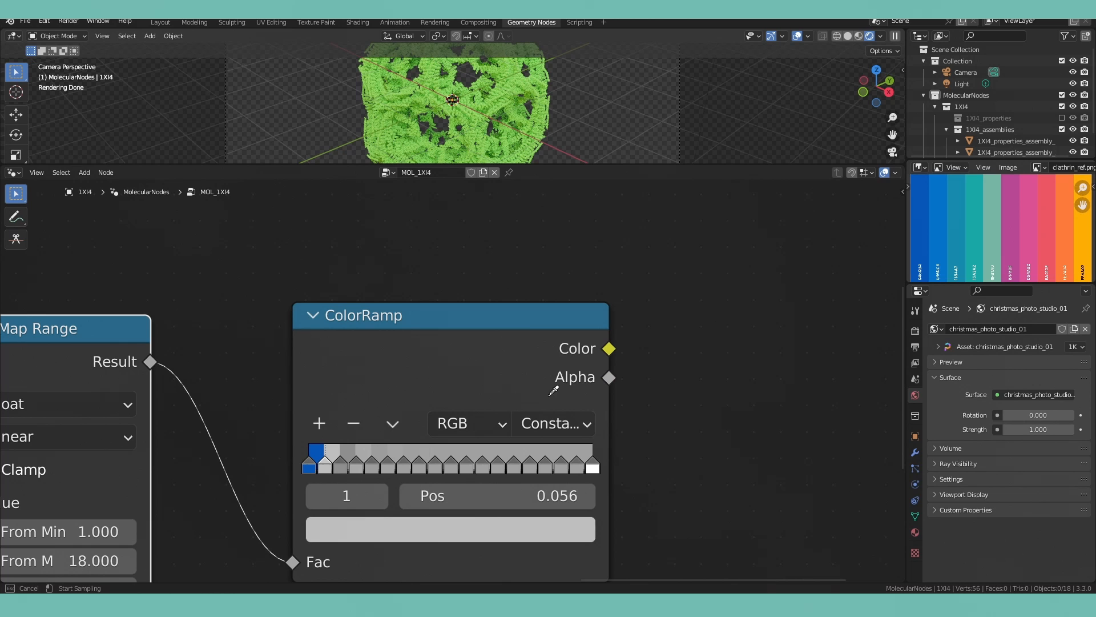
pyautogui.click(449, 529)
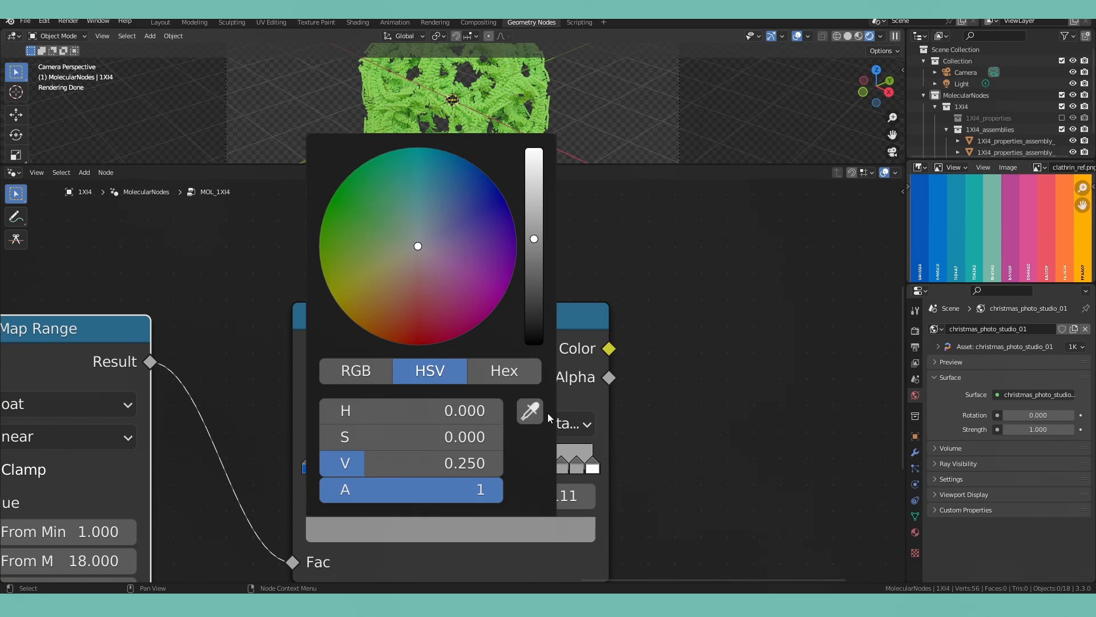
pyautogui.click(720, 516)
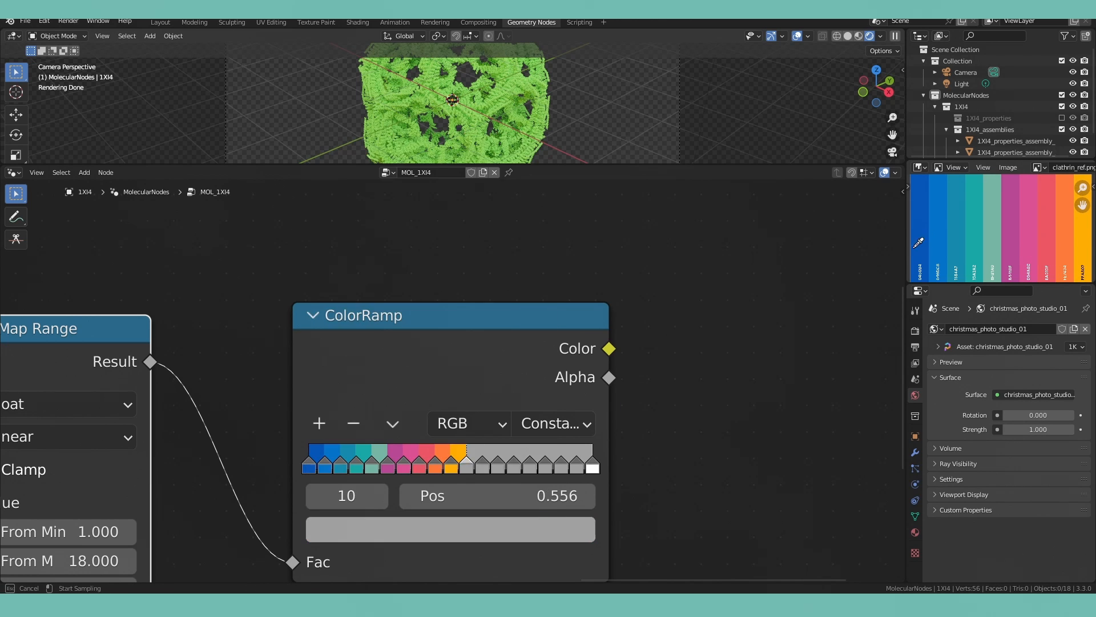
pyautogui.click(450, 528)
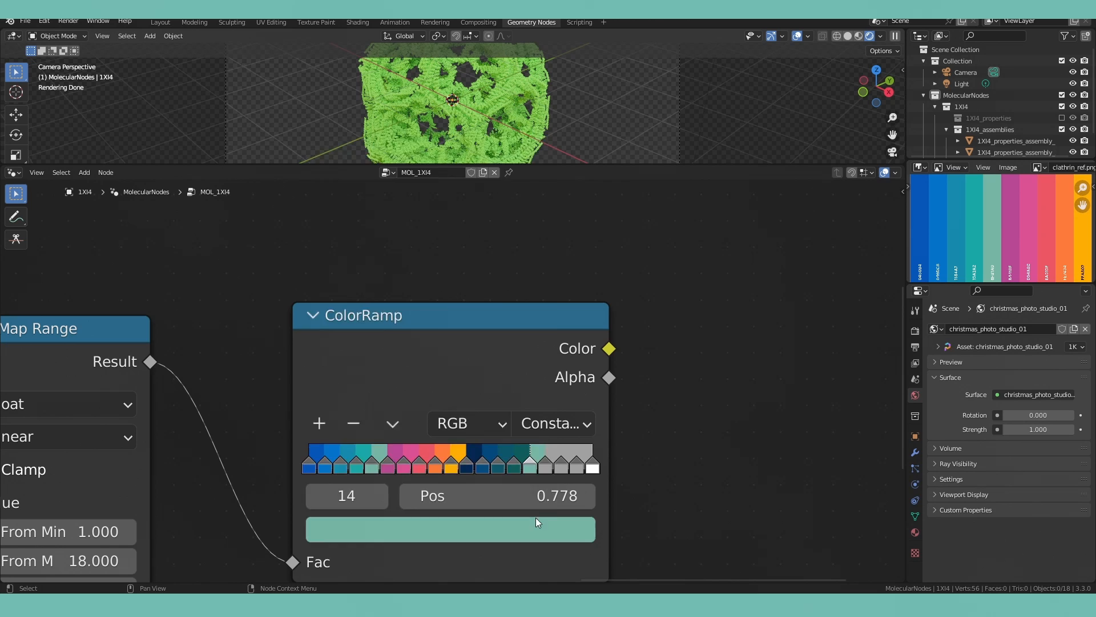
pyautogui.click(450, 529)
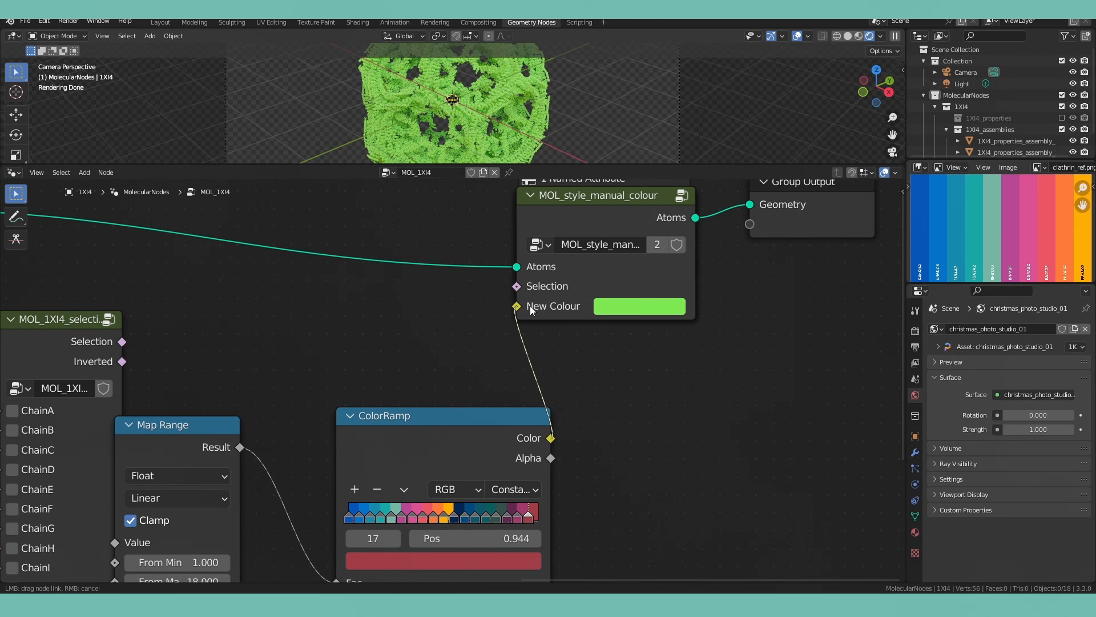
# Feed the ColorRamp Color into New Colour of MOL_style_manual_colour and select stop 0.
pyautogui.moveTo(384, 415); pyautogui.dragTo(328, 364)
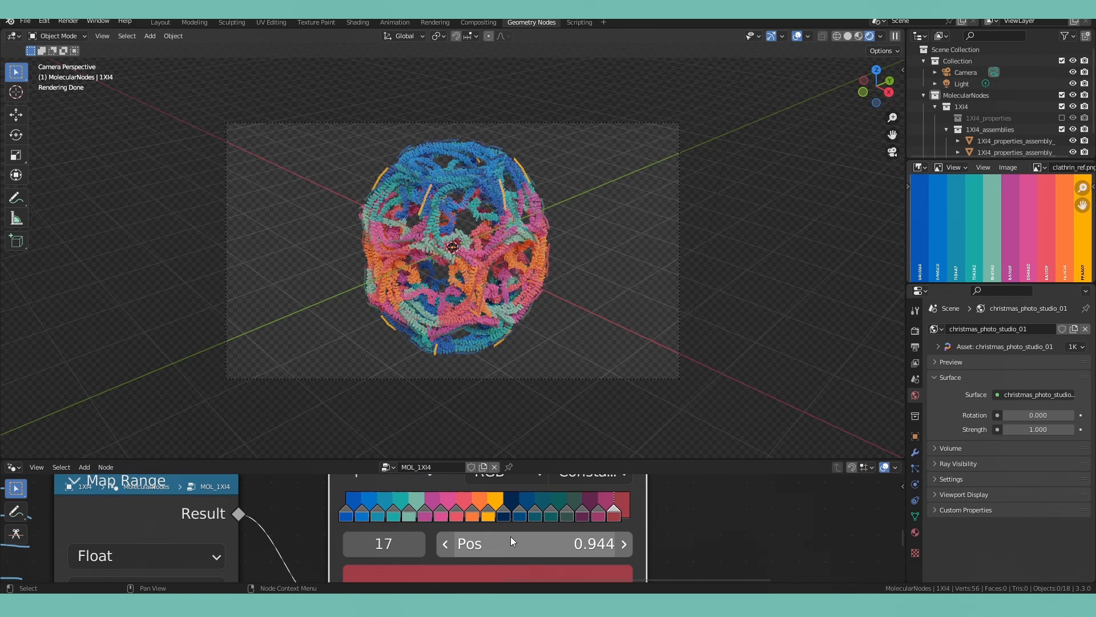
pyautogui.click(346, 504)
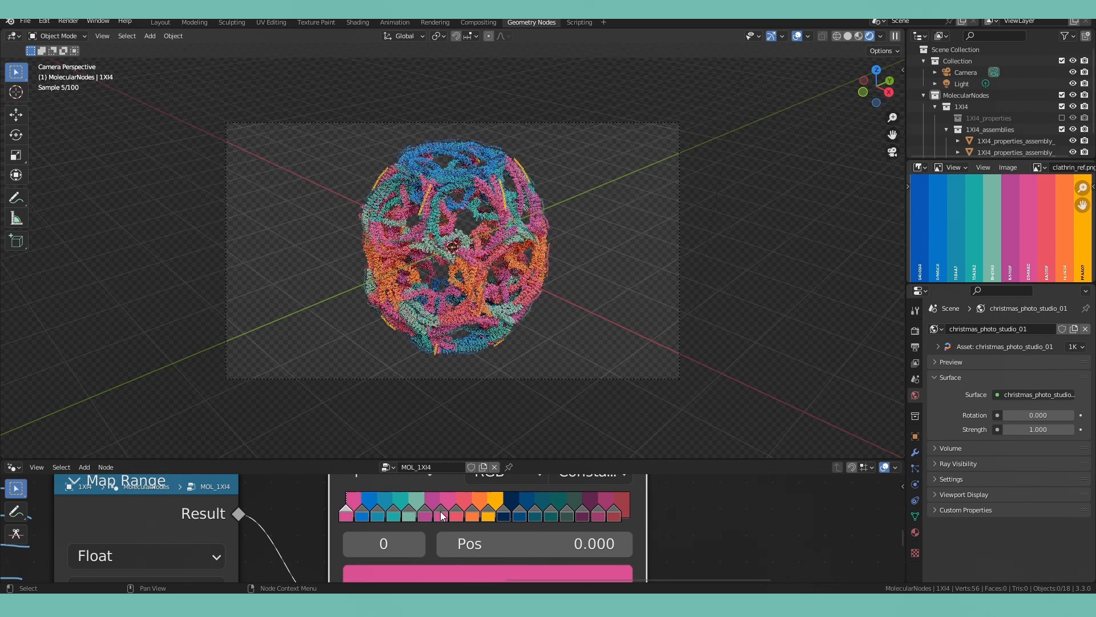
# Set ramp stop 0 back to blue, then return to the Layout workspace.
pyautogui.click(439, 515)
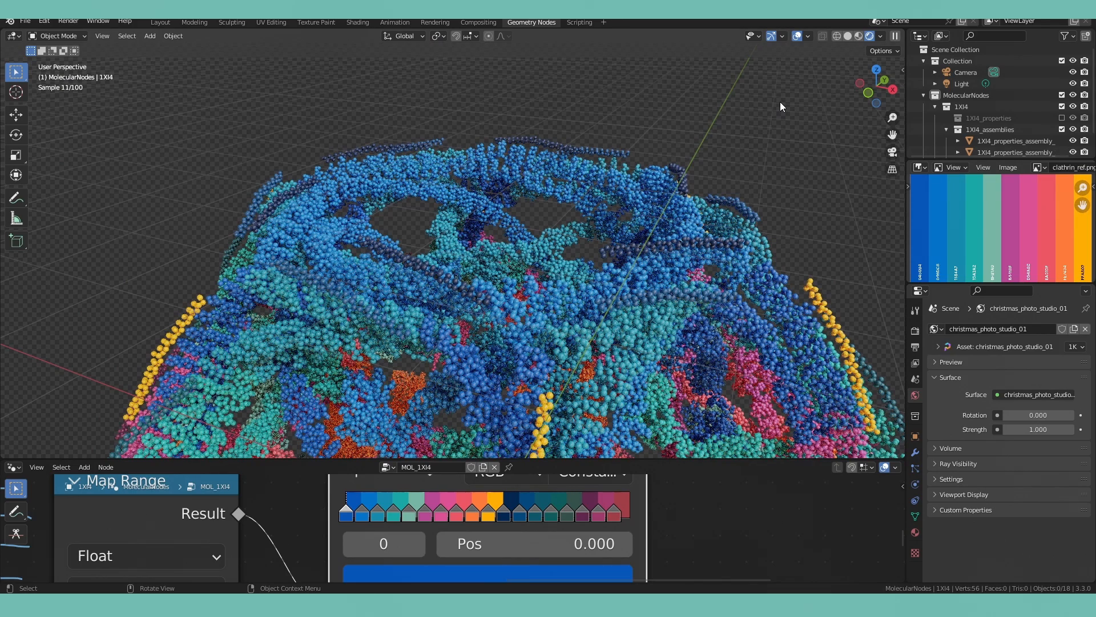
pyautogui.click(160, 22)
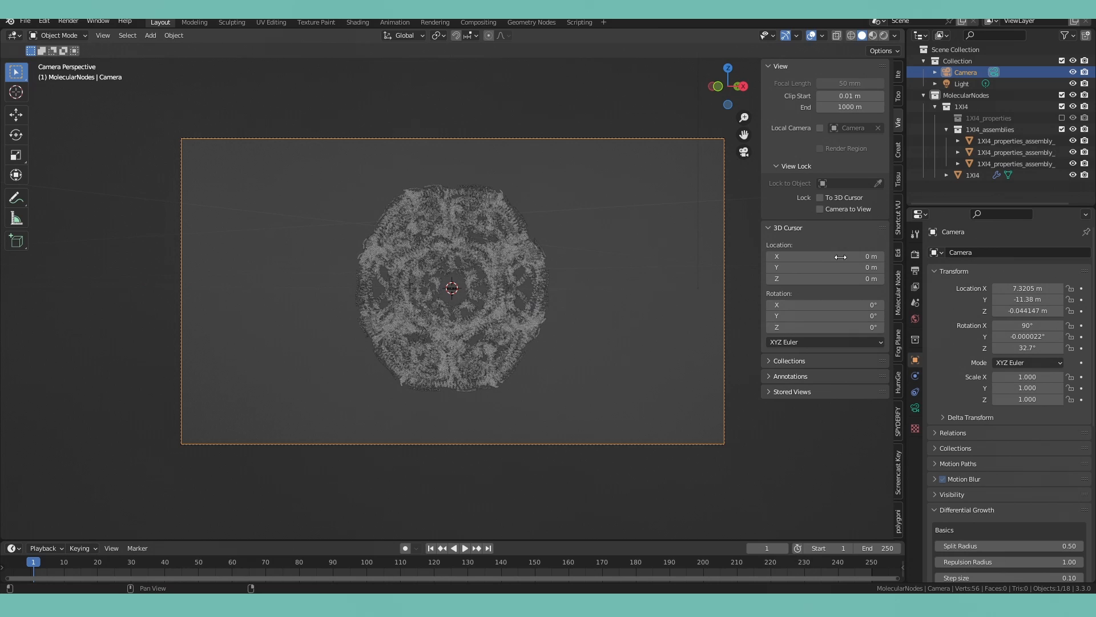
pyautogui.moveTo(901, 425)
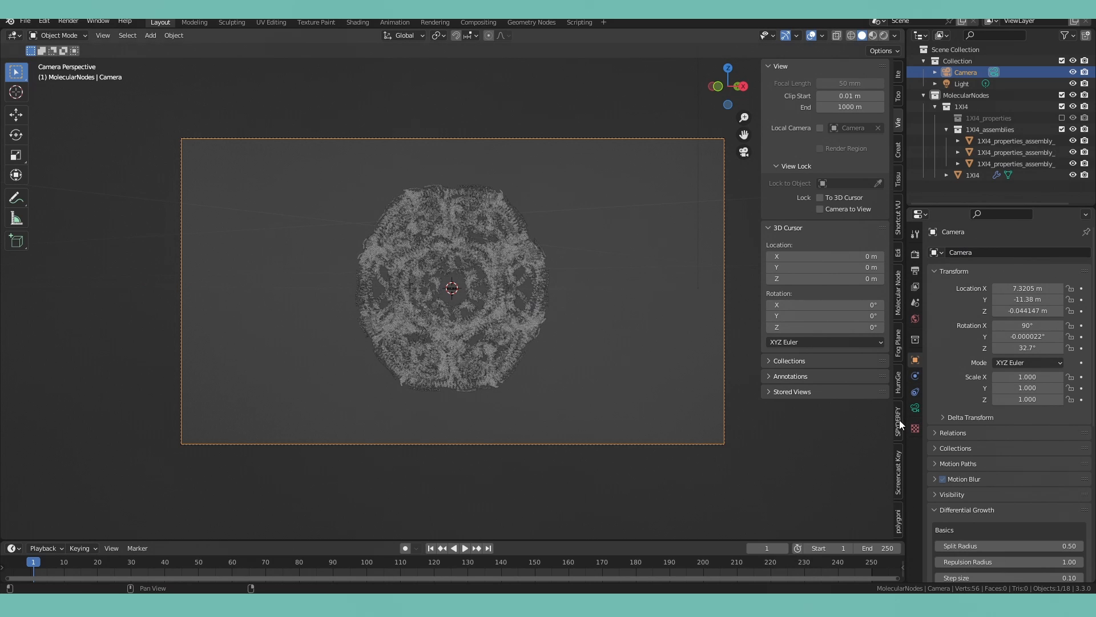
# Give the camera a 150 mm focal length, lock camera to view and preview in Rendered shading.
pyautogui.click(914, 407)
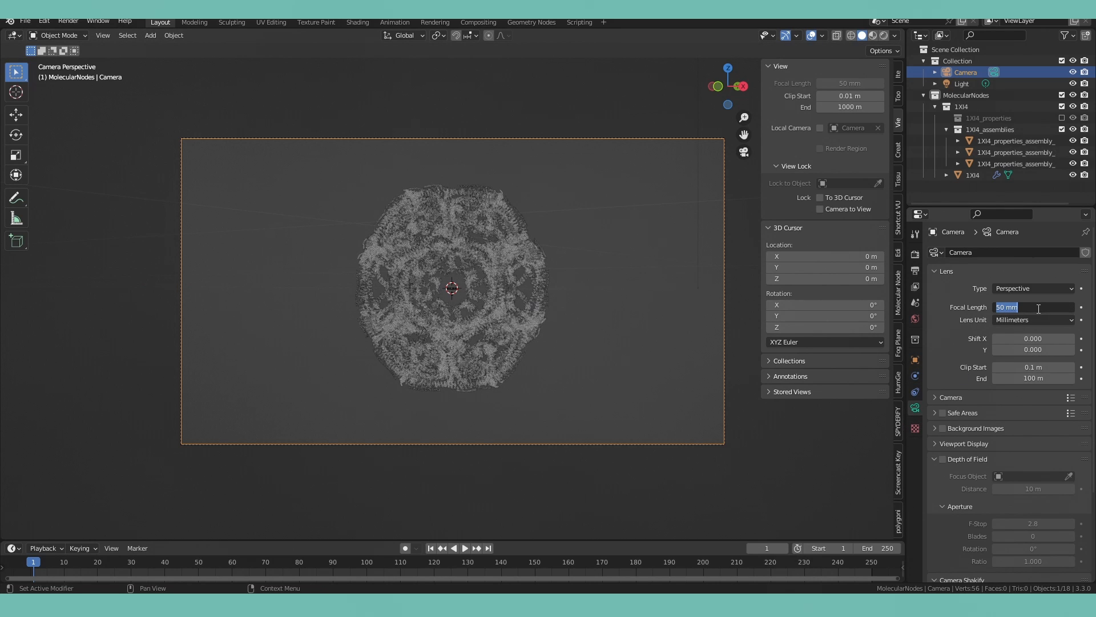
pyautogui.write('15')
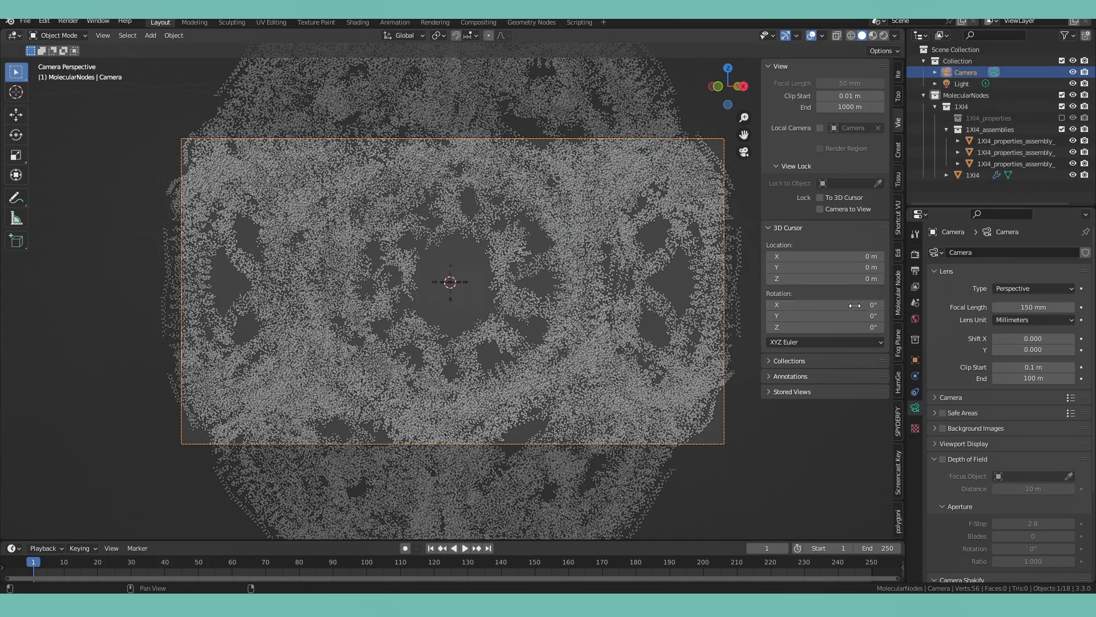
pyautogui.click(820, 209)
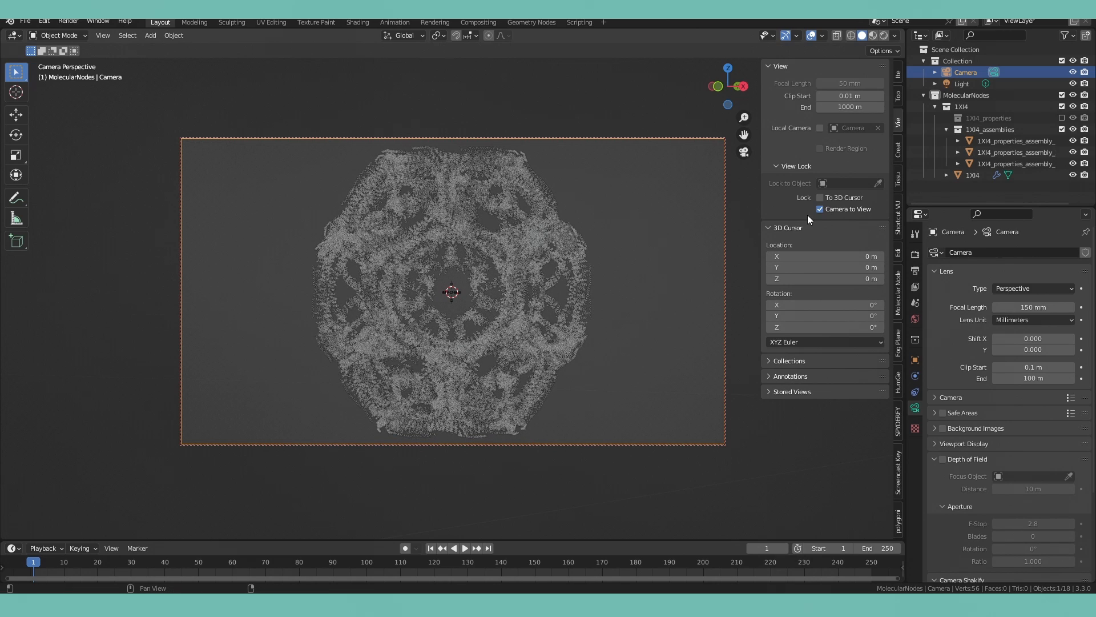
pyautogui.click(819, 208)
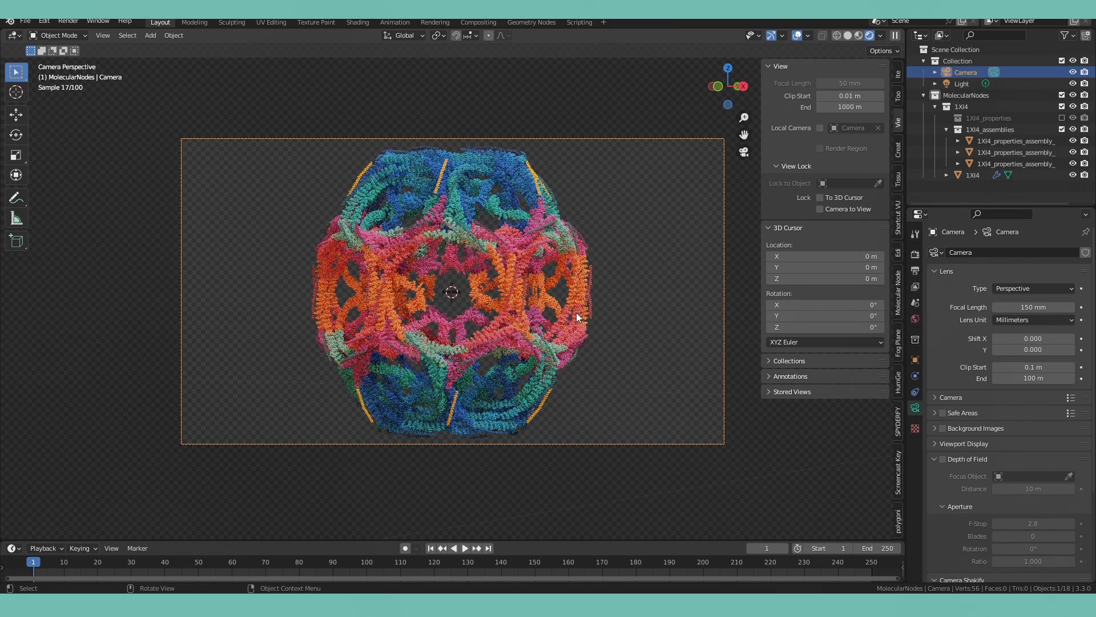
# Load MOL_atomic_material in the Shading workspace and check the geometry node setup.
pyautogui.click(358, 21)
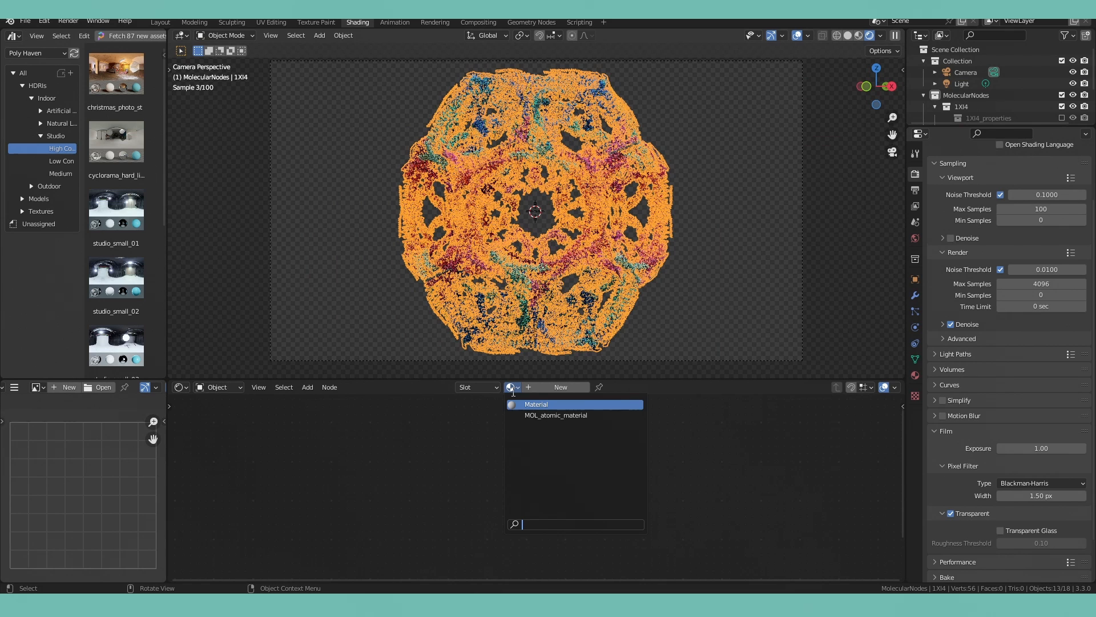
pyautogui.click(555, 415)
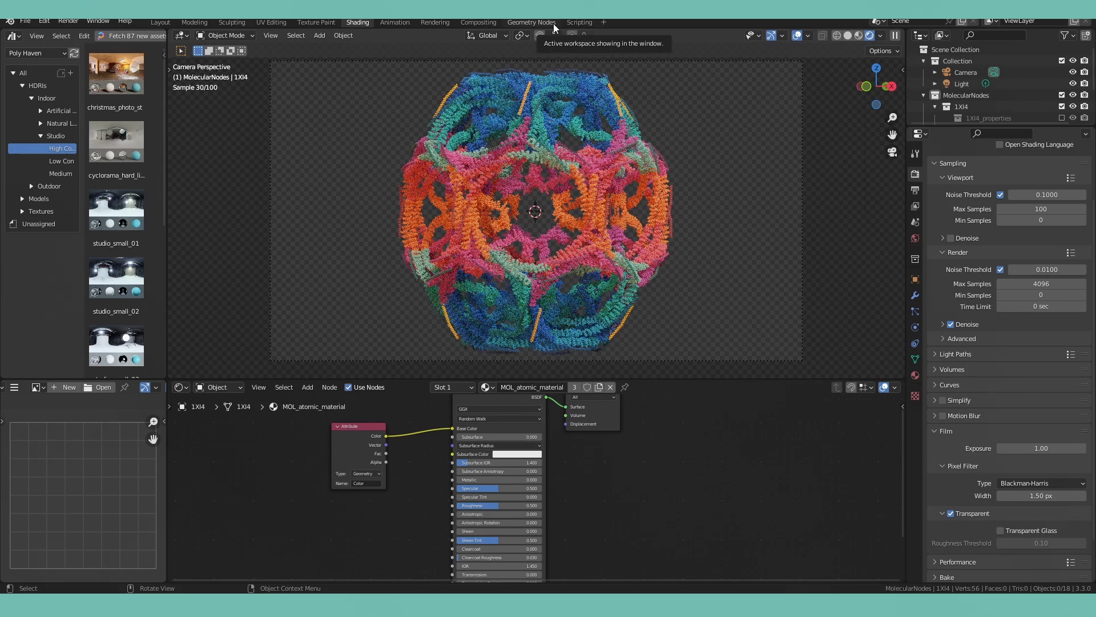
pyautogui.click(531, 21)
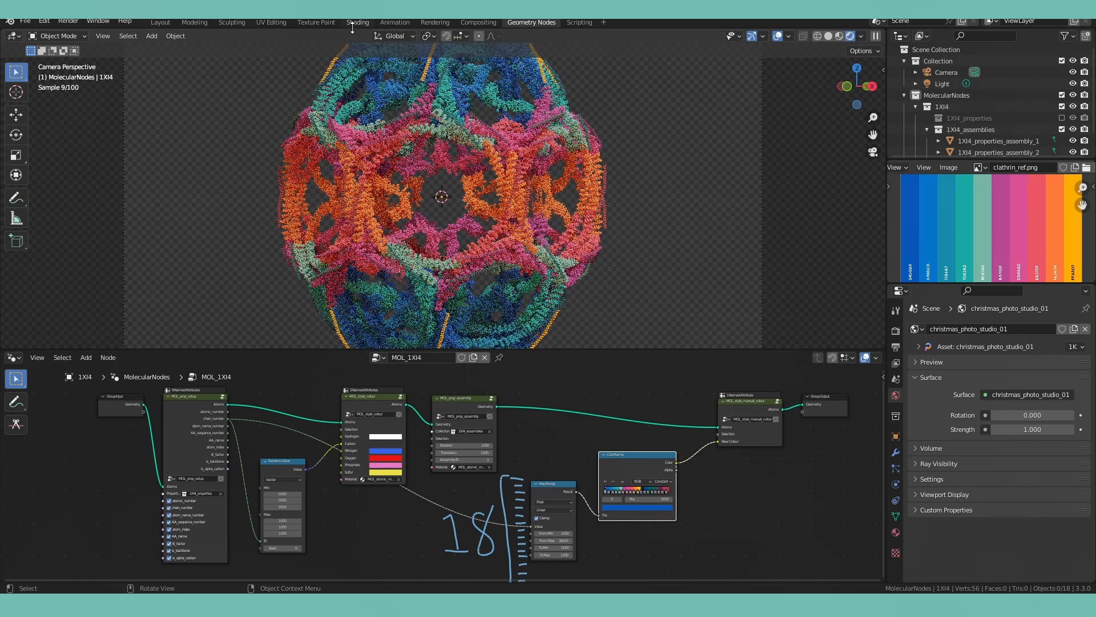
pyautogui.click(357, 22)
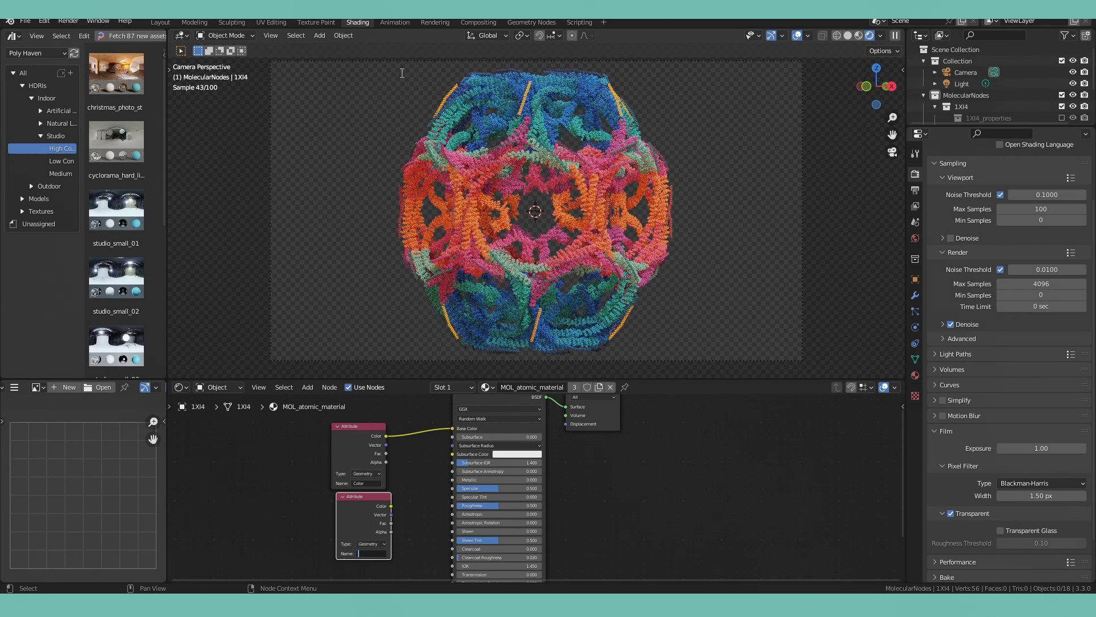
# Add an Attribute node reading chain_number and a ColorRamp node to the material.
pyautogui.click(531, 22)
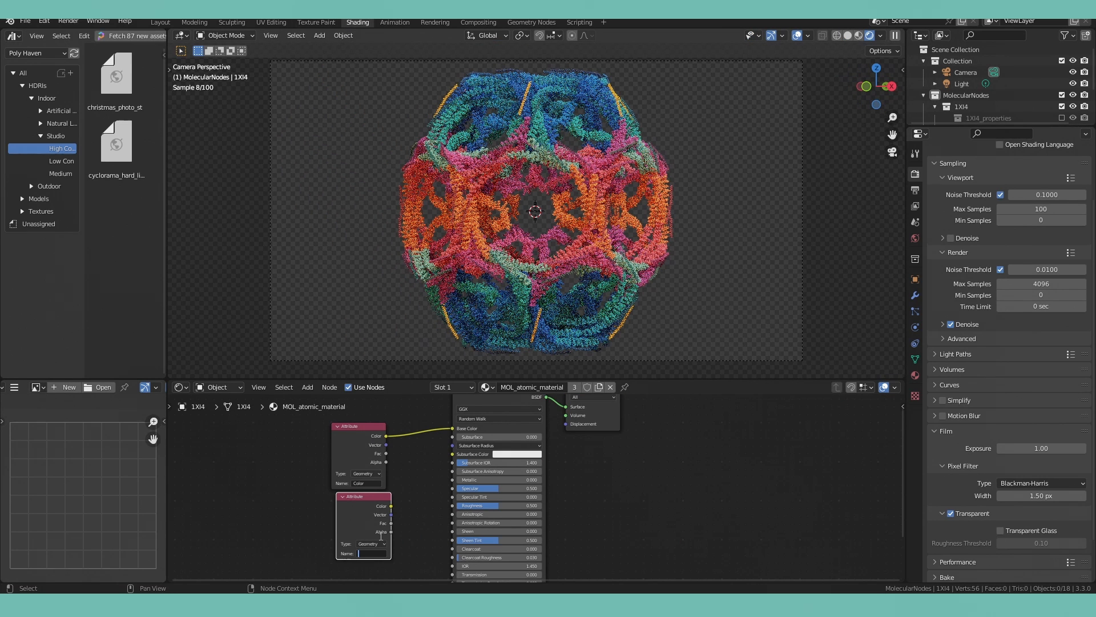
pyautogui.write('chain_number')
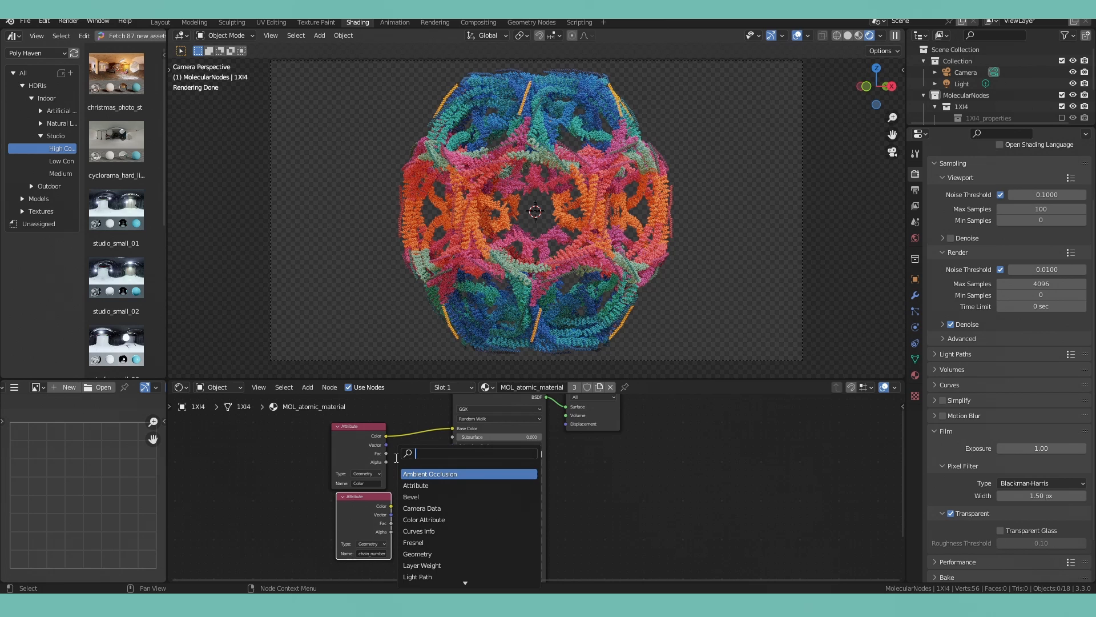
pyautogui.write('color')
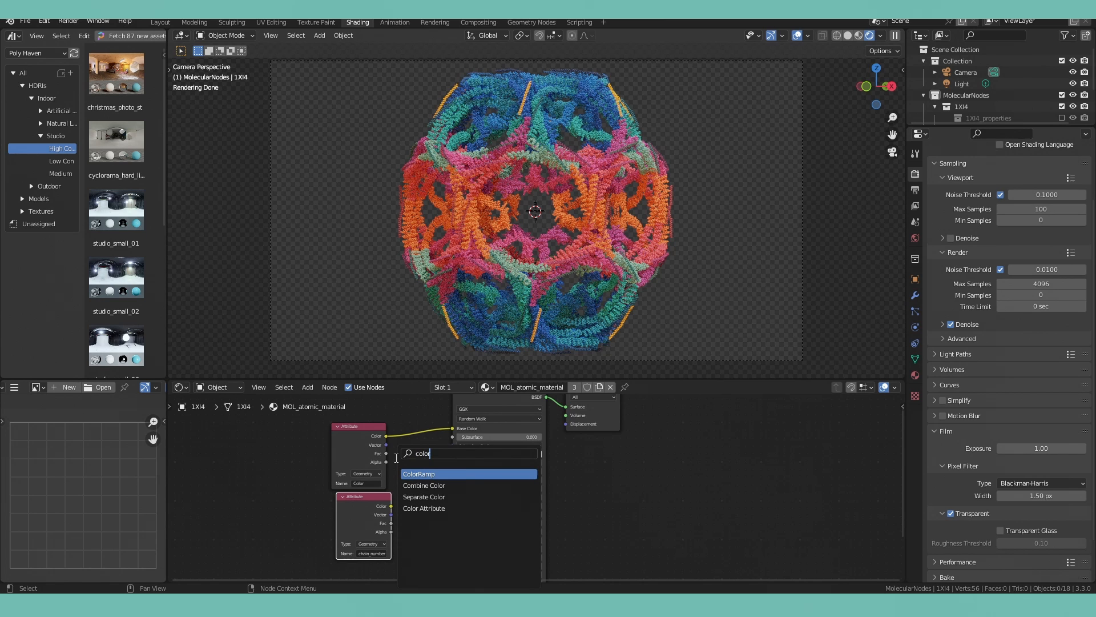
pyautogui.click(419, 472)
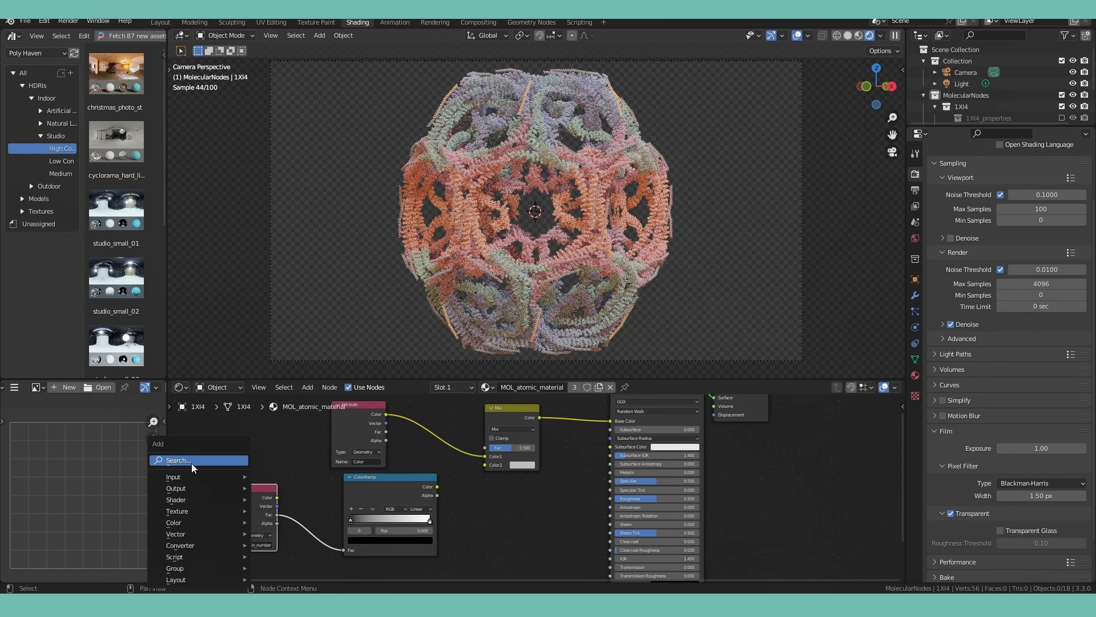
# Insert a Map Range (1–18) before the ColorRamp and space stops at positions like 1/17.
pyautogui.write('map')
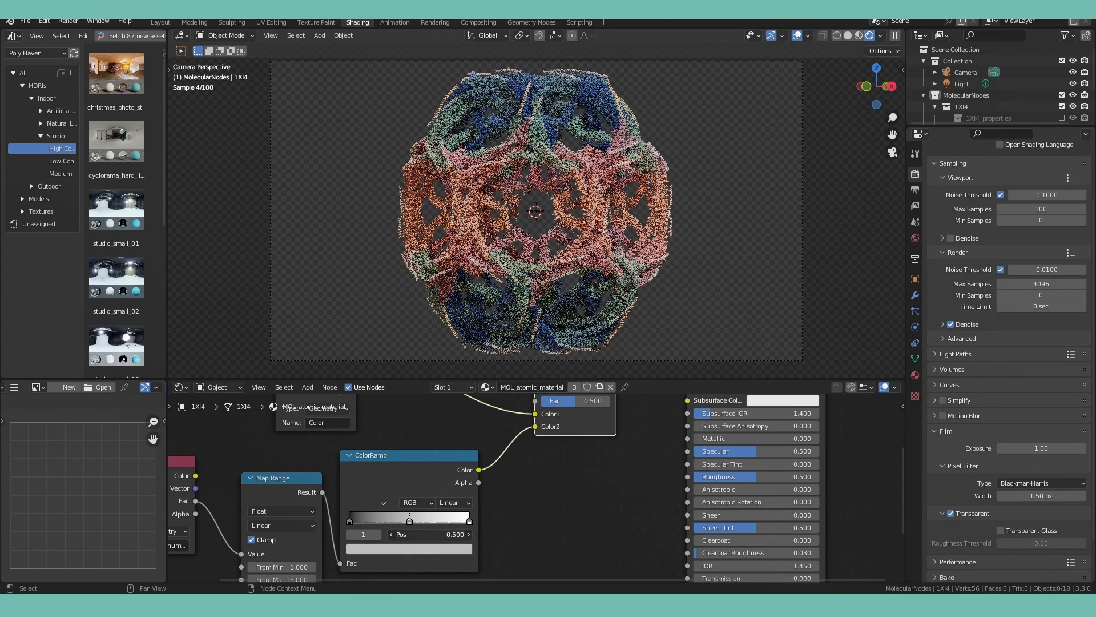
pyautogui.write('1/17')
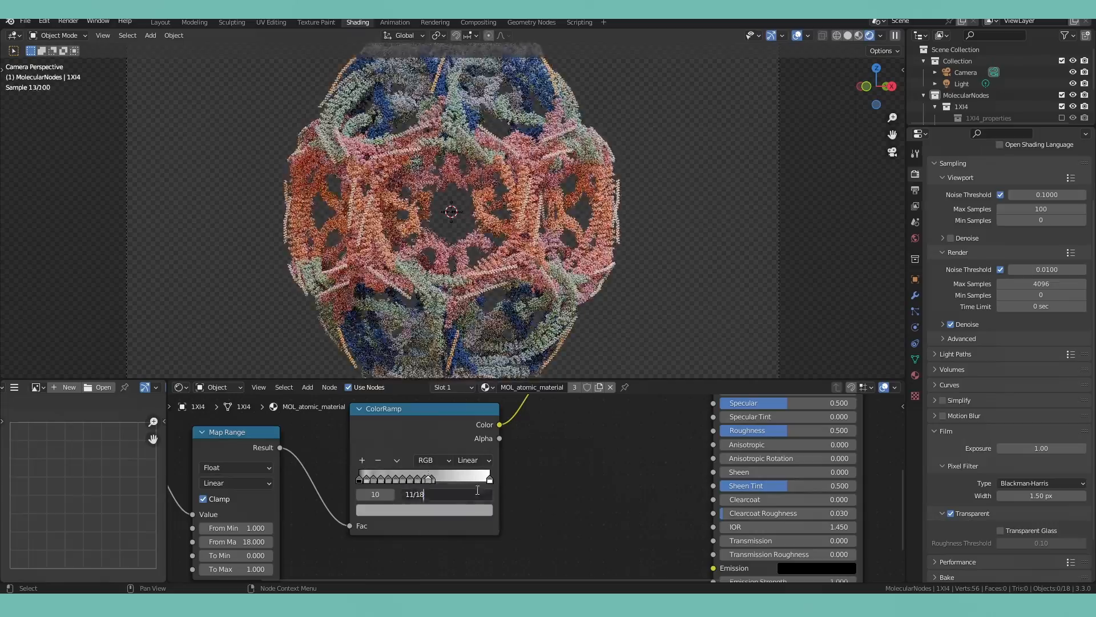
pyautogui.click(458, 478)
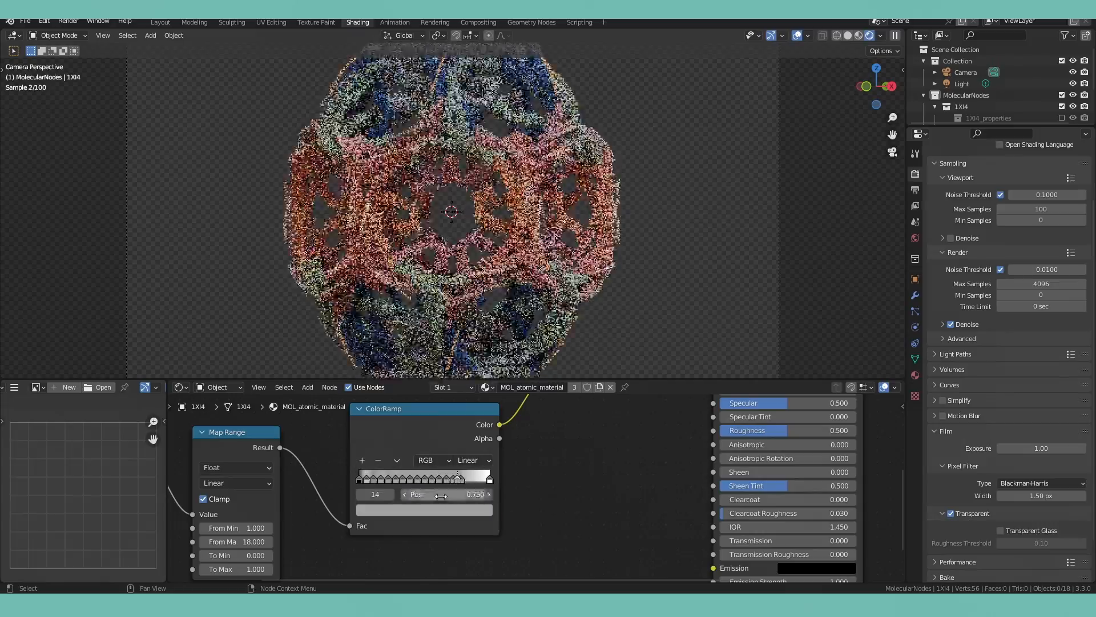
pyautogui.moveTo(457, 478); pyautogui.dragTo(464, 477)
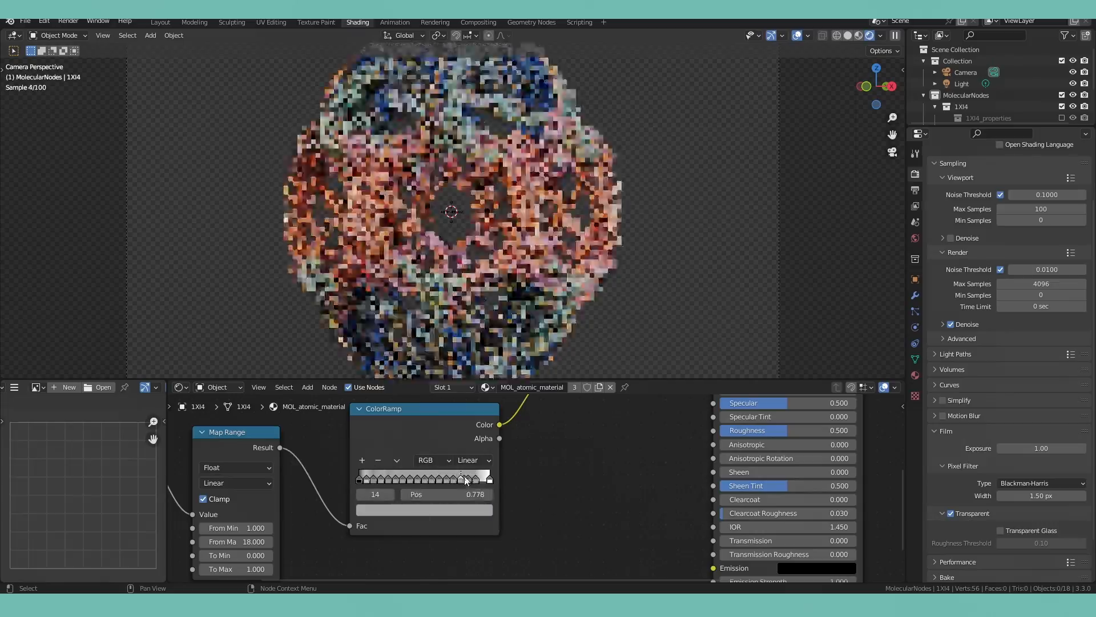
pyautogui.click(472, 460)
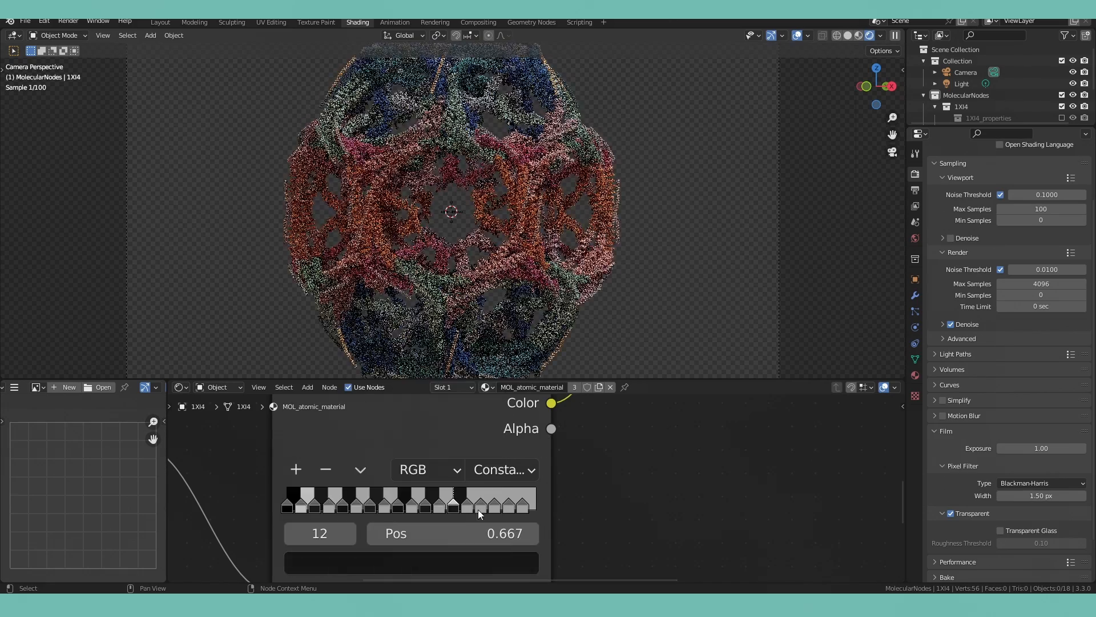
# Pick a stepped ramp stop and try Linear Light and Screen blend modes on the Mix node.
pyautogui.click(410, 562)
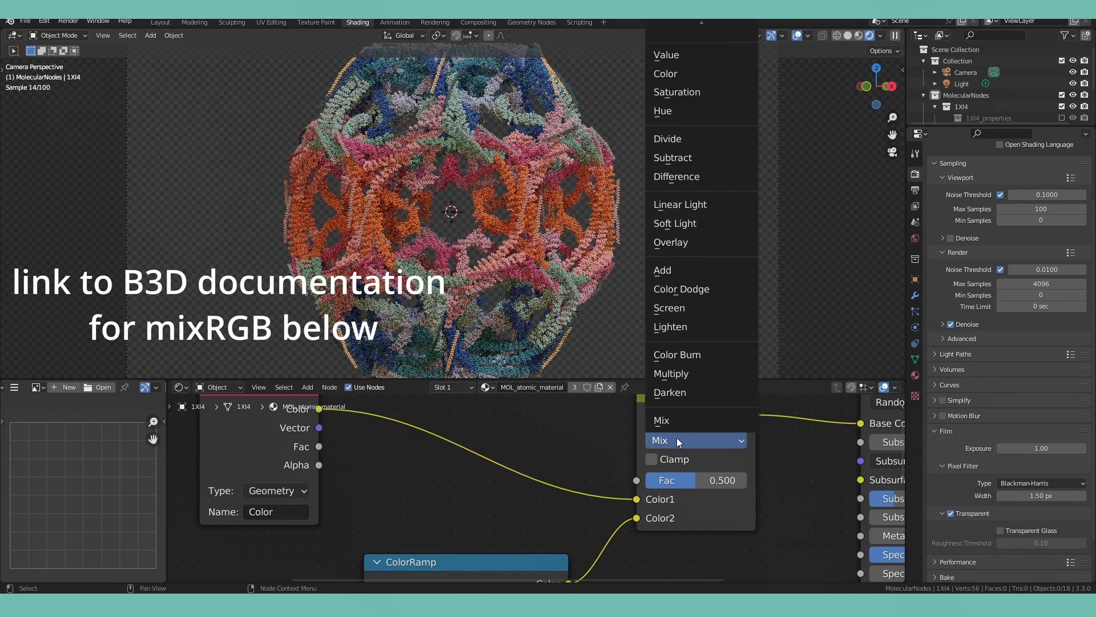
pyautogui.click(678, 204)
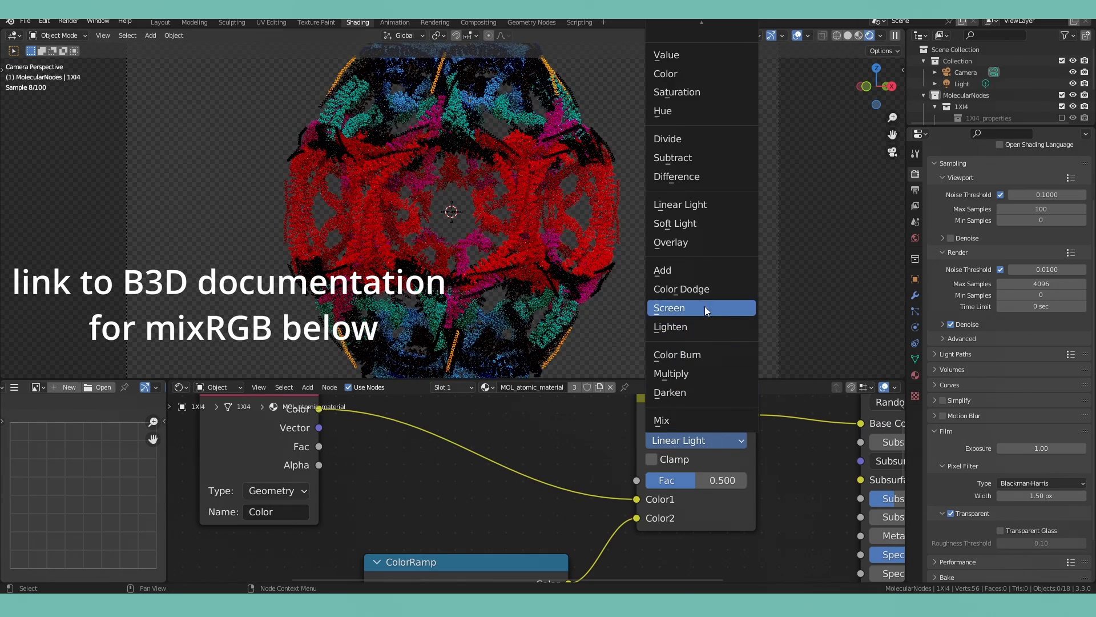
pyautogui.click(669, 307)
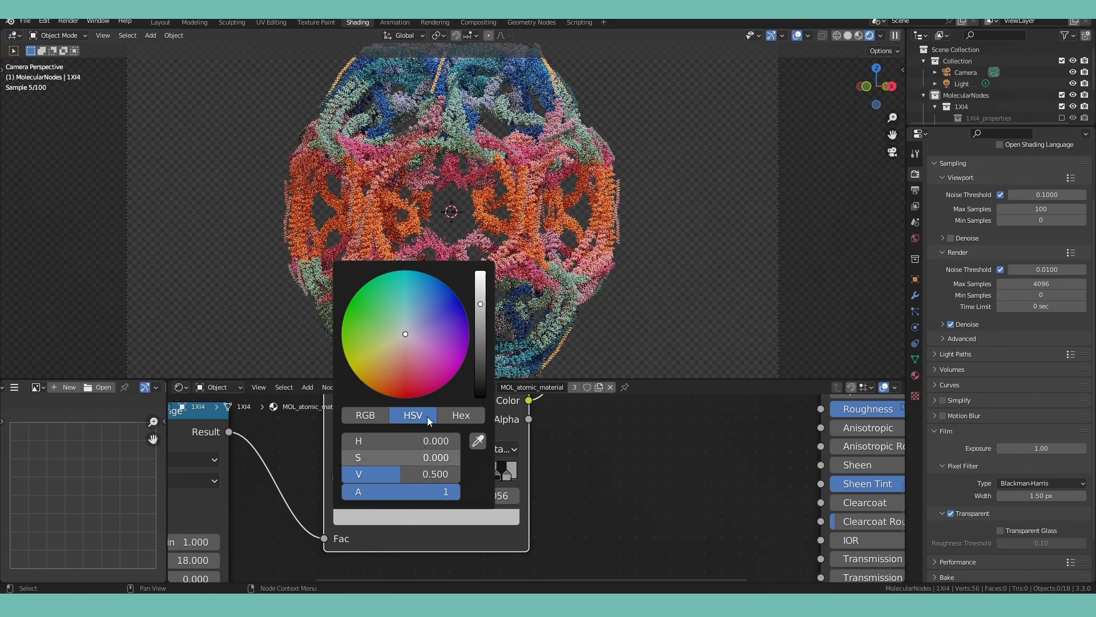
# Recolour a grey ramp stop, trying blue, magenta and deep blue before a pale desaturated tone.
pyautogui.click(422, 291)
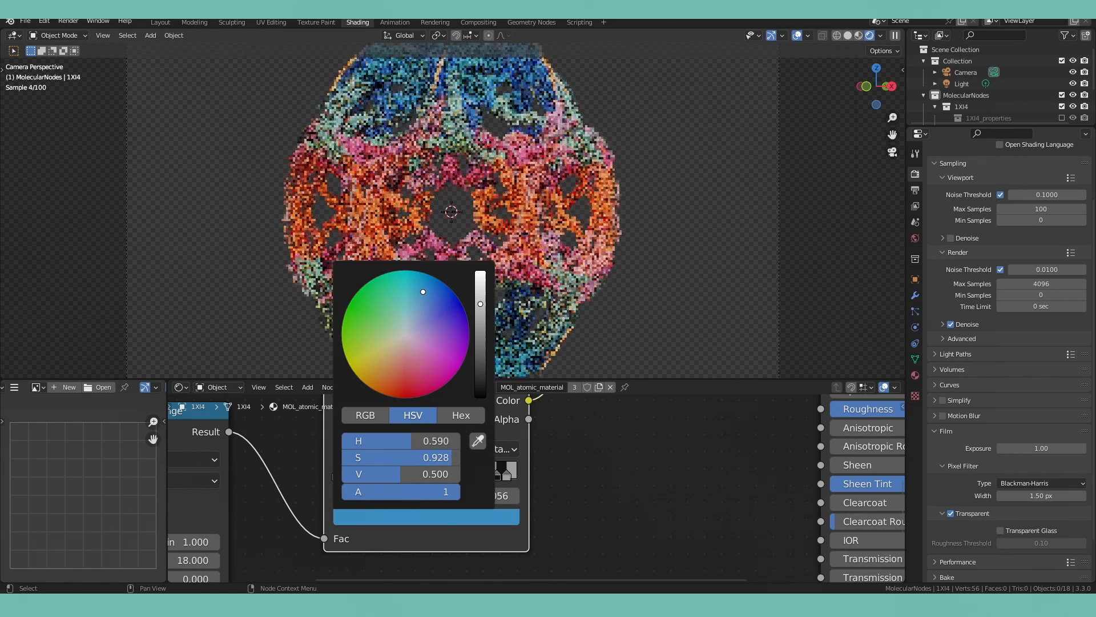
pyautogui.moveTo(422, 291); pyautogui.dragTo(386, 365)
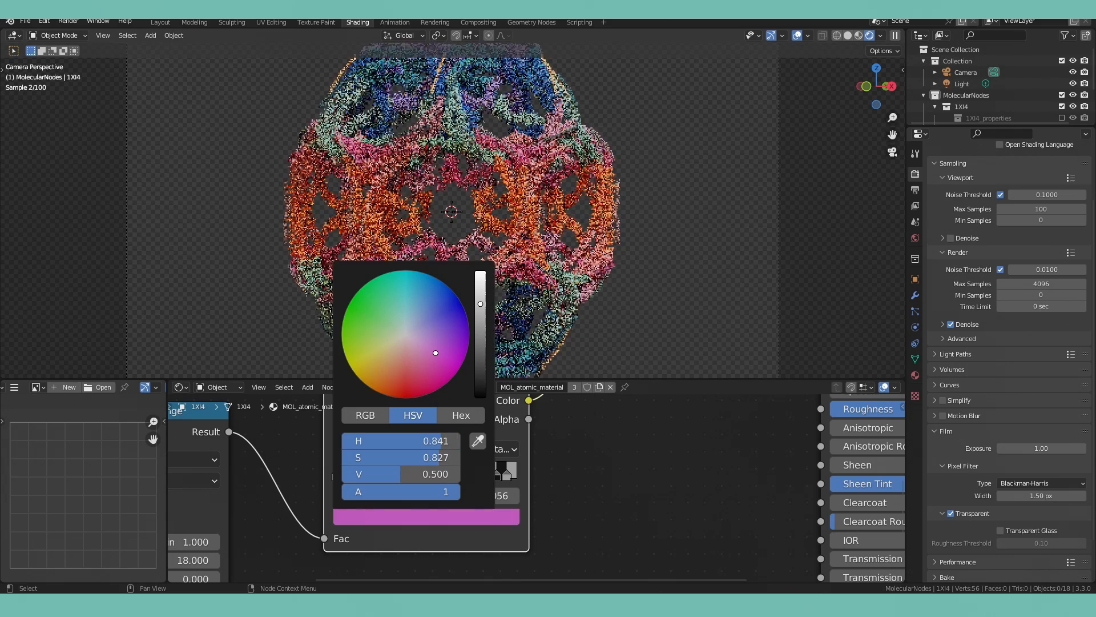
pyautogui.moveTo(436, 351); pyautogui.dragTo(444, 306)
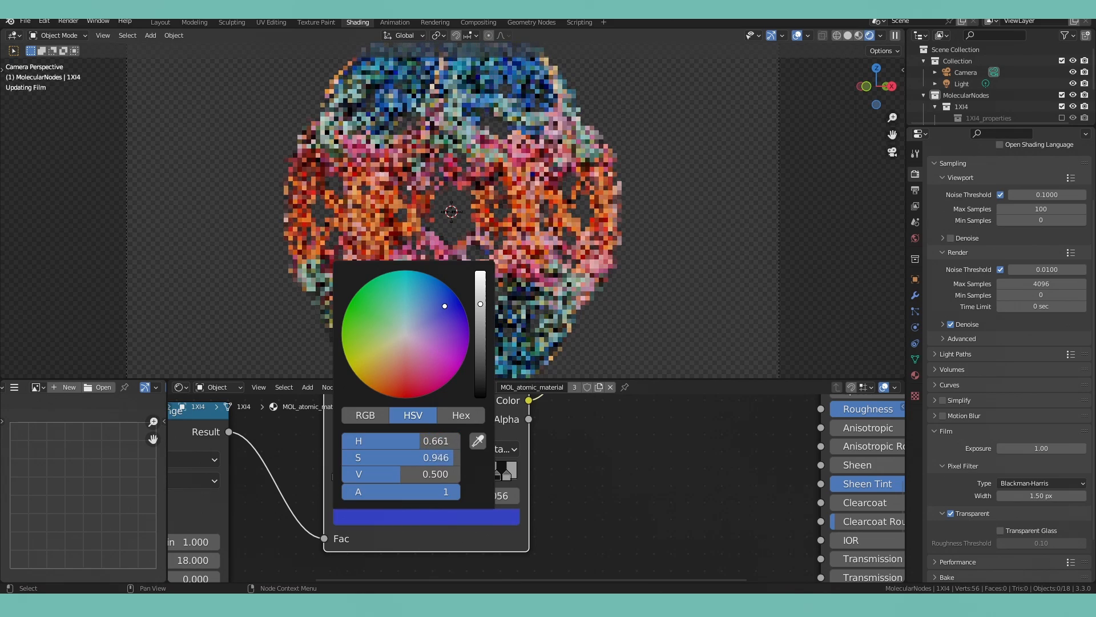
pyautogui.moveTo(444, 306); pyautogui.dragTo(411, 331)
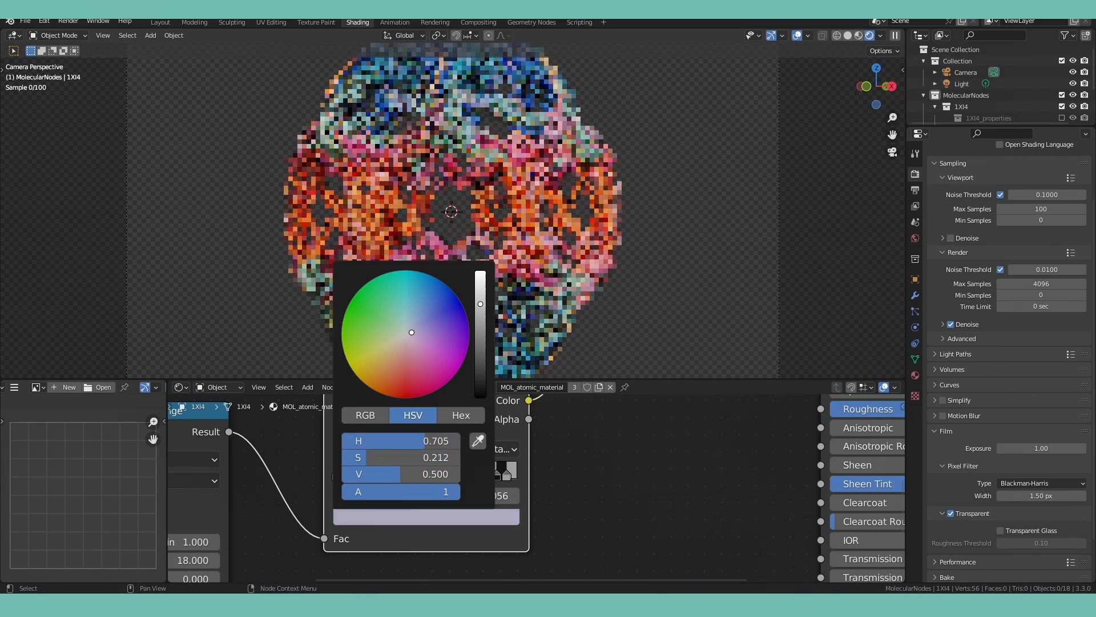
pyautogui.moveTo(480, 303); pyautogui.dragTo(481, 273)
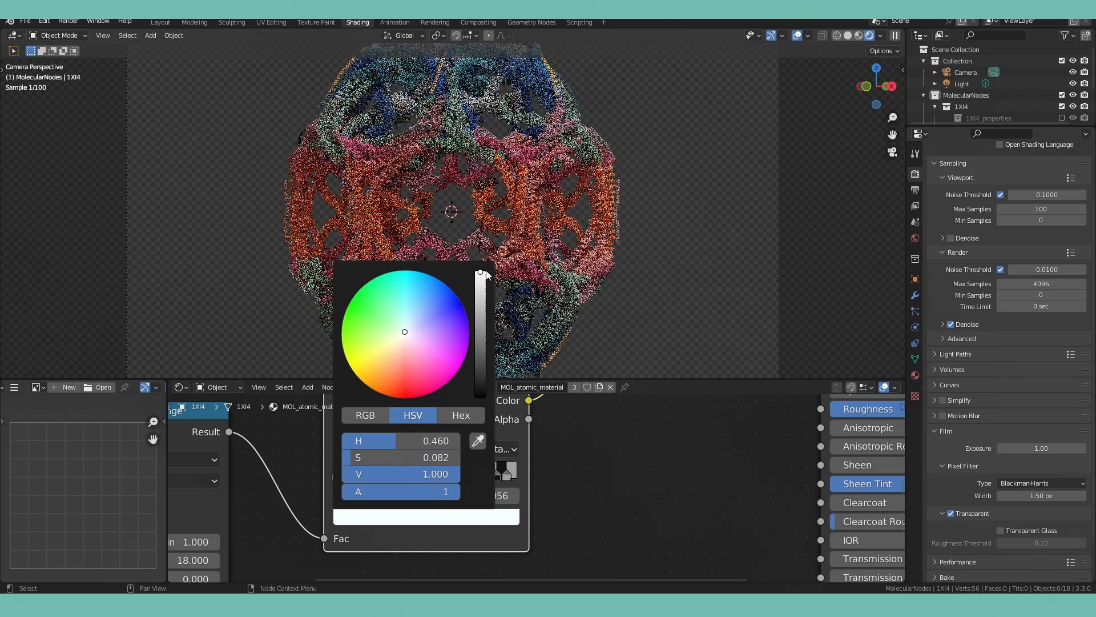
pyautogui.click(460, 414)
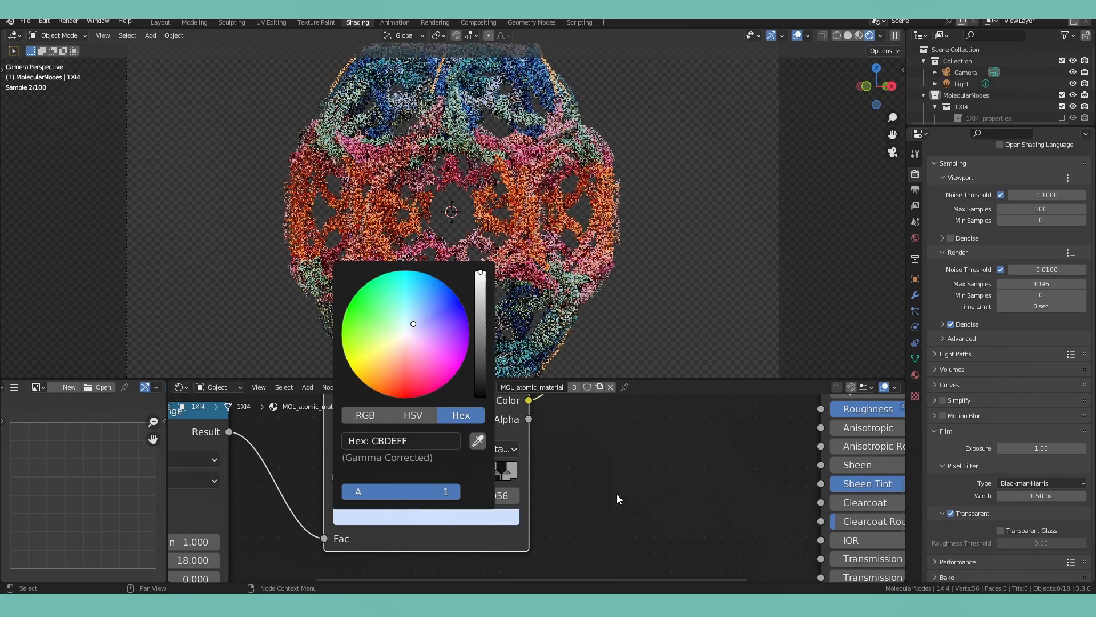
# Recolour further ramp stops, giving one the hex colour CBDEFF.
pyautogui.click(405, 334)
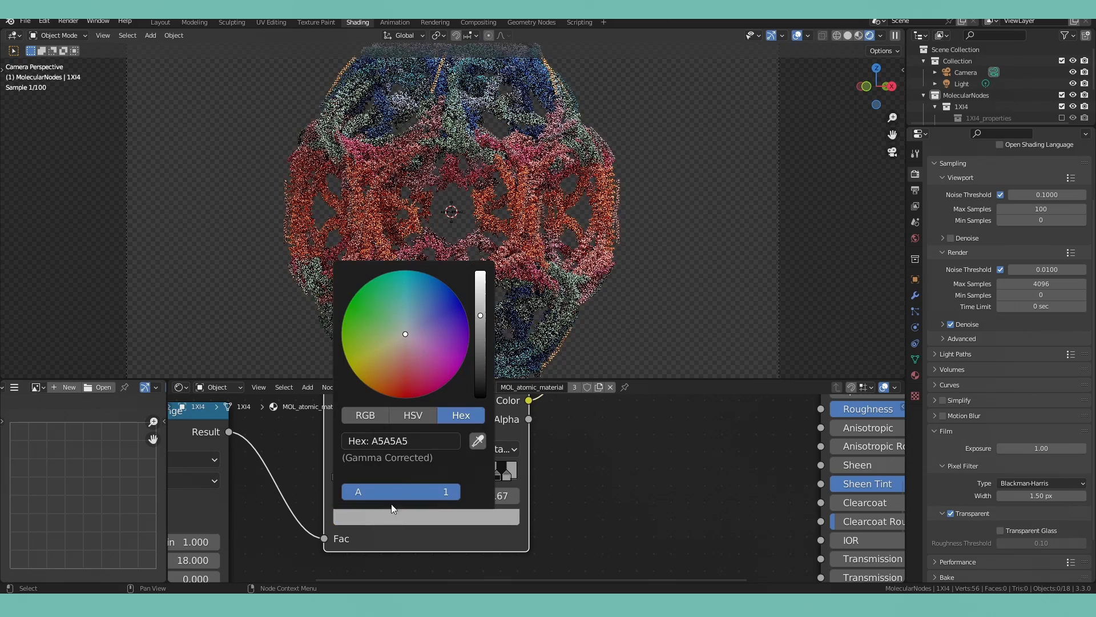
pyautogui.click(706, 524)
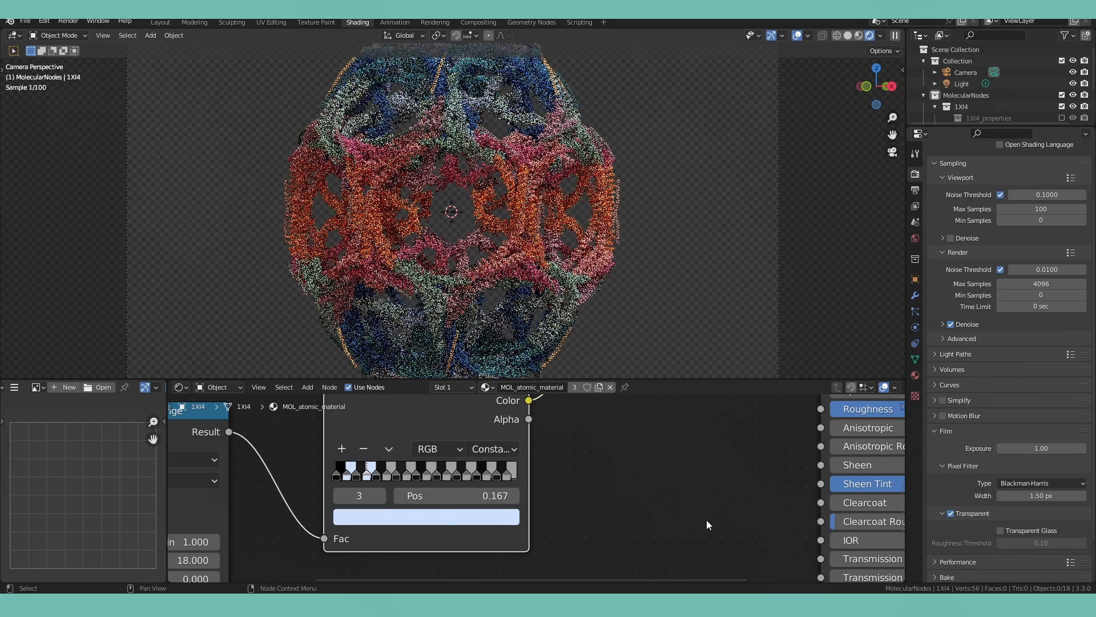
pyautogui.click(424, 516)
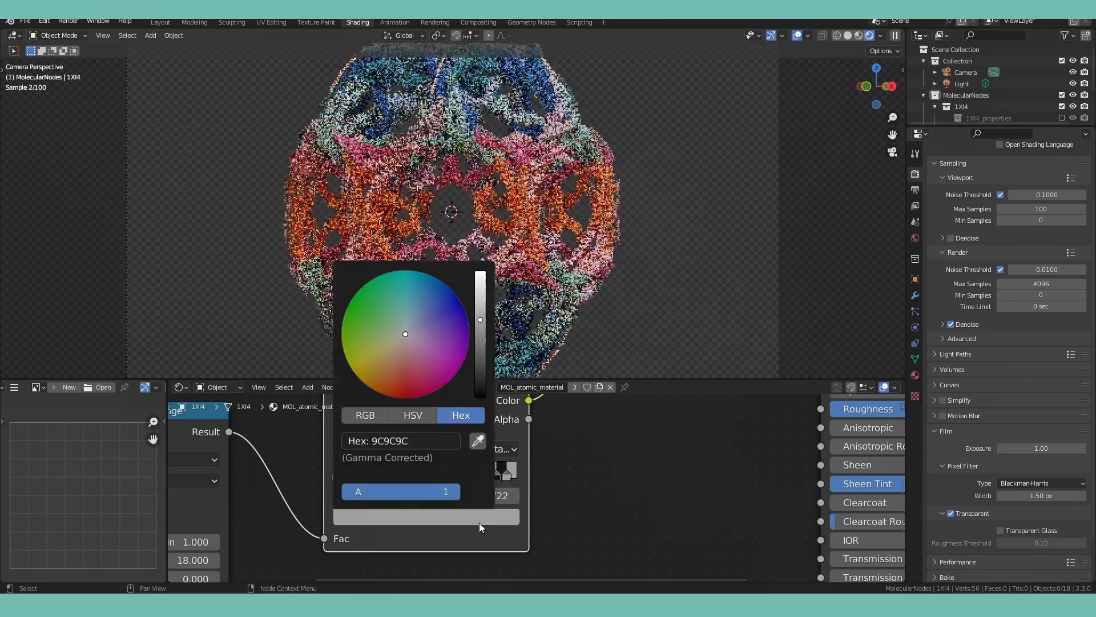
pyautogui.write('CBDEFF')
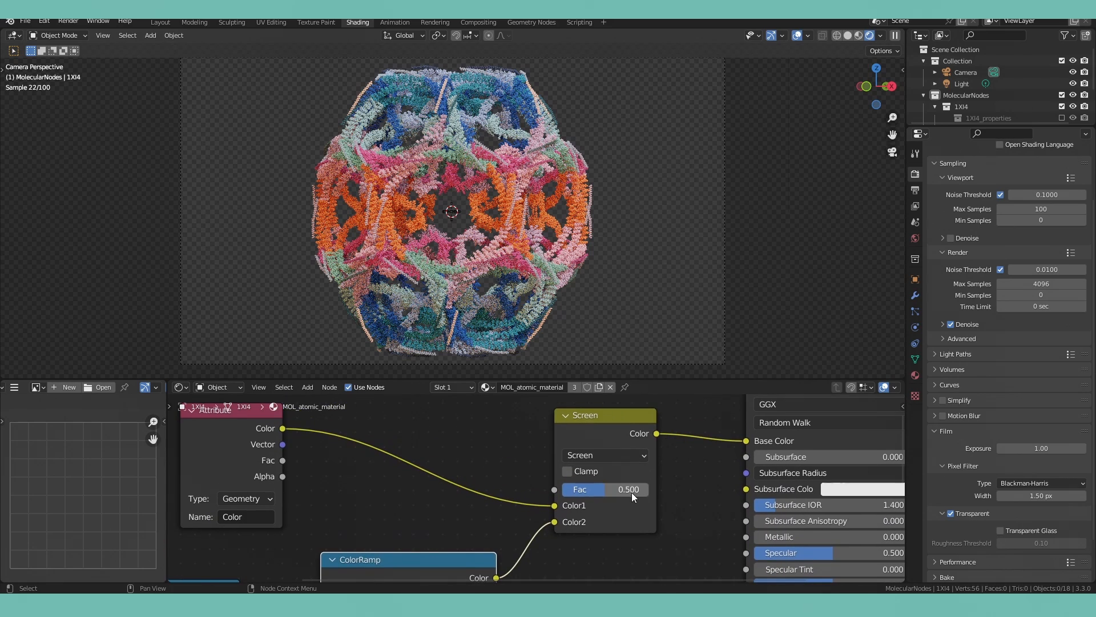
# Raise the Screen mix to full strength, then add a second ColorRamp and a MixRGB node.
pyautogui.moveTo(608, 488); pyautogui.dragTo(643, 489)
pyautogui.write('color')
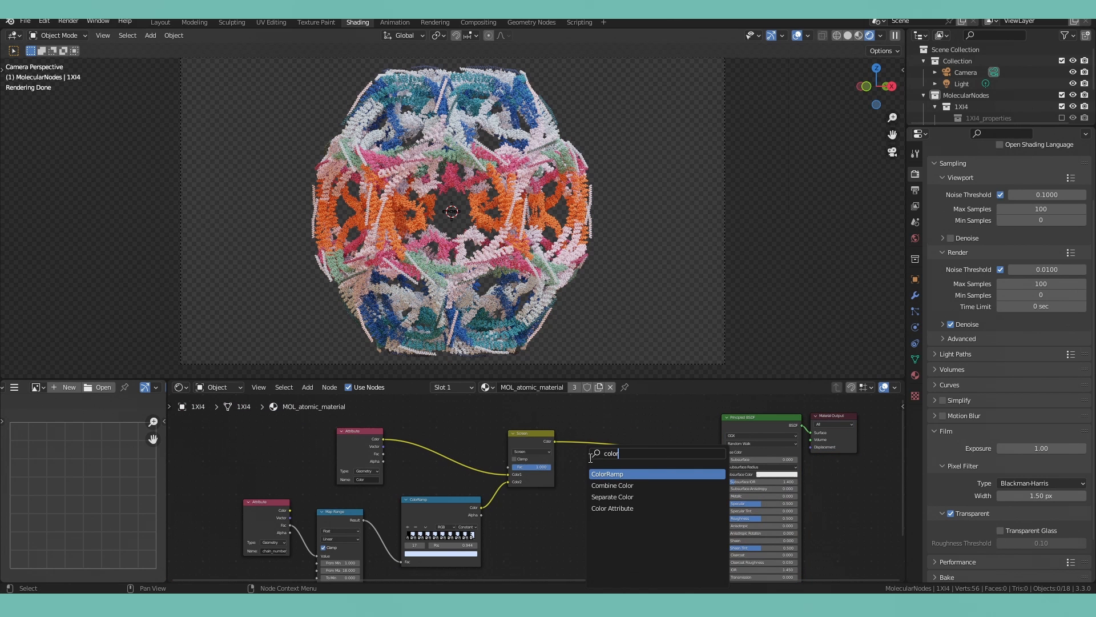
pyautogui.click(606, 473)
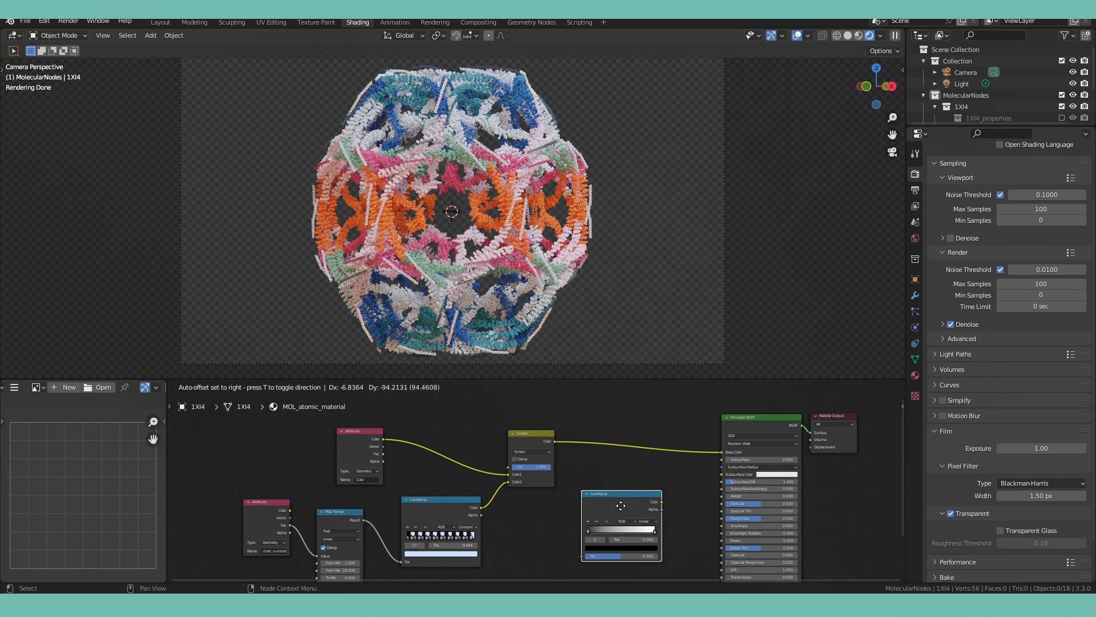
pyautogui.write('mi')
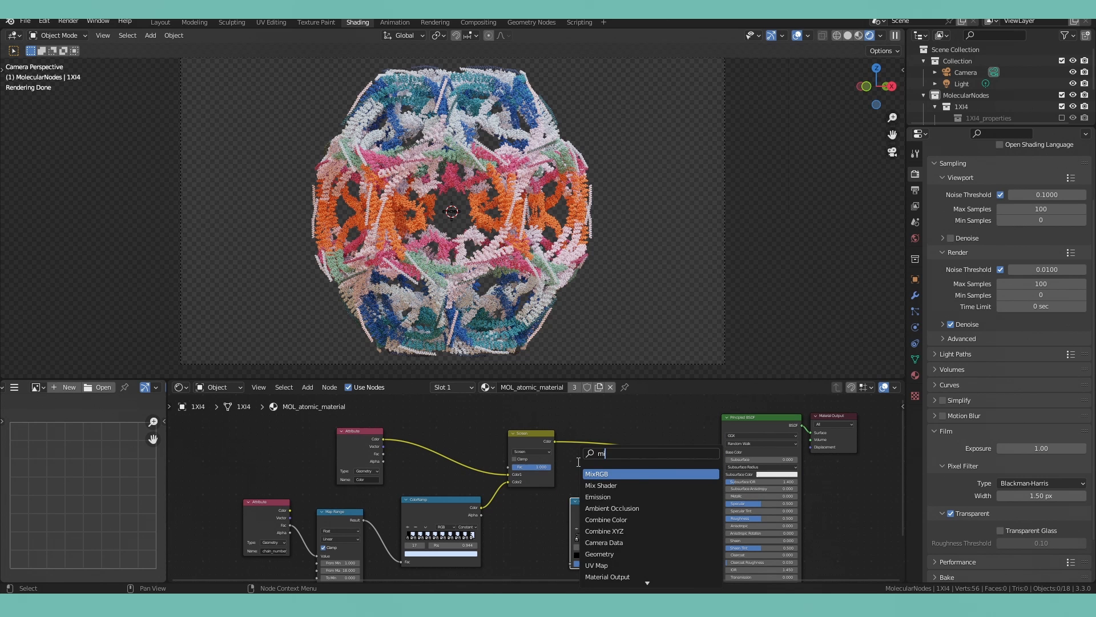
pyautogui.click(596, 473)
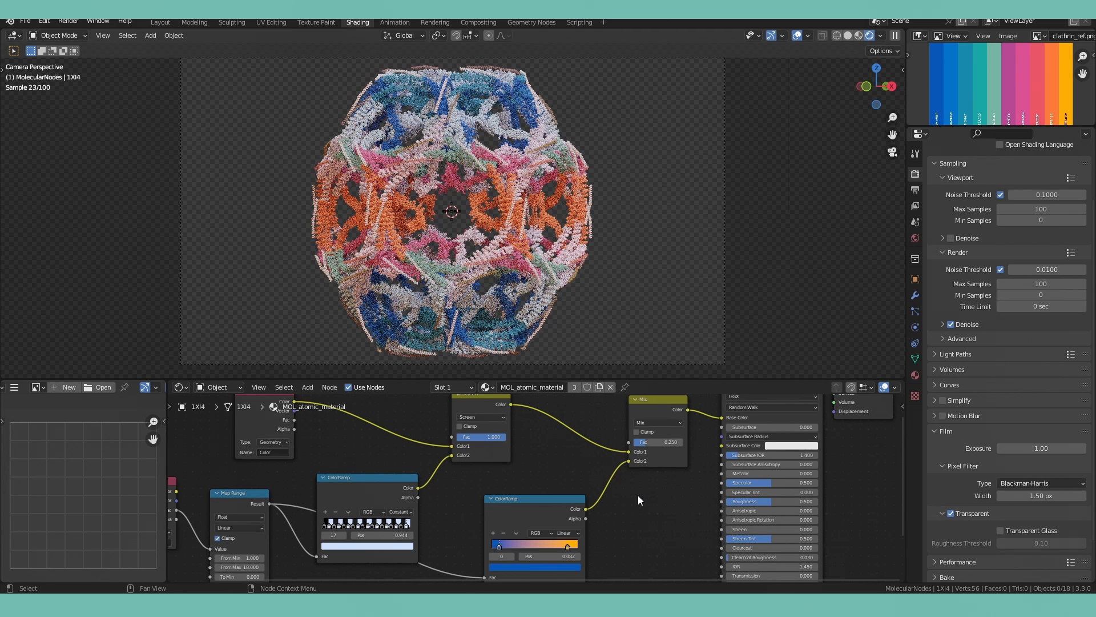
pyautogui.moveTo(644, 512)
pyautogui.write('v')
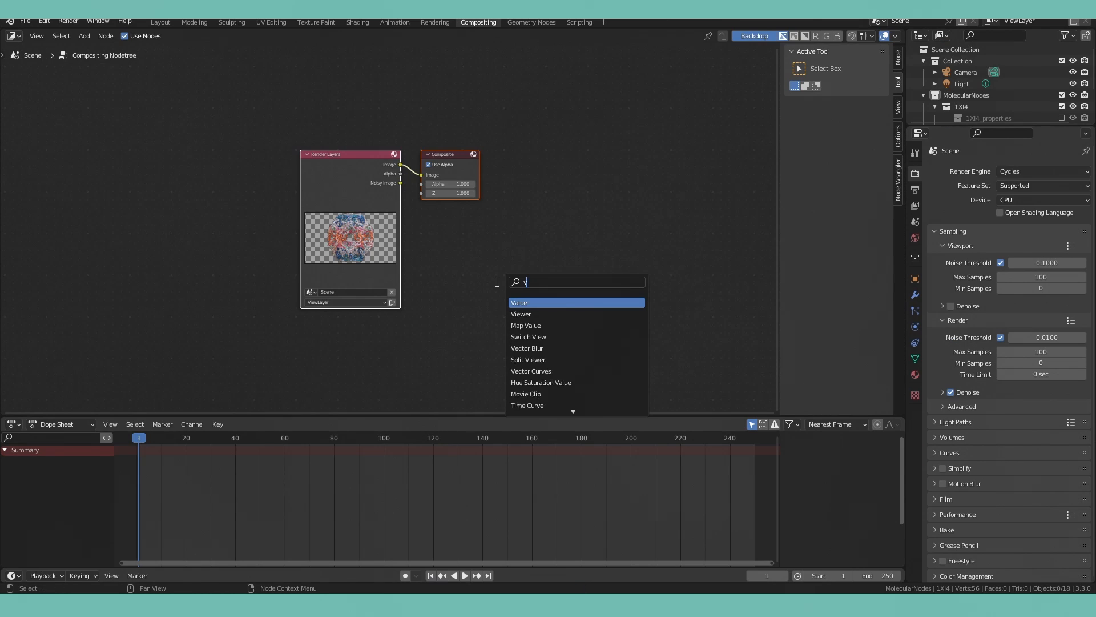
# Add a Viewer and an Alpha Over node with peach background colour #F2A38B.
pyautogui.click(521, 312)
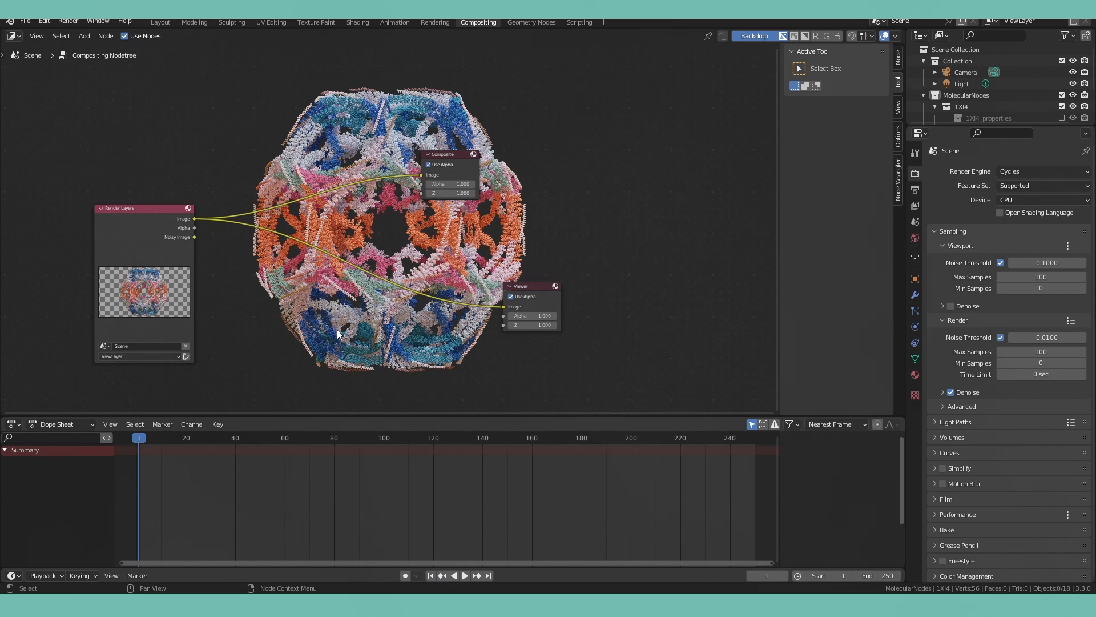
pyautogui.write('a')
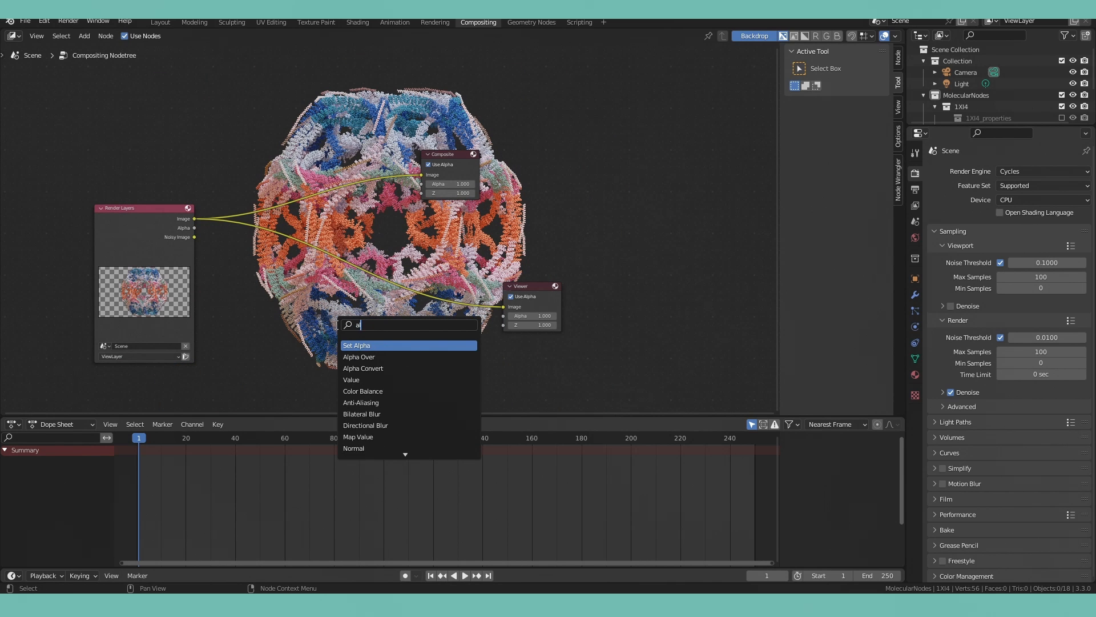
pyautogui.click(359, 356)
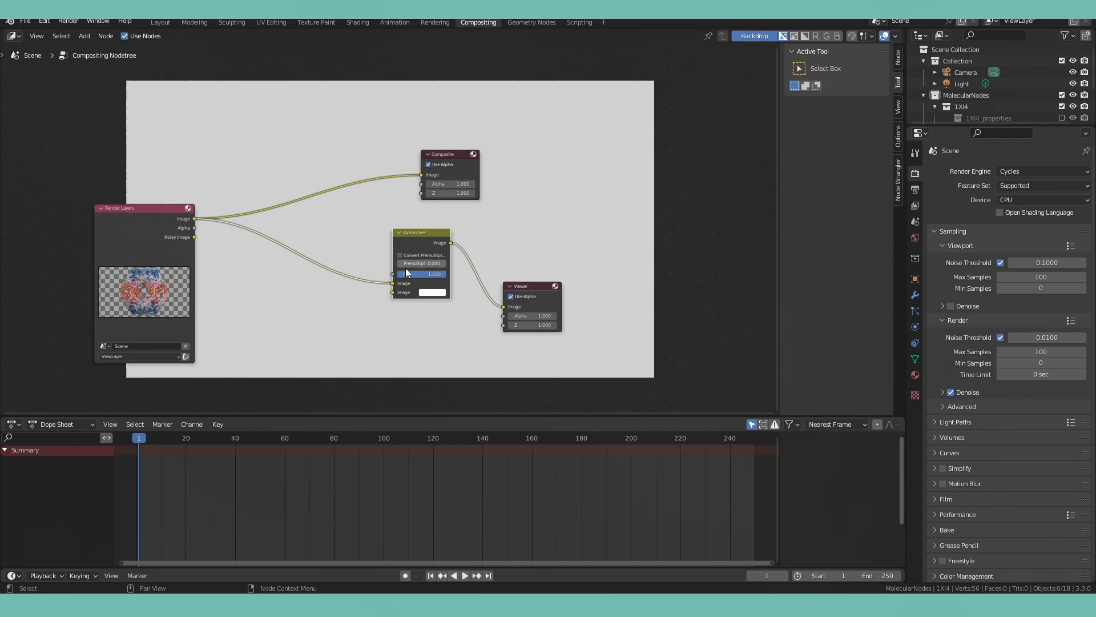
pyautogui.click(431, 282)
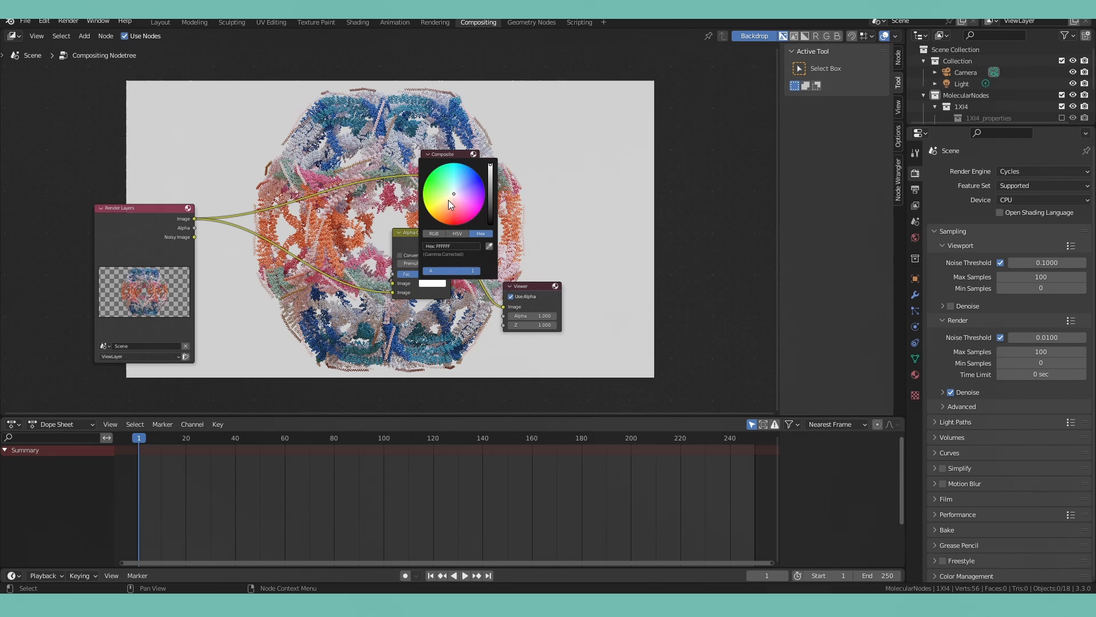
pyautogui.click(452, 203)
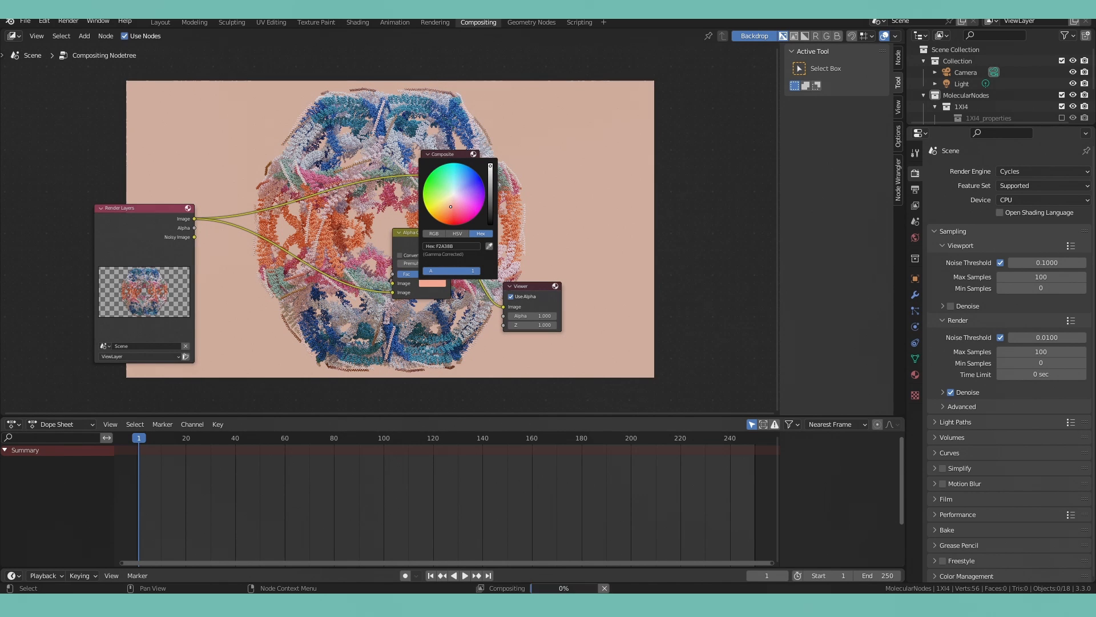
pyautogui.click(419, 232)
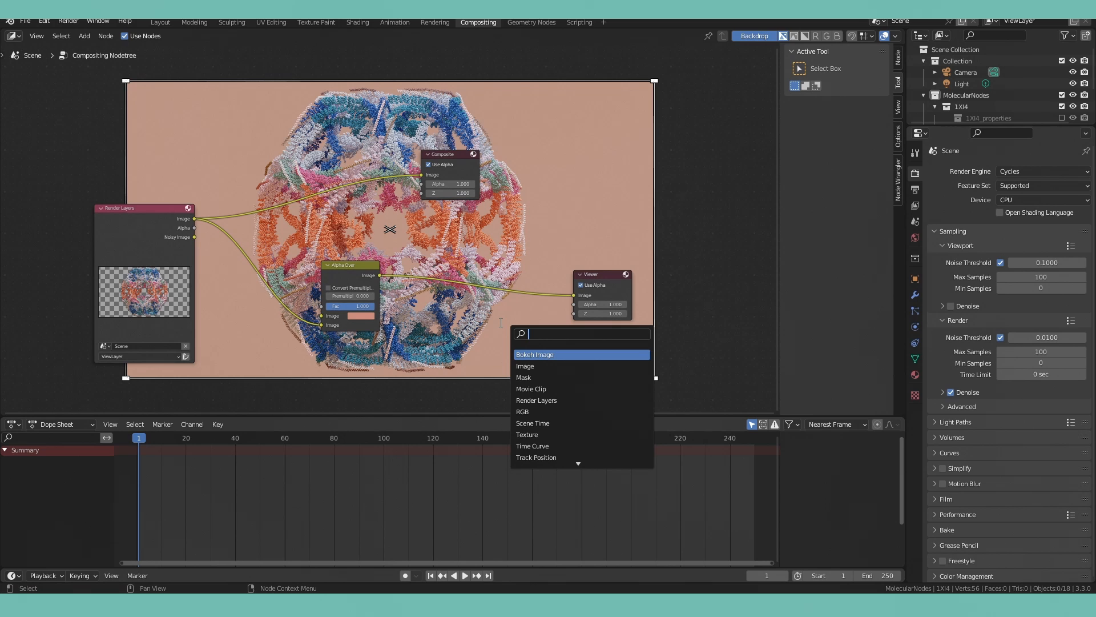
# Add Lens Distortion and Glare nodes after the composite and change the glare type.
pyautogui.write('lens')
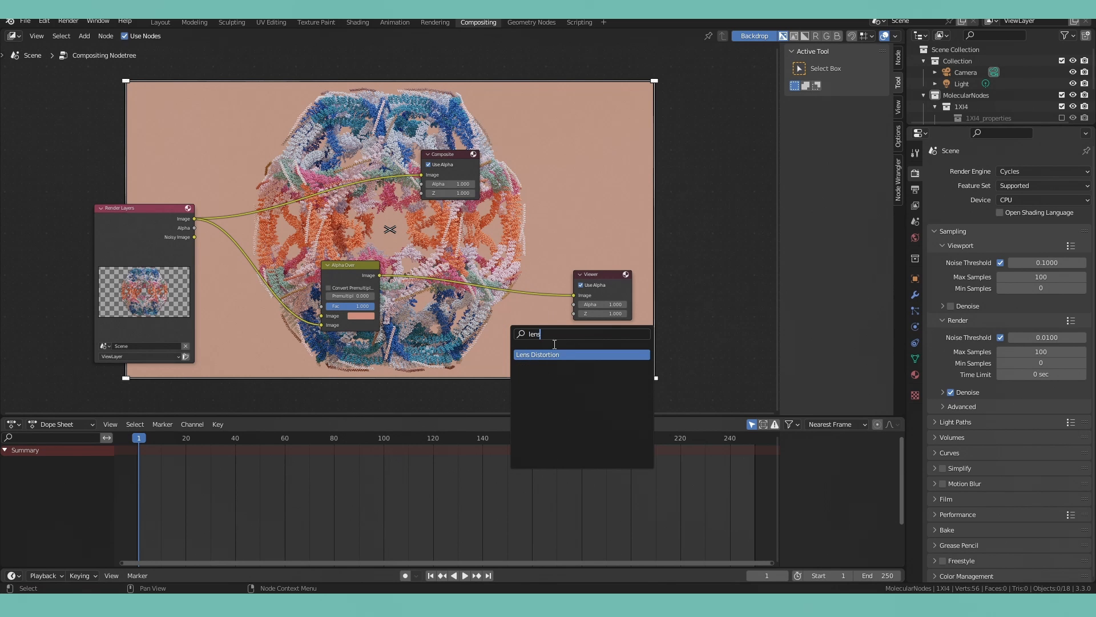
pyautogui.click(537, 354)
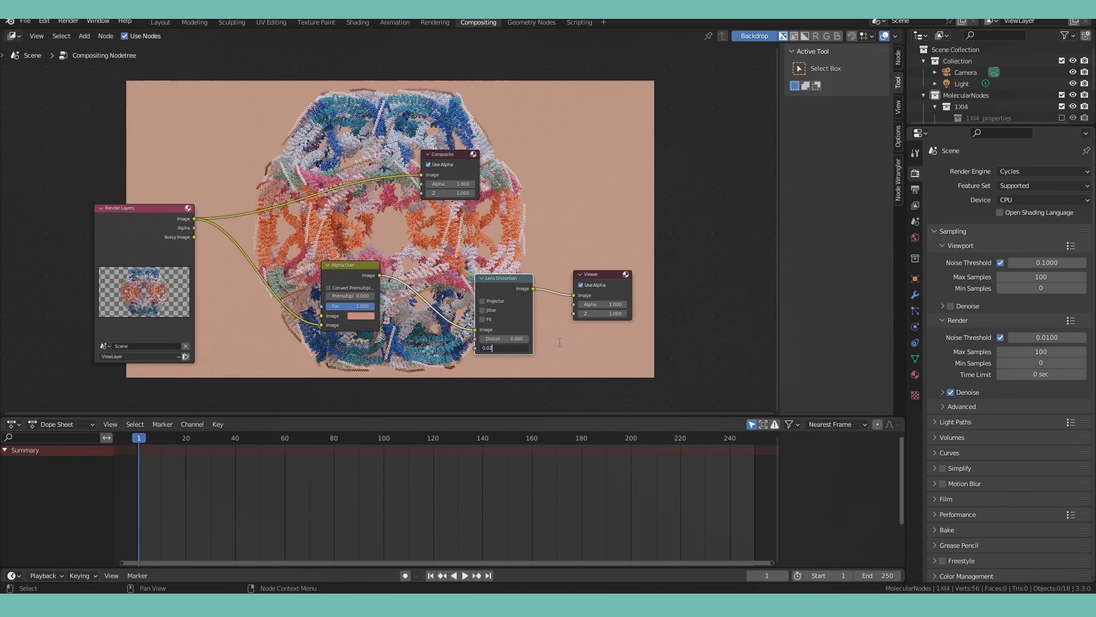
pyautogui.write('glare')
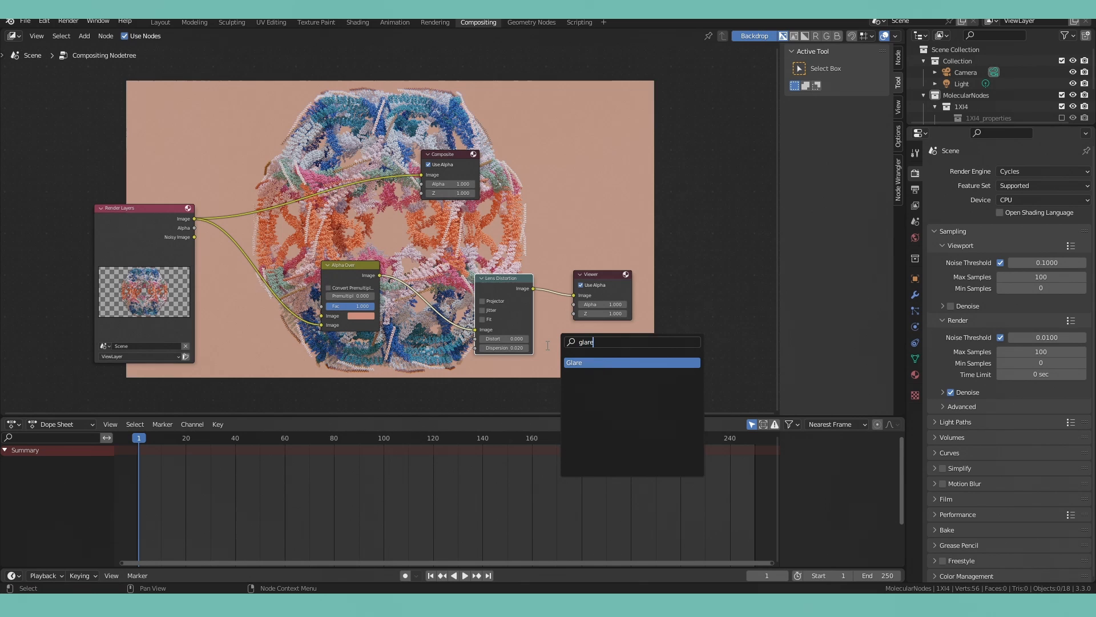
pyautogui.click(574, 362)
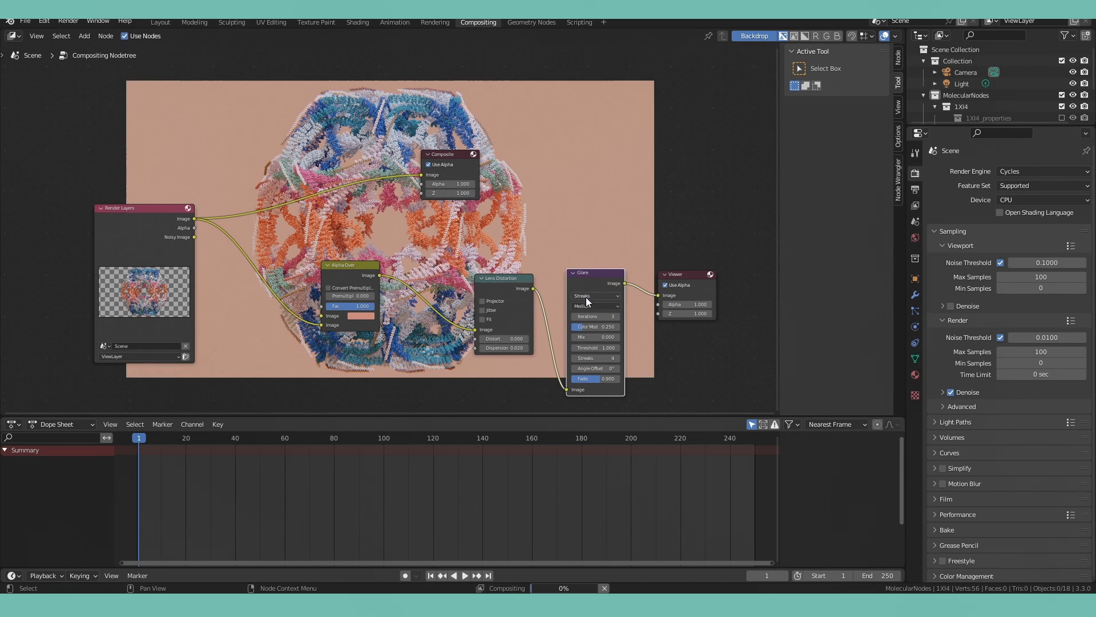
pyautogui.click(594, 294)
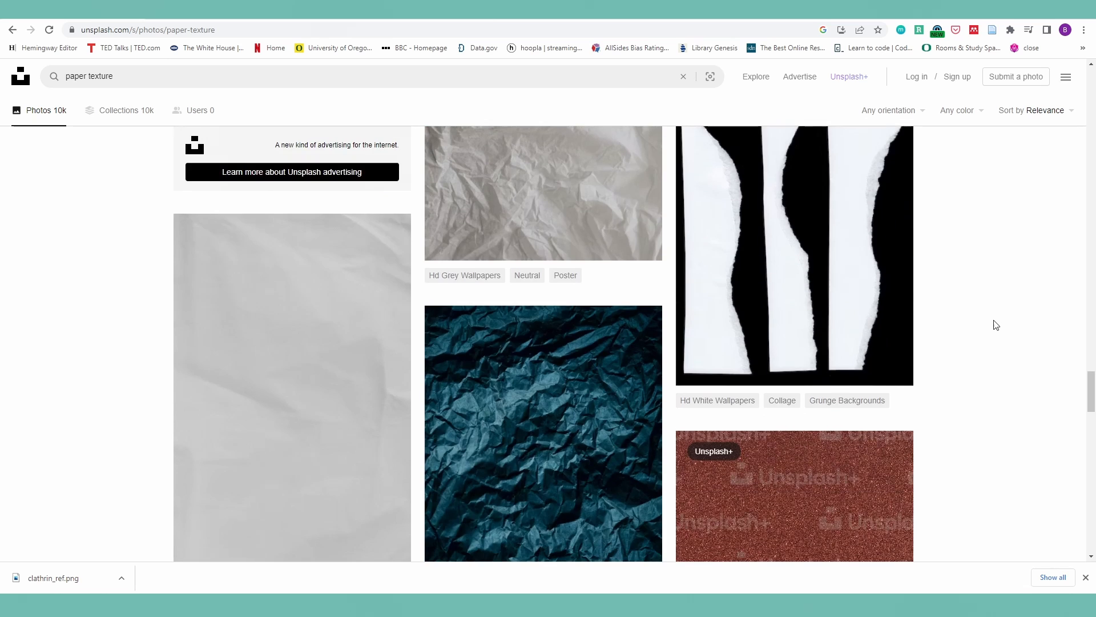
# Download the grey watercolour paper texture from Unsplash and preview the file.
pyautogui.scroll(-3)
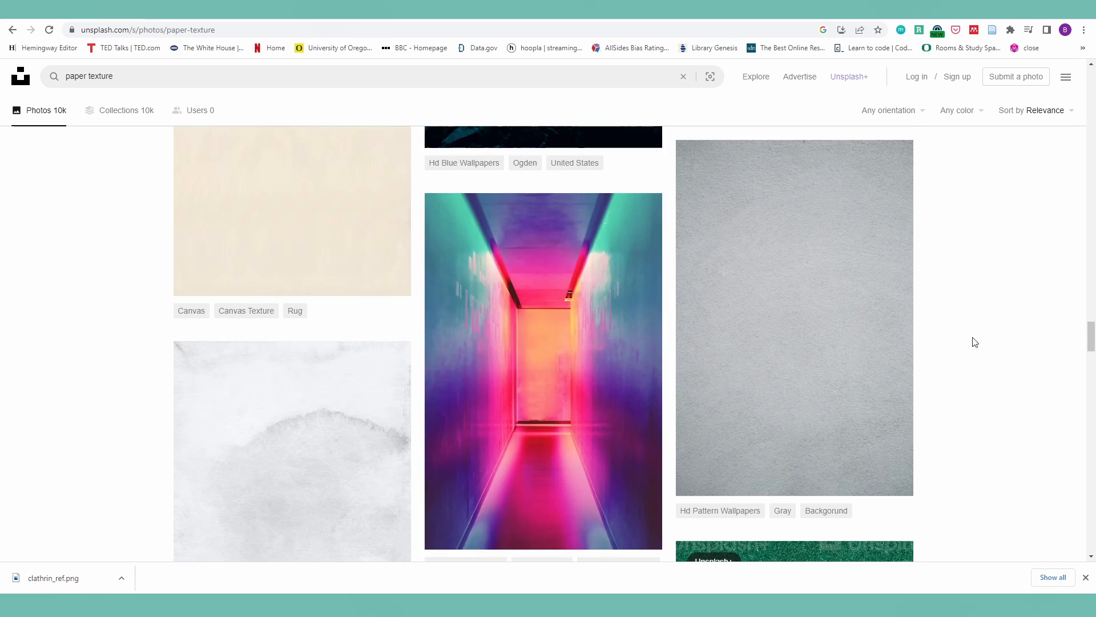
pyautogui.scroll(-3)
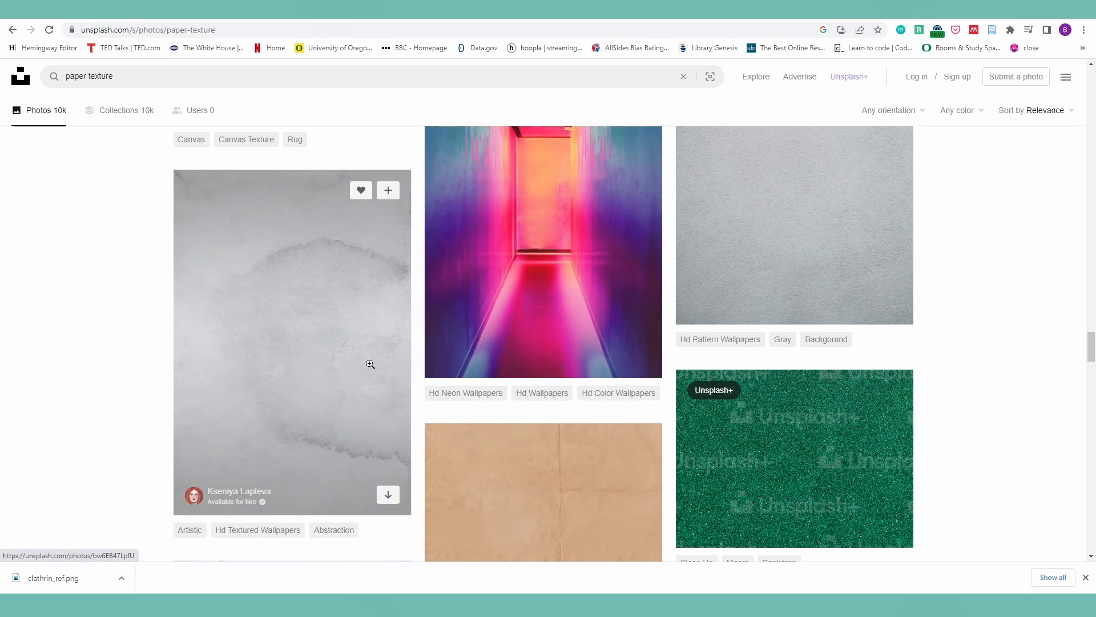
pyautogui.click(387, 494)
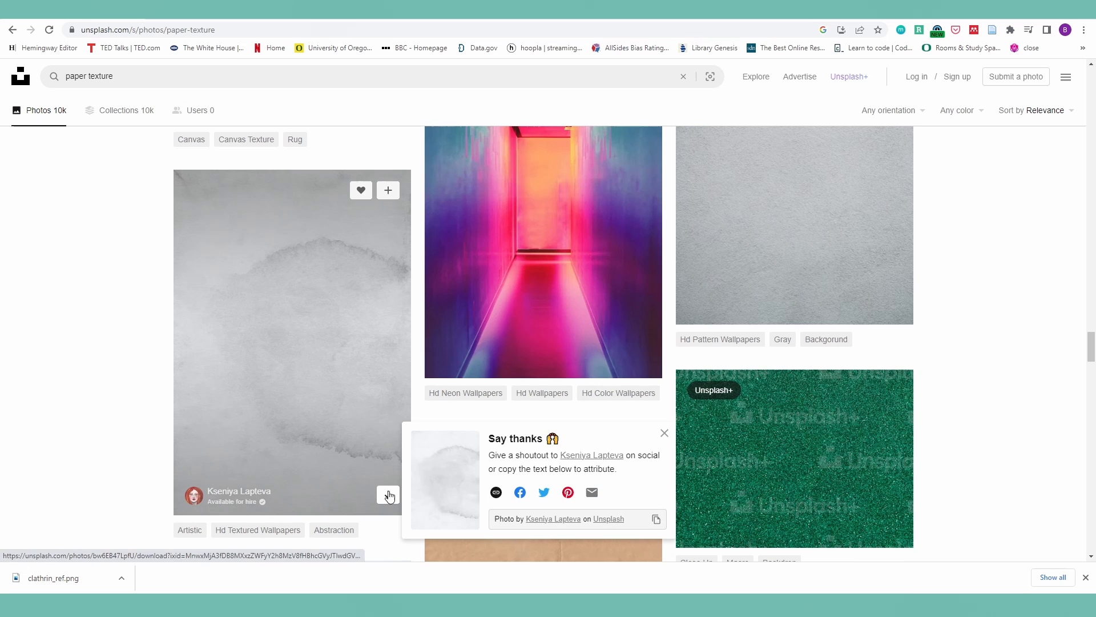
pyautogui.click(388, 495)
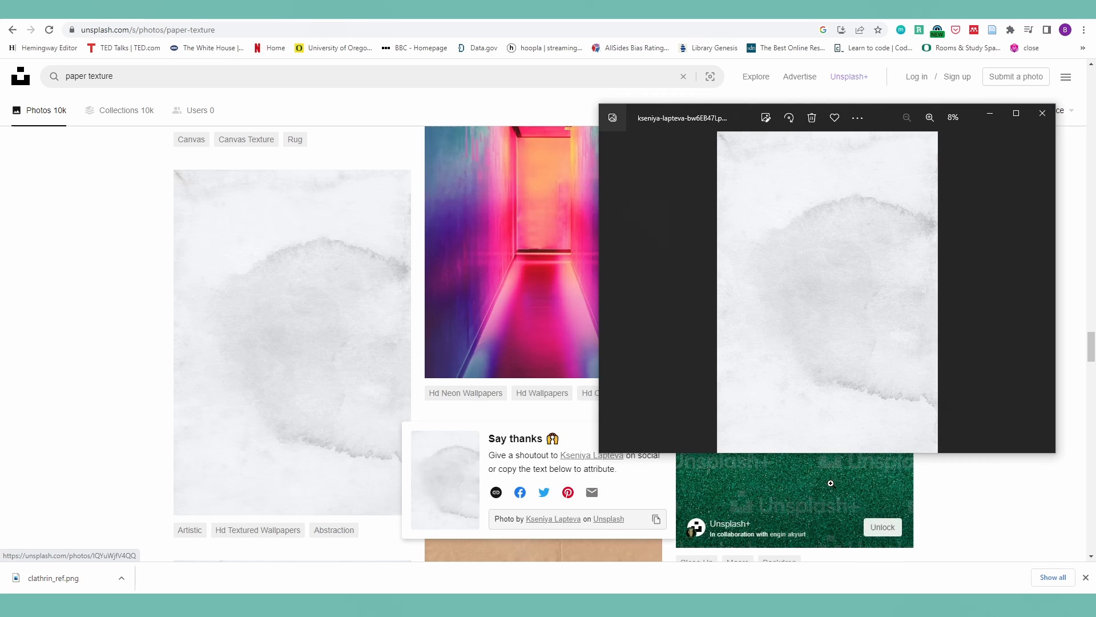
pyautogui.click(1041, 114)
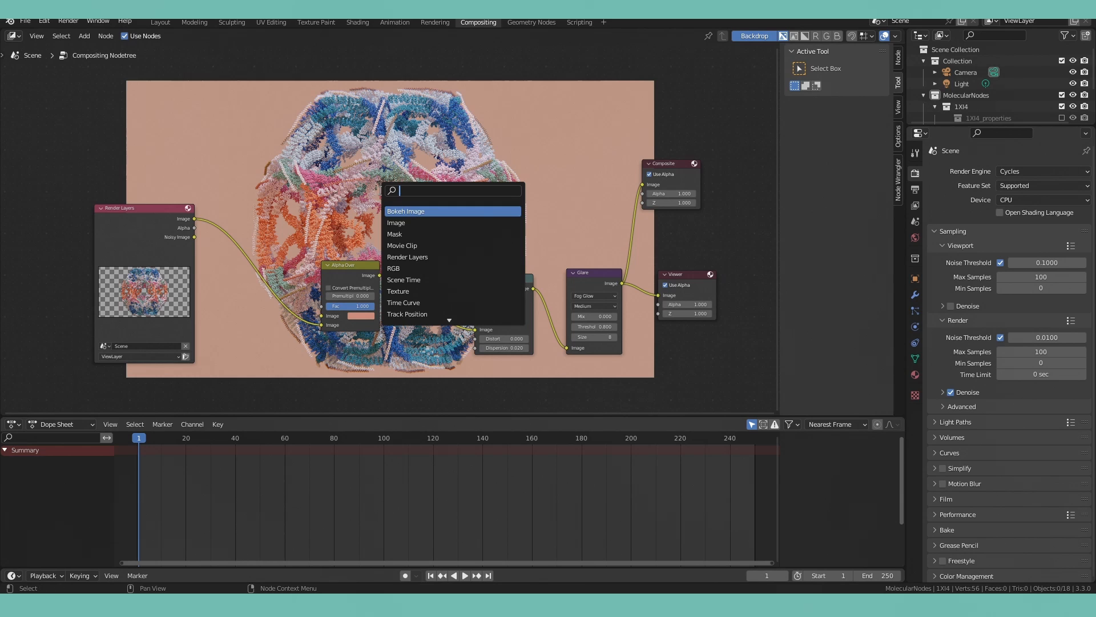
# Overlay the paper texture image onto the peach composite through a Mix node set to Soft Light.
pyautogui.write('image')
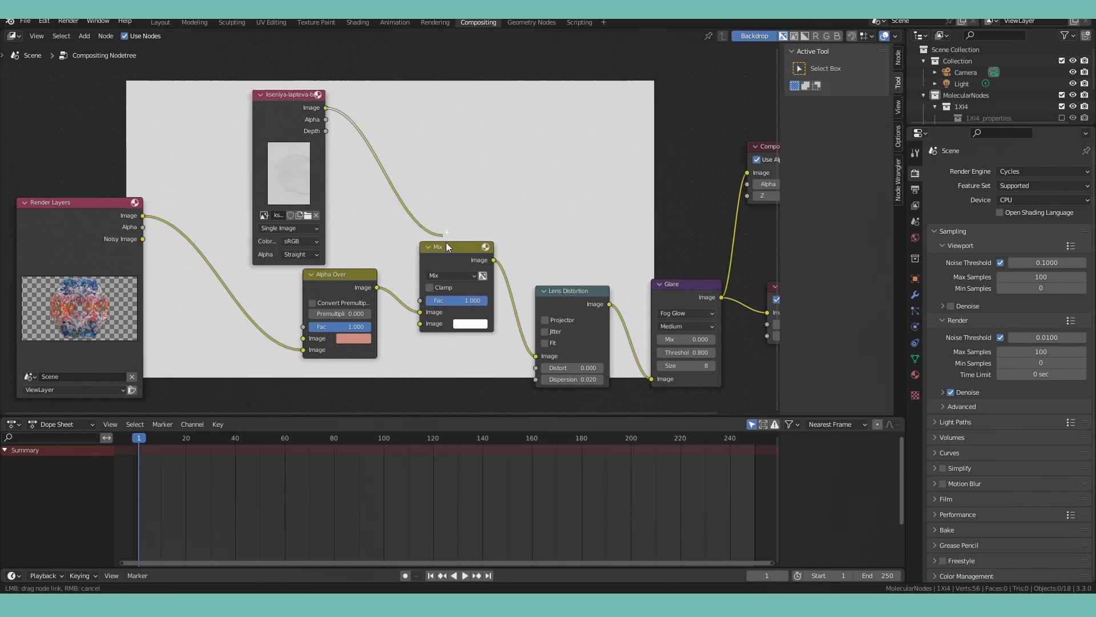
pyautogui.moveTo(455, 300); pyautogui.dragTo(454, 301)
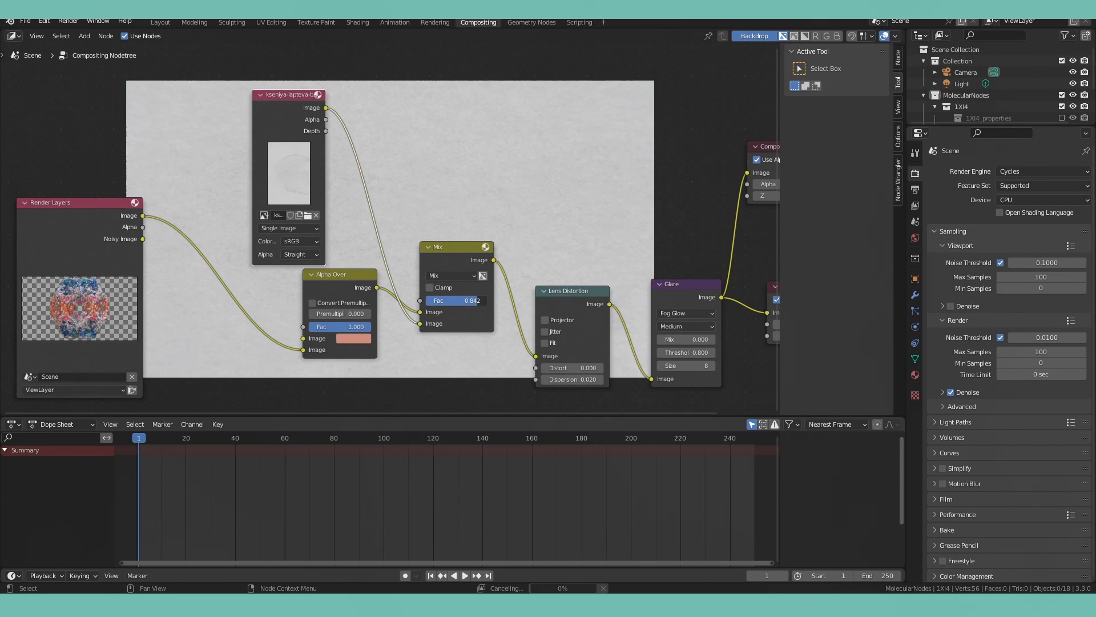
pyautogui.click(451, 276)
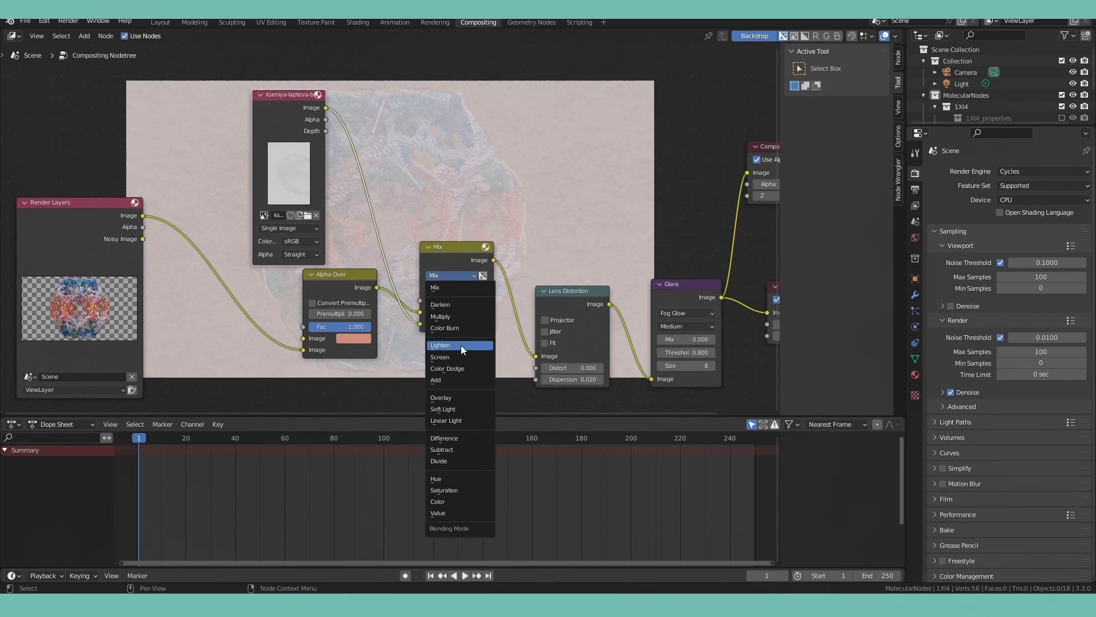
pyautogui.click(443, 409)
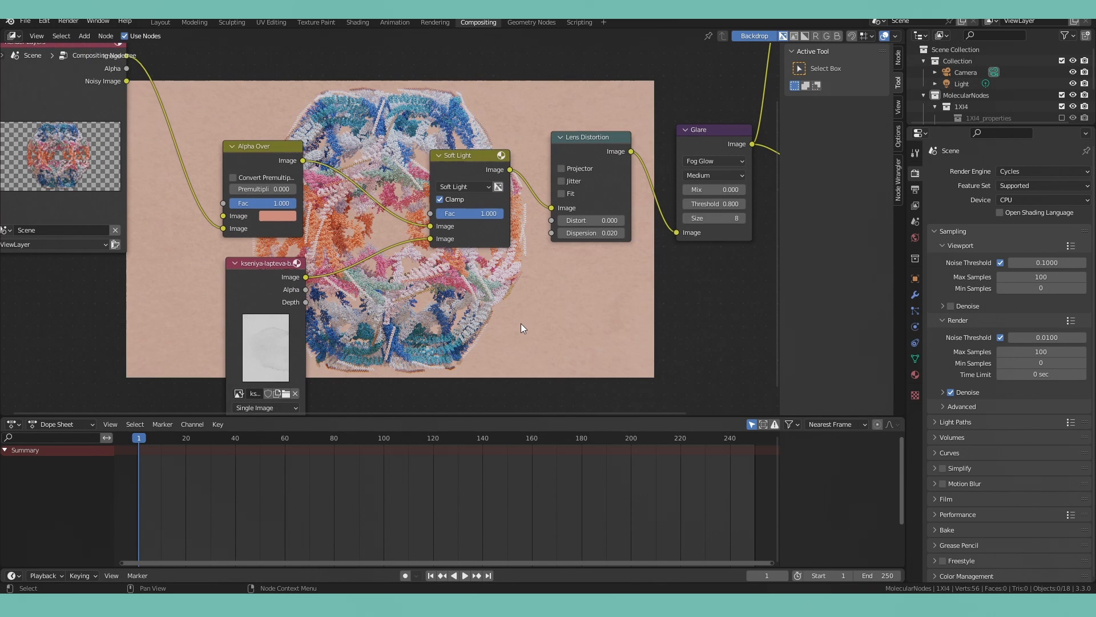
pyautogui.moveTo(523, 323)
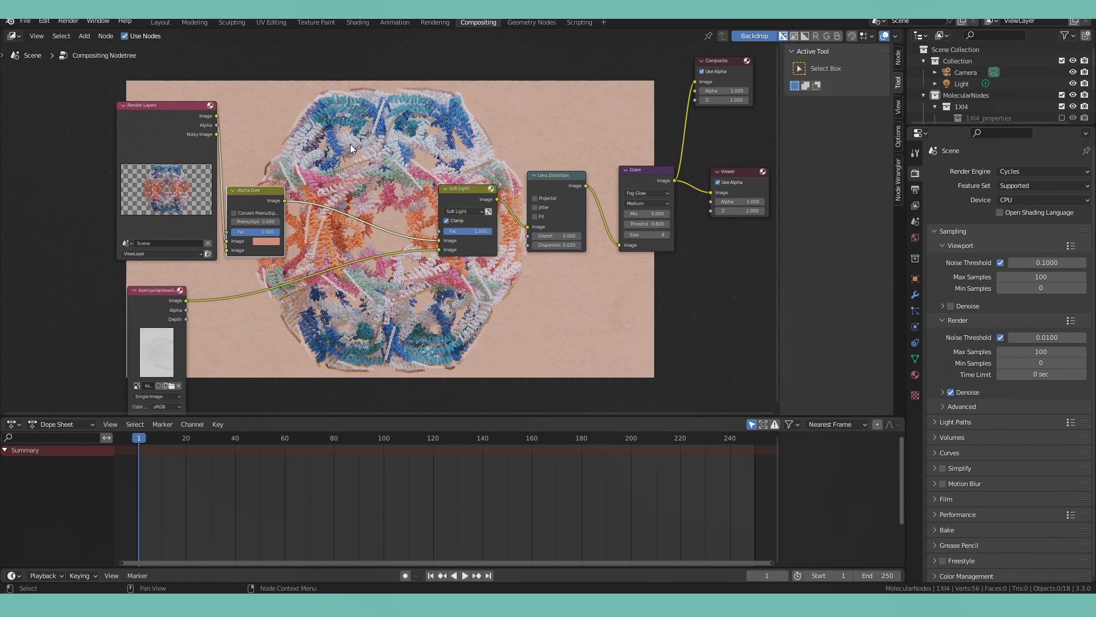
pyautogui.click(356, 22)
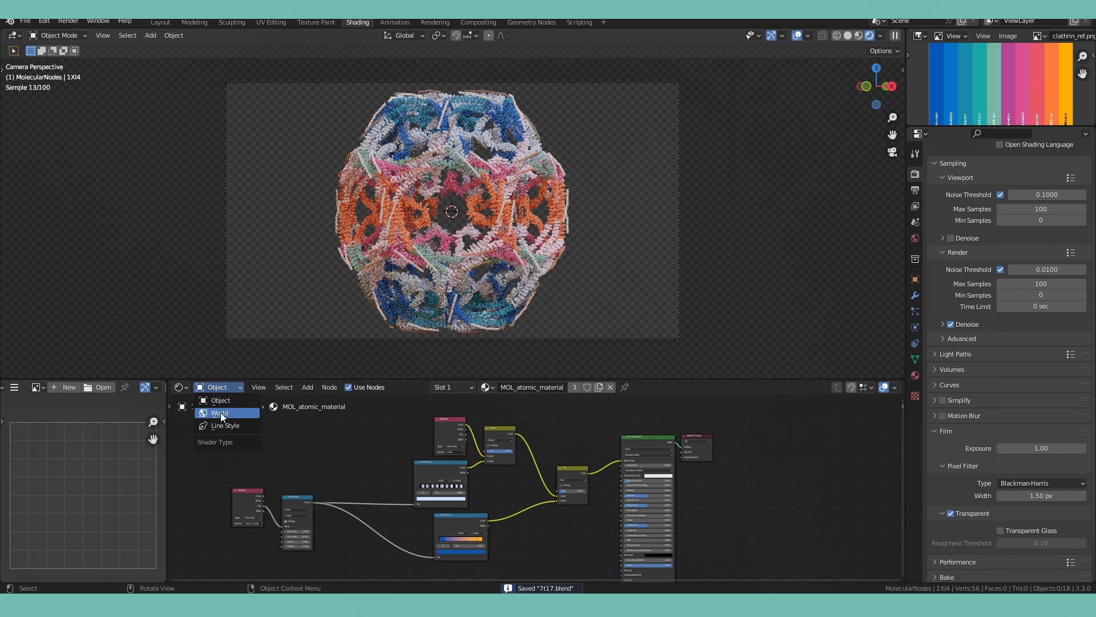
# Reduce the World background strength to 0.4 in the shader nodes and return to Layout.
pyautogui.click(220, 412)
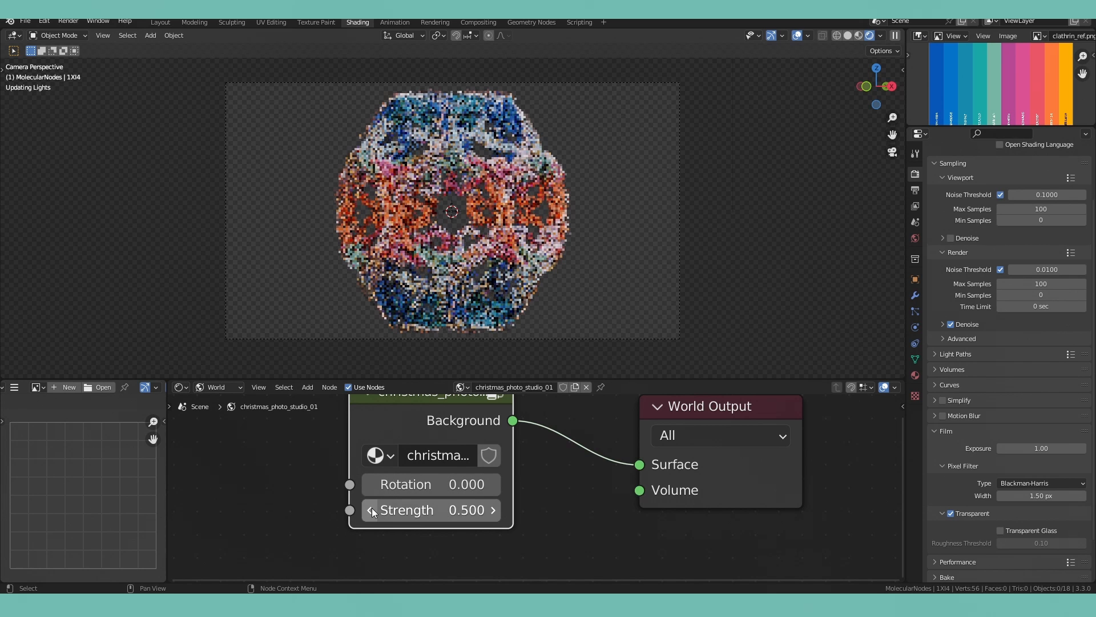
pyautogui.click(371, 510)
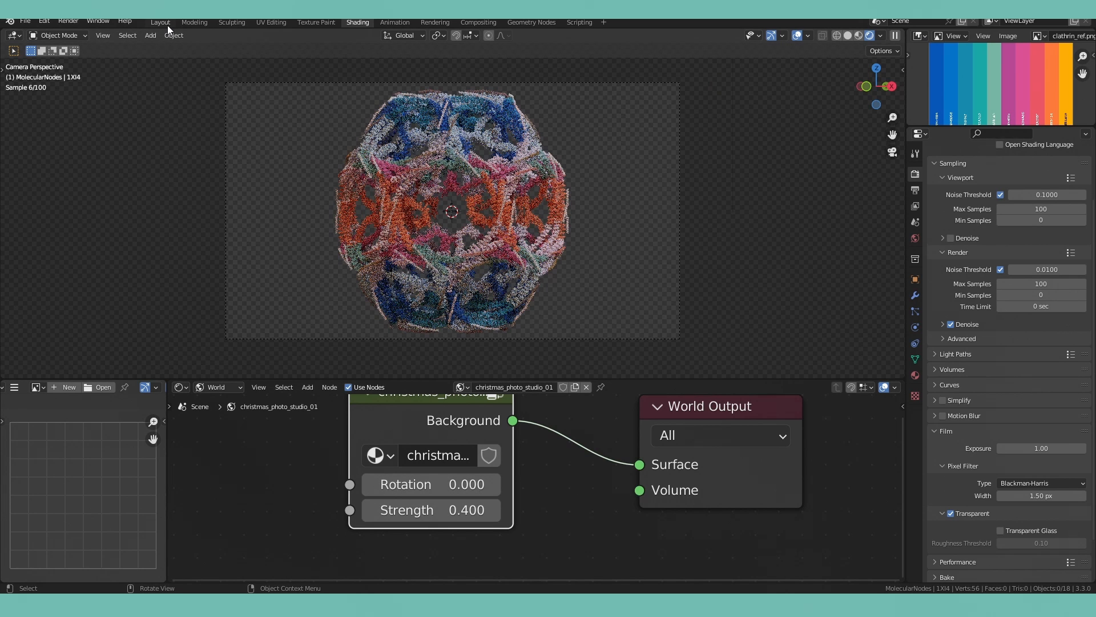
pyautogui.click(160, 22)
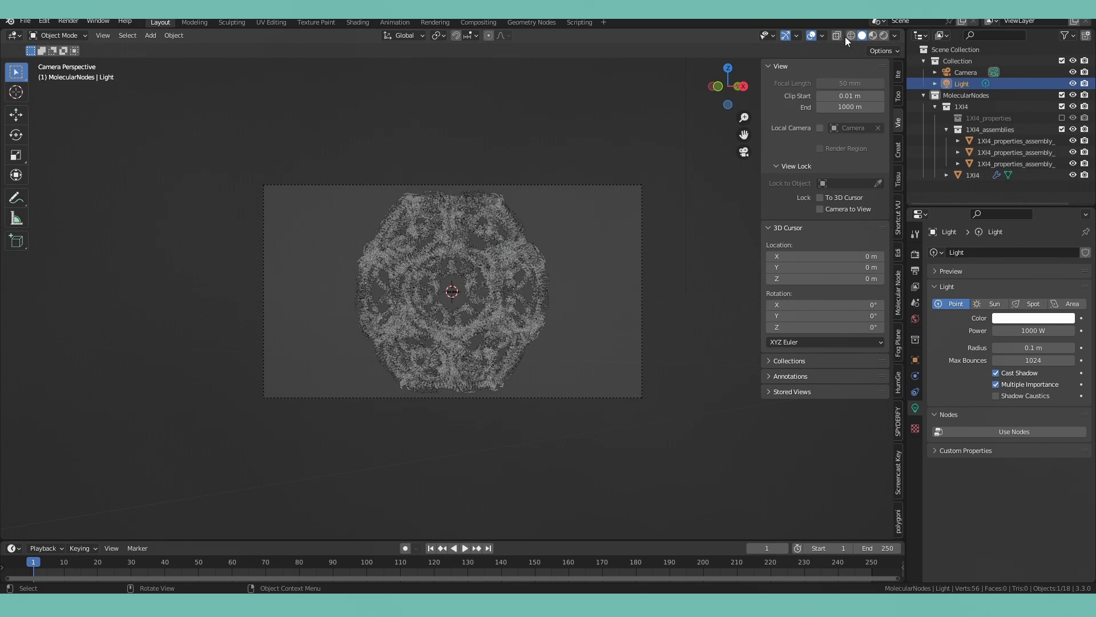
# Add an Area light, move it off the molecule and preview the rendered lighting.
pyautogui.click(150, 36)
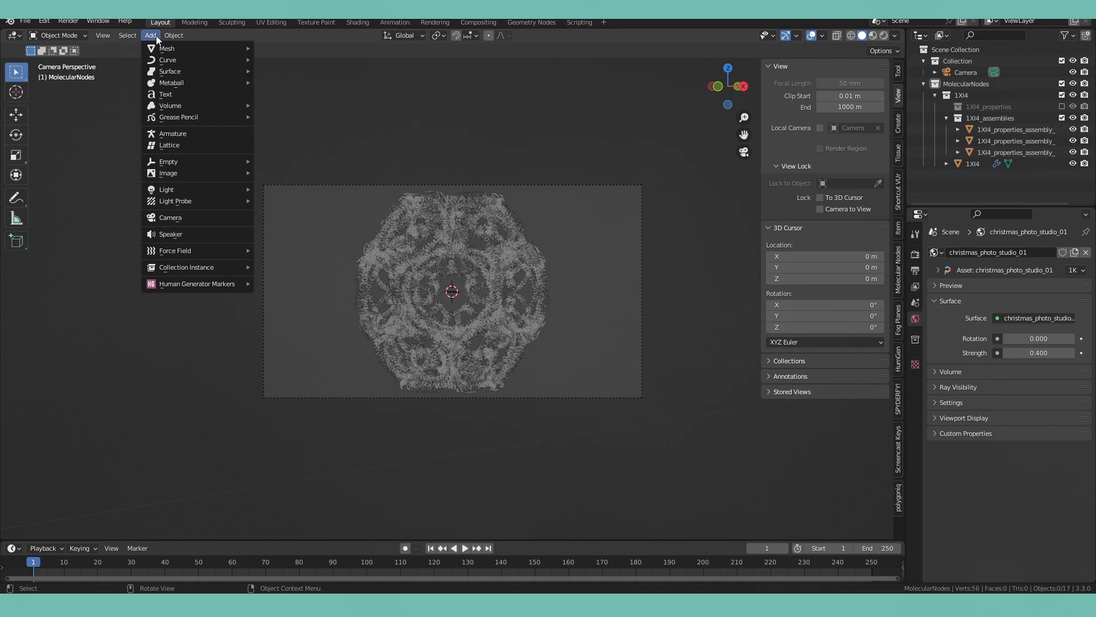
pyautogui.moveTo(166, 189)
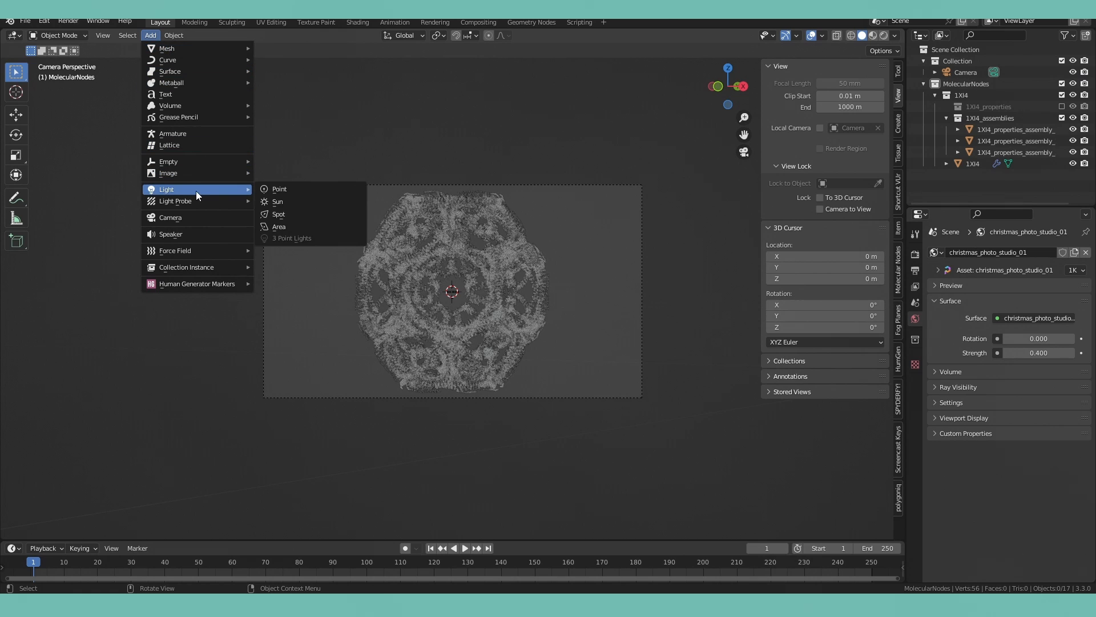
pyautogui.click(279, 226)
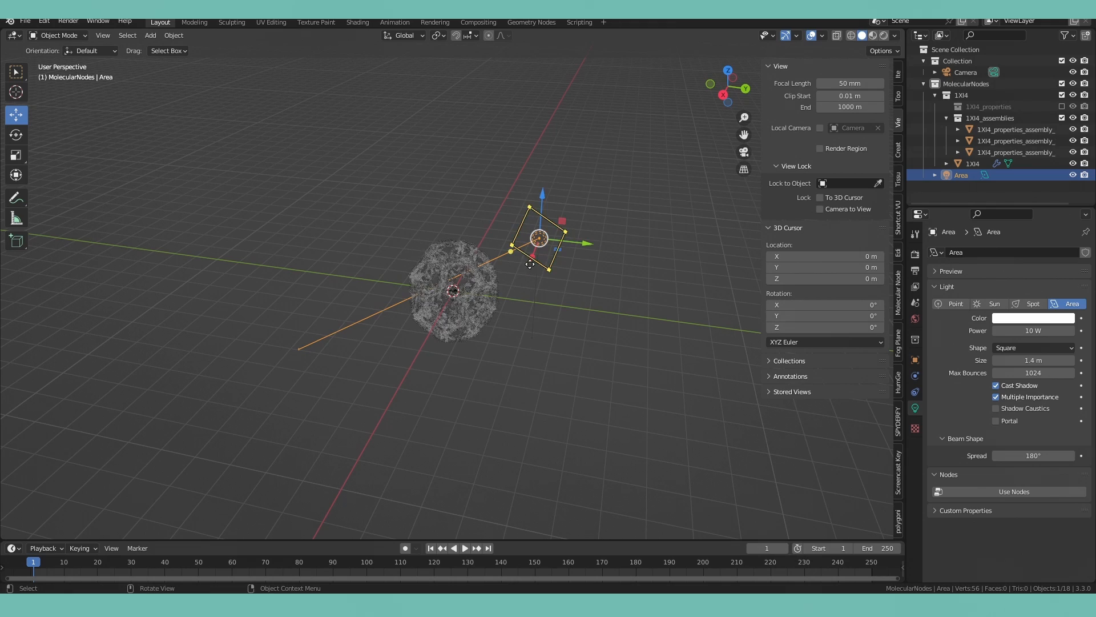
pyautogui.moveTo(542, 241); pyautogui.dragTo(430, 283)
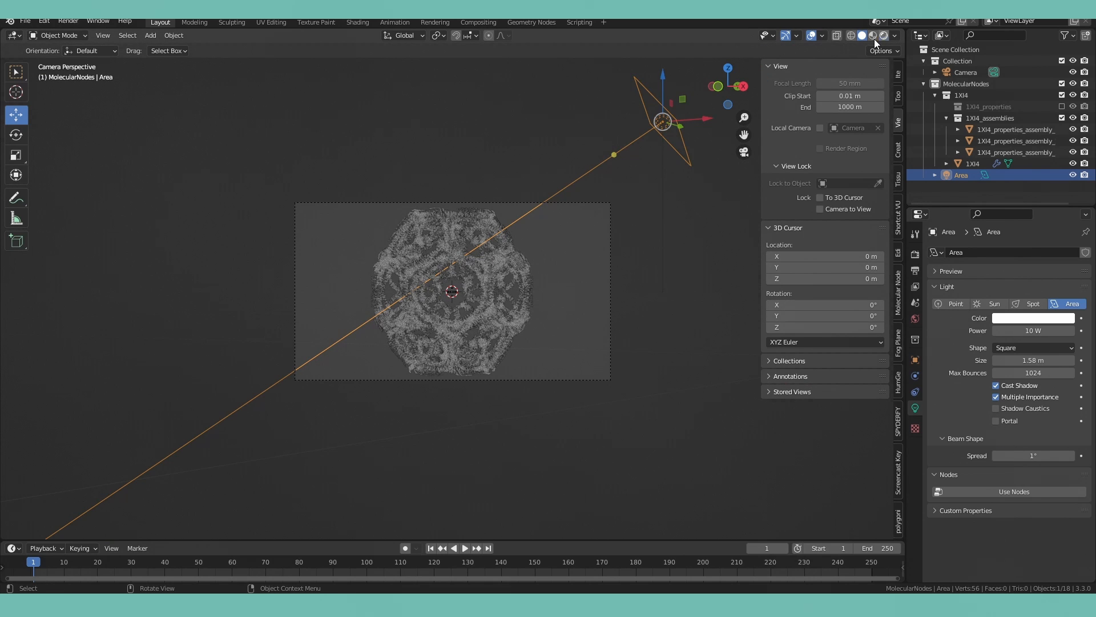
pyautogui.click(870, 36)
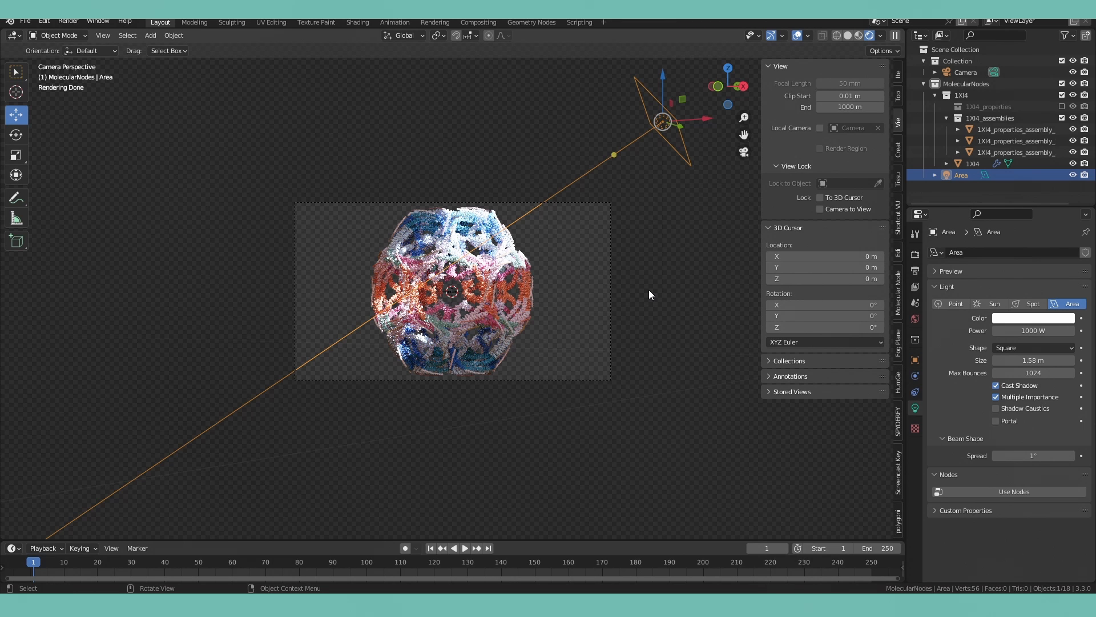
# Give the area light 100 W power, 1° spread, 3.11 m size and warm FFCB82 colour, aimed at the cage.
pyautogui.doubleClick(1032, 330)
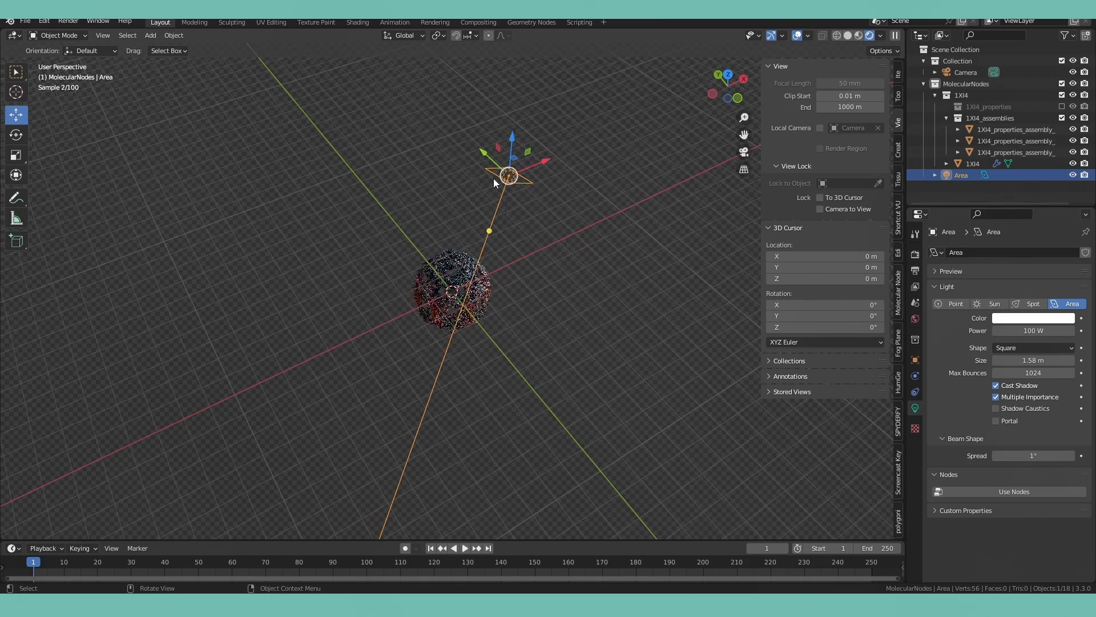
pyautogui.moveTo(509, 175); pyautogui.dragTo(567, 230)
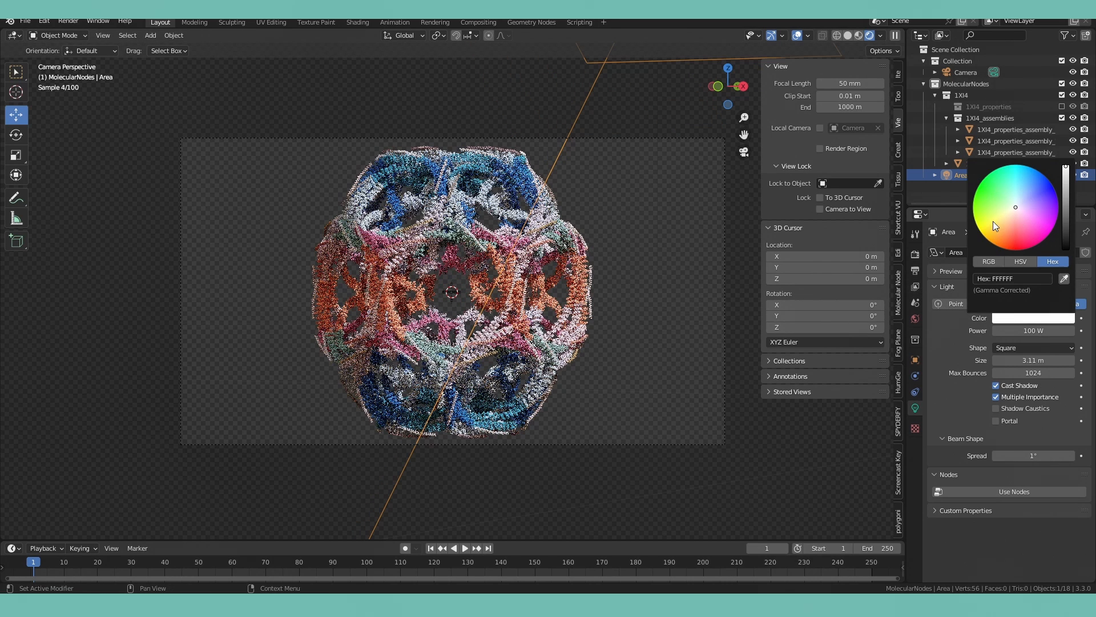
pyautogui.click(1005, 227)
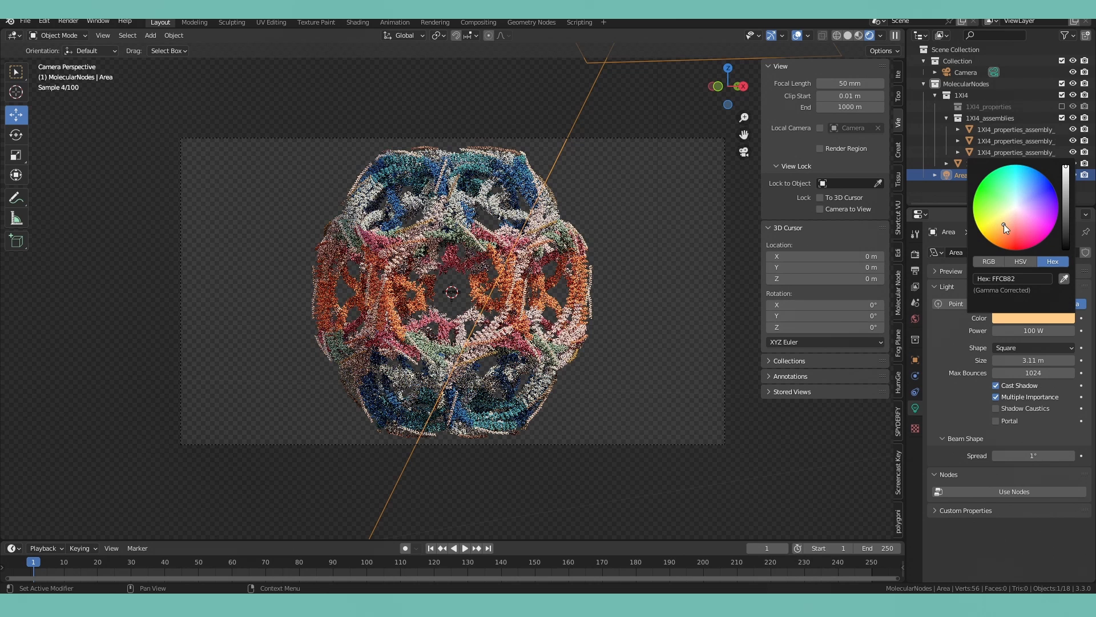
pyautogui.click(67, 20)
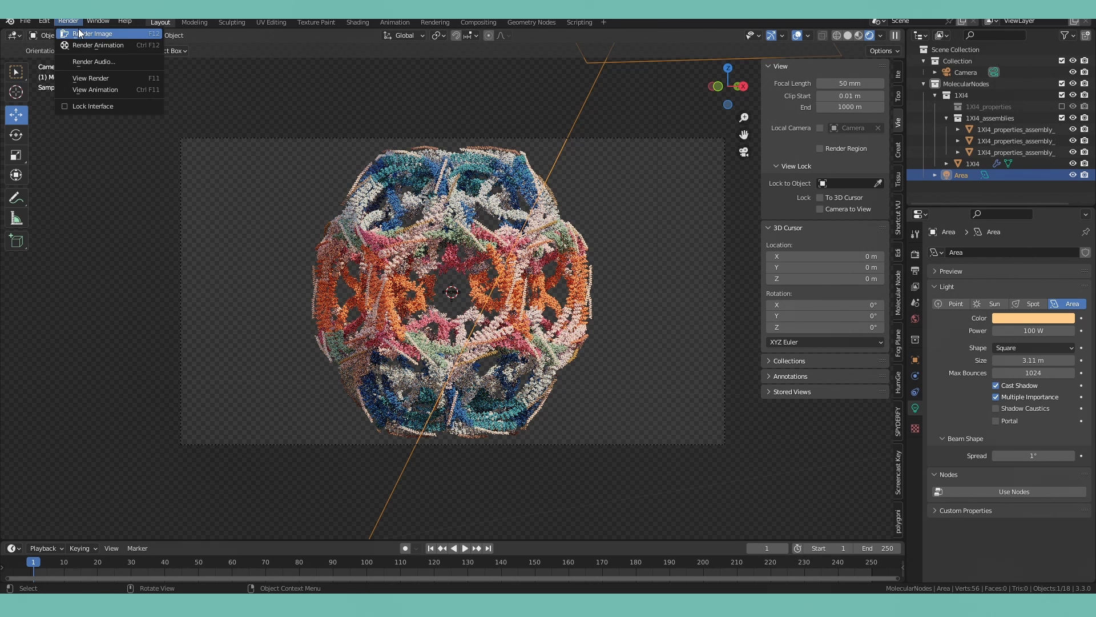
pyautogui.click(149, 35)
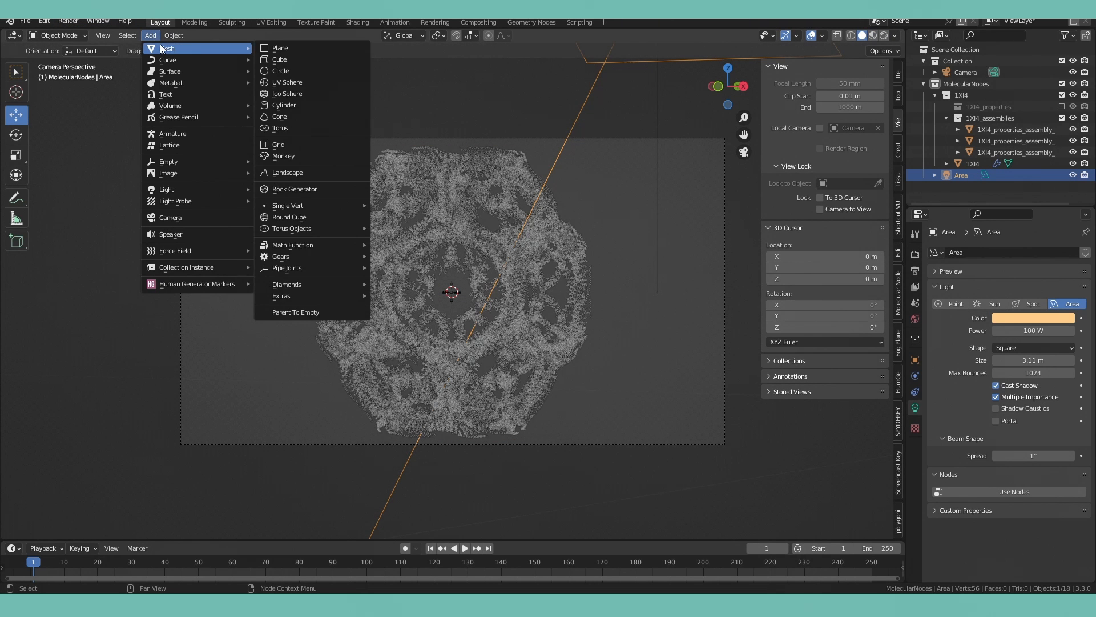
# Add an Empty at the origin with rotation keyframes at frames 1 and 120, end frame 120, and preview.
pyautogui.click(168, 161)
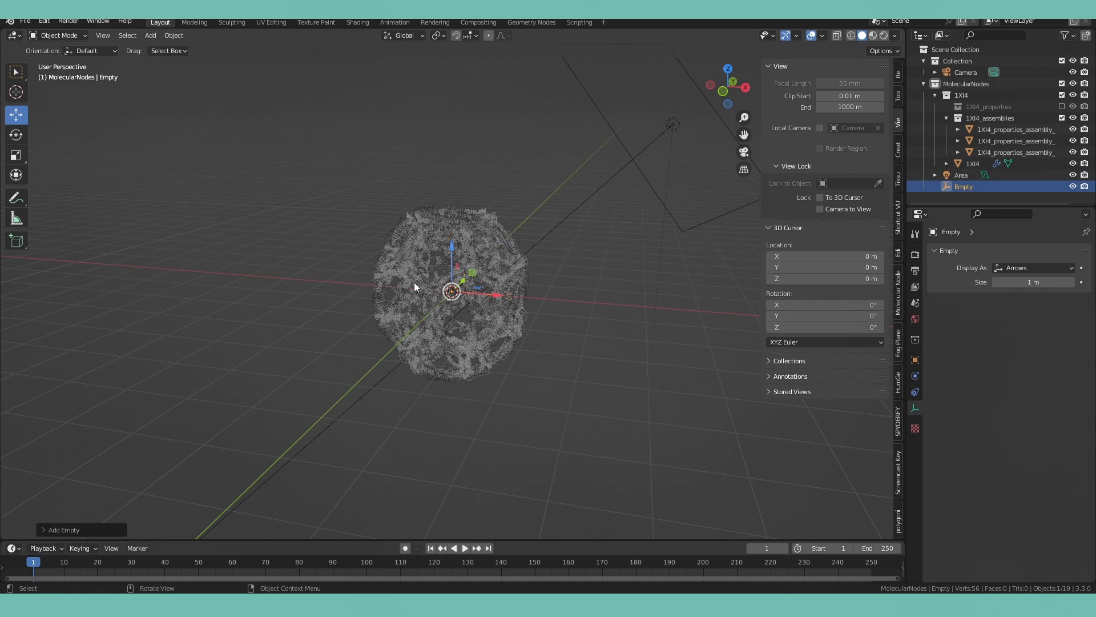
pyautogui.click(79, 547)
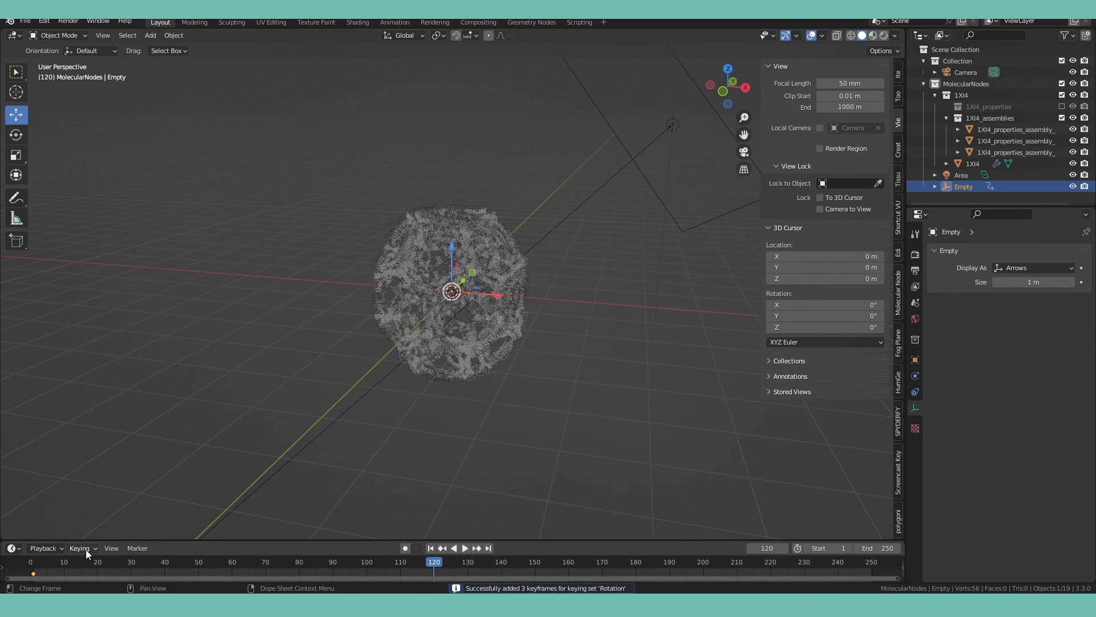
pyautogui.click(15, 135)
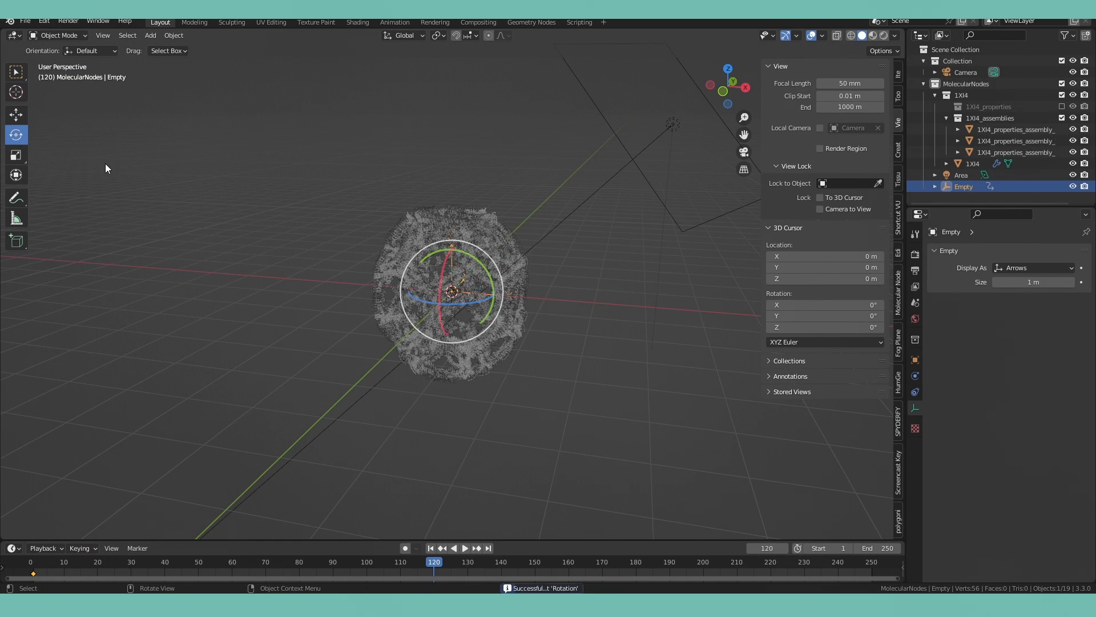
pyautogui.press('r')
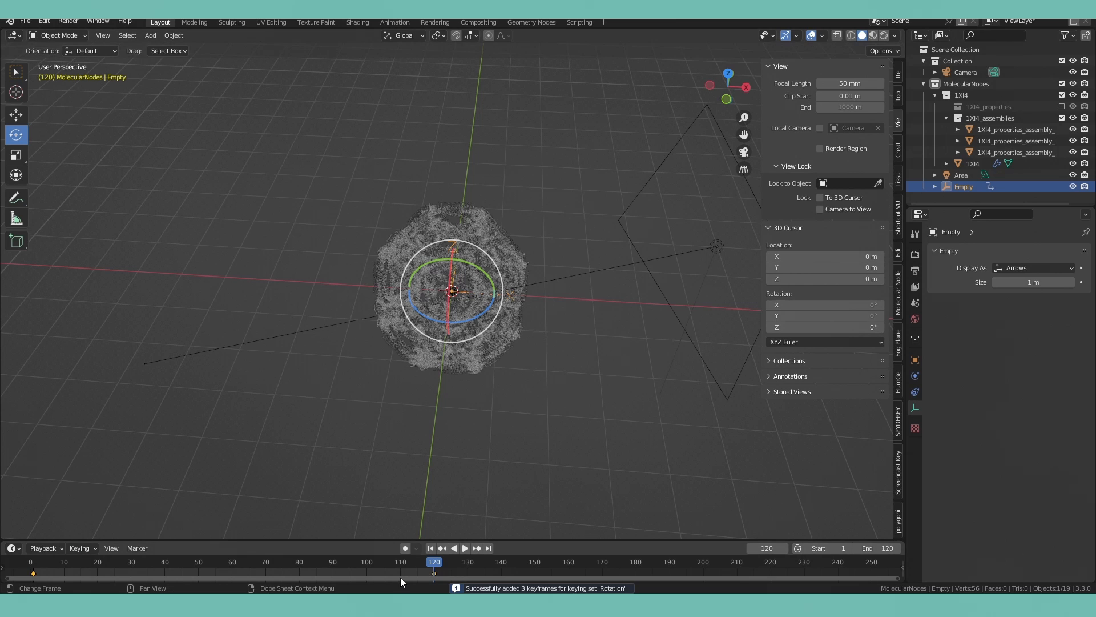
pyautogui.click(356, 500)
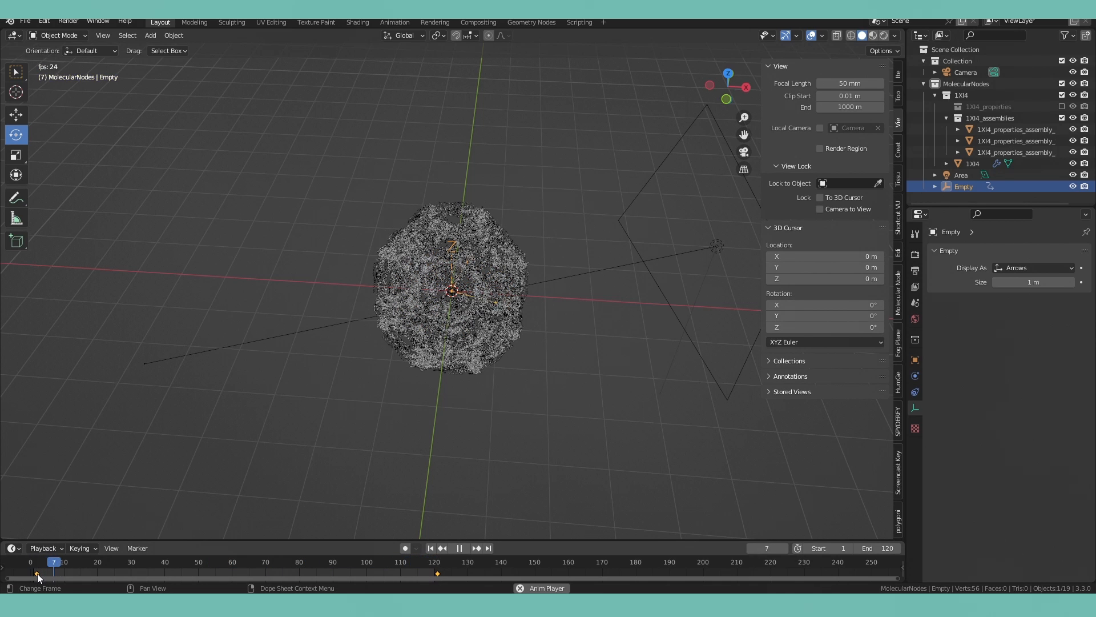
pyautogui.moveTo(54, 571); pyautogui.dragTo(215, 571)
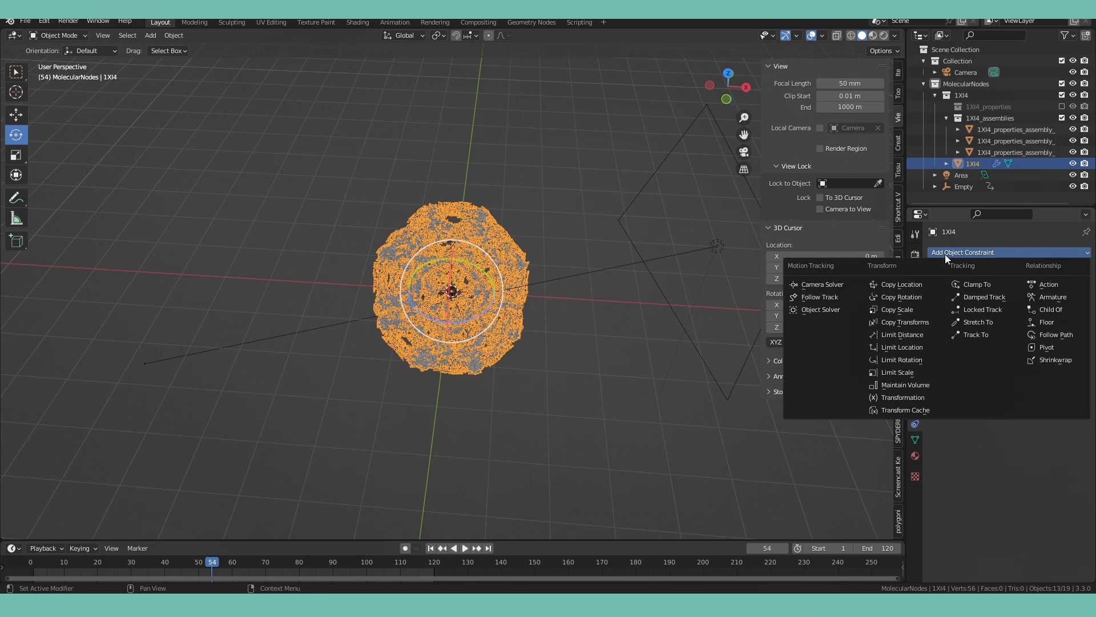
pyautogui.moveTo(968, 386)
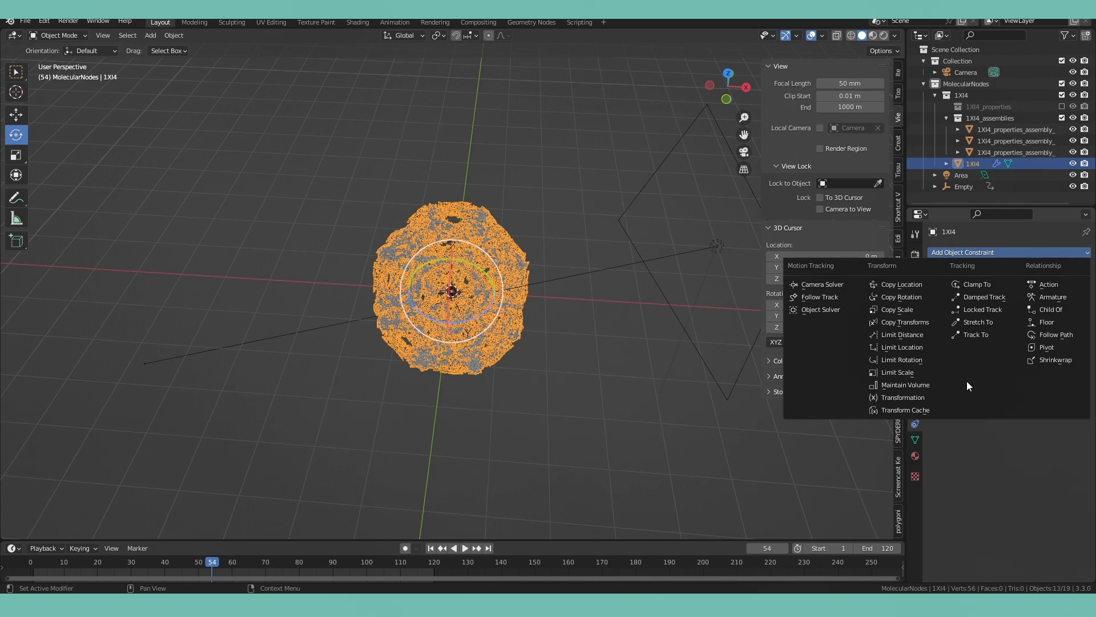
pyautogui.moveTo(902, 297)
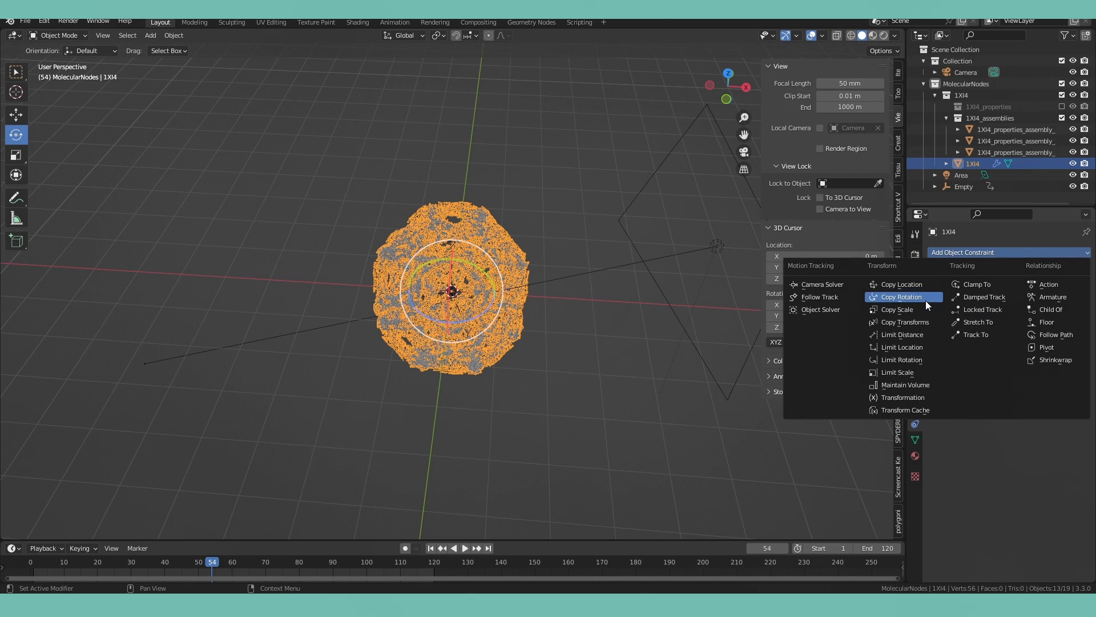
# Give 1XI4 a Copy Rotation constraint targeting the Empty so it spins on playback.
pyautogui.click(901, 297)
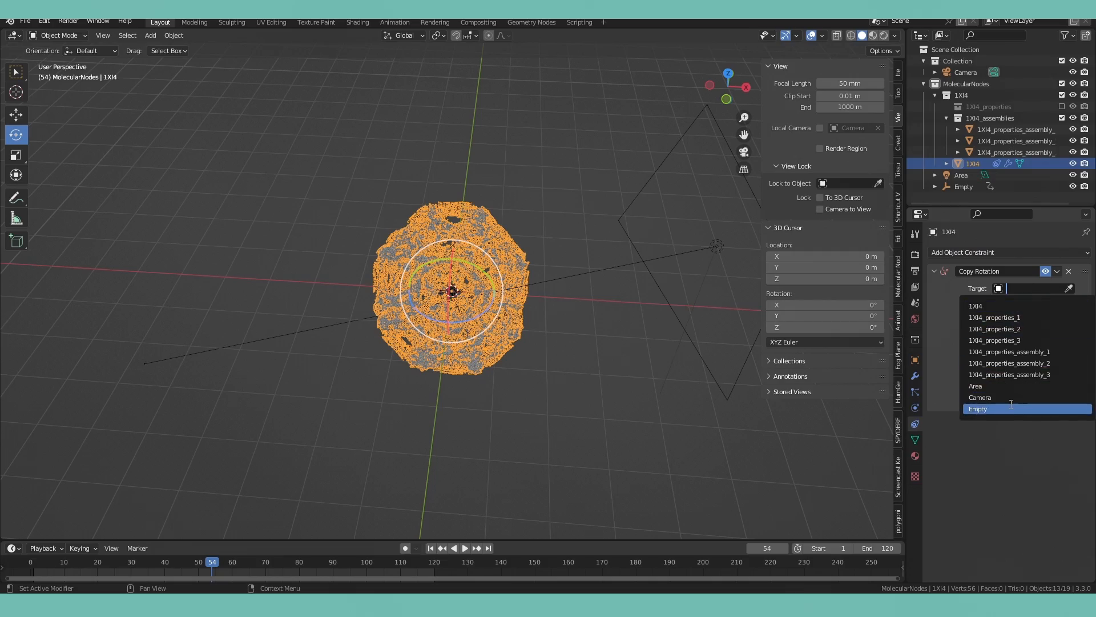
pyautogui.click(978, 409)
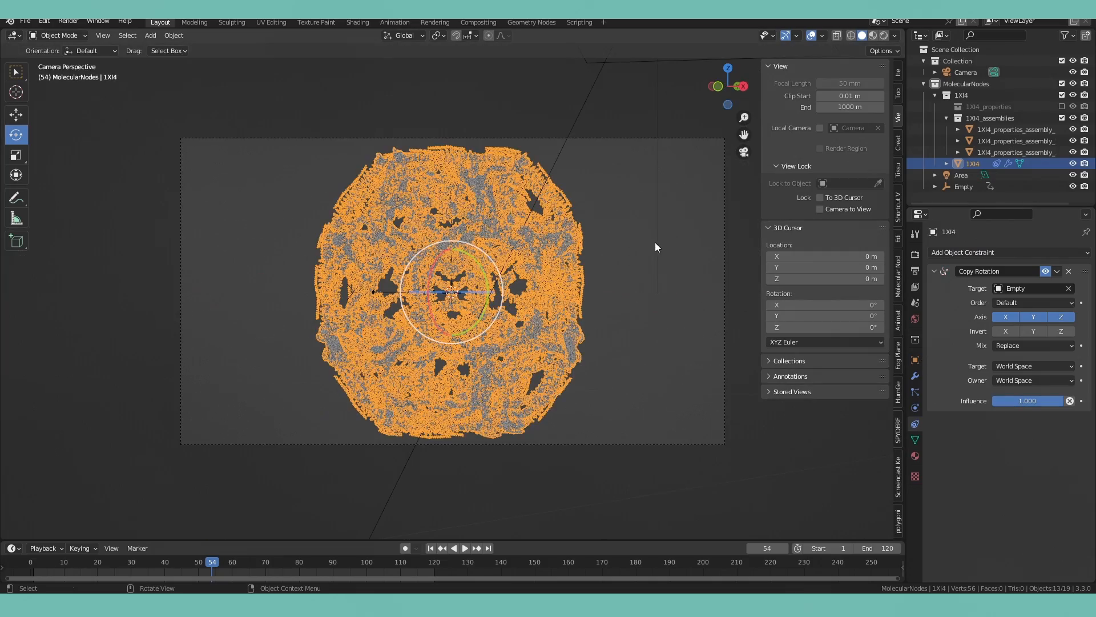
pyautogui.click(454, 547)
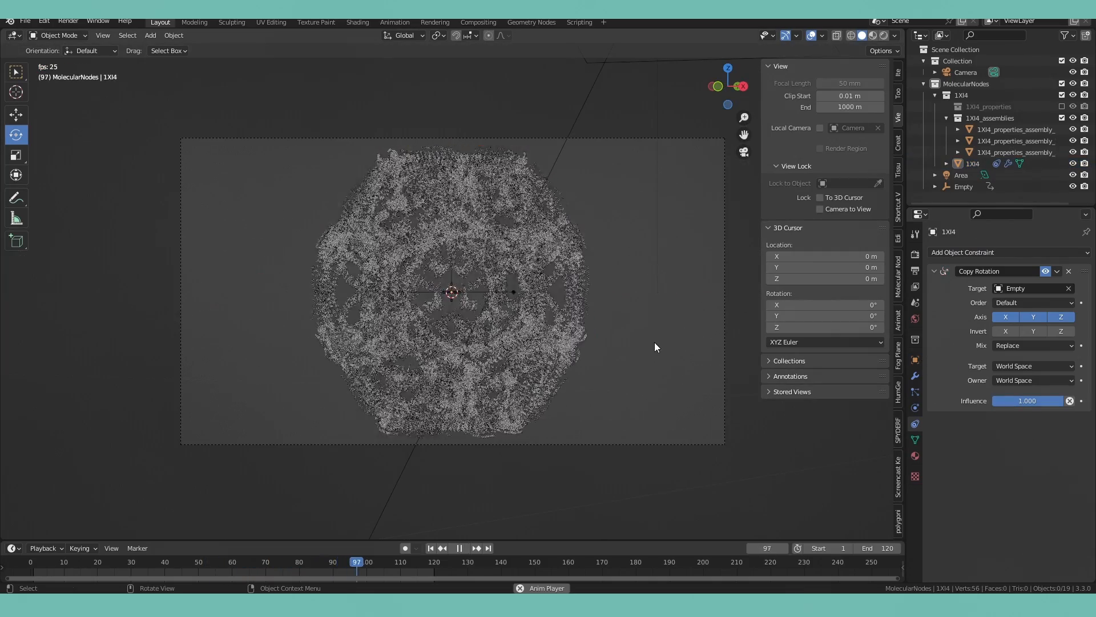